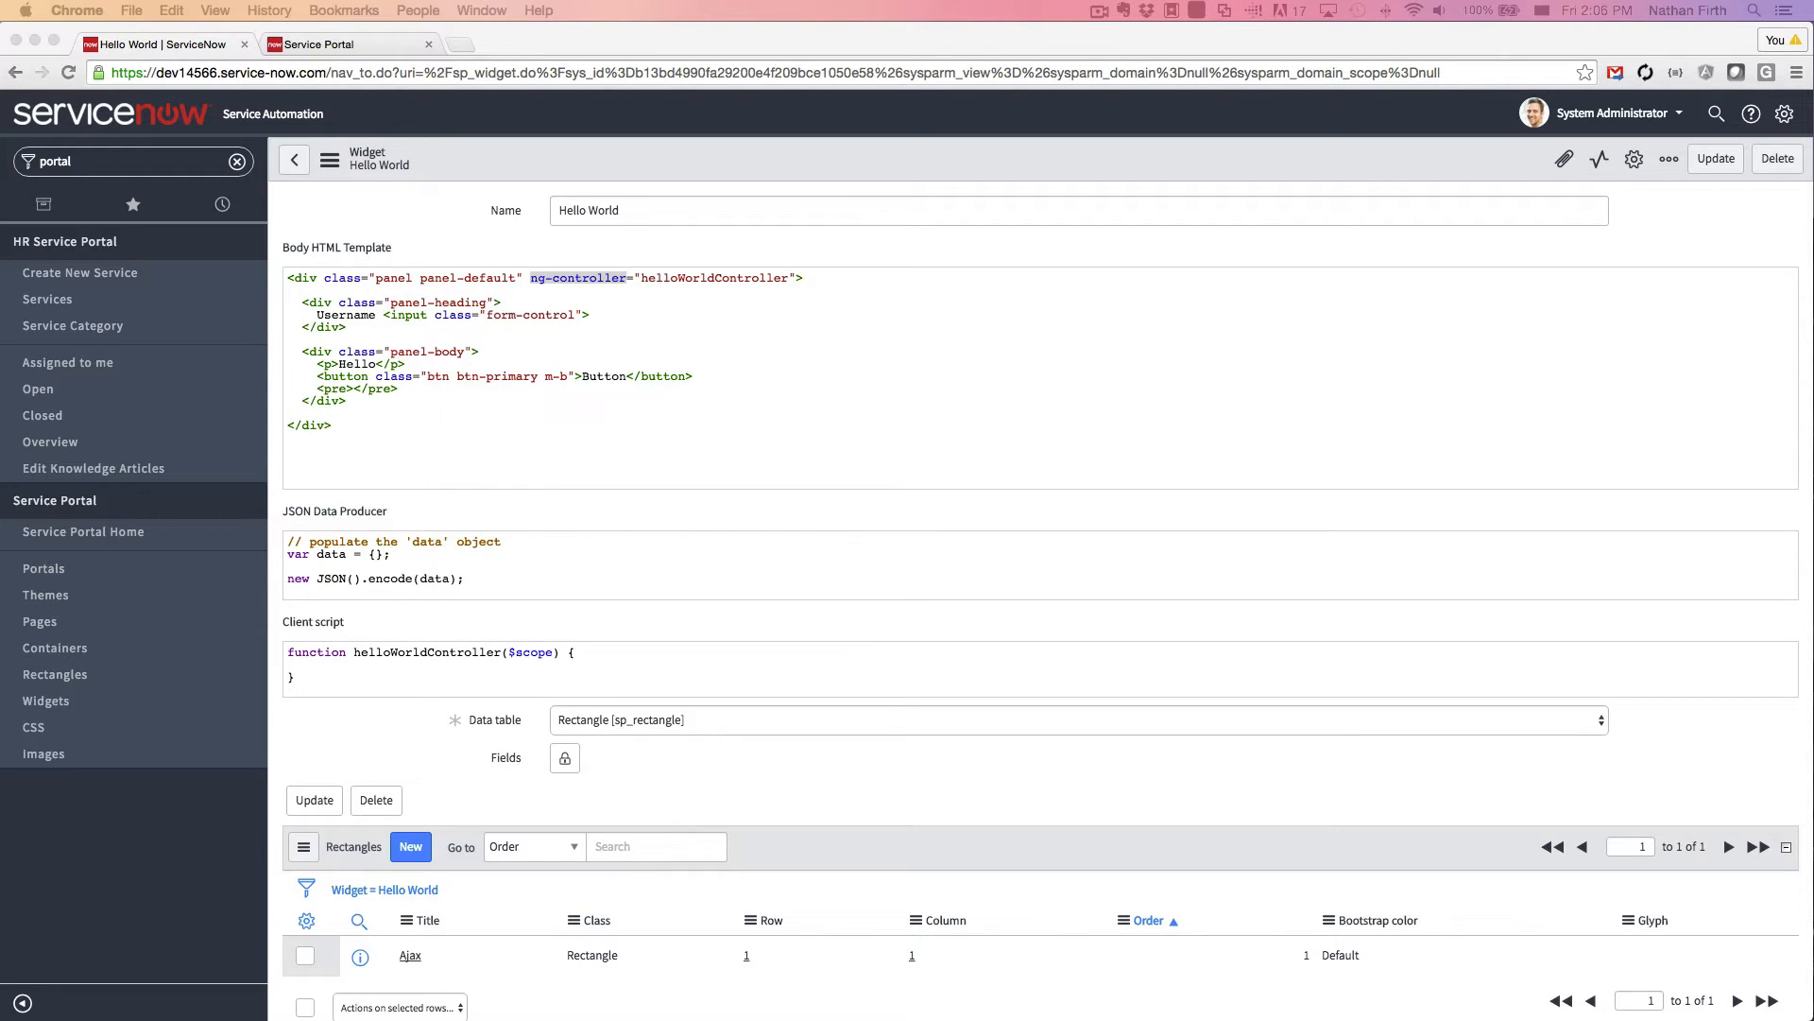
mouse_move(571, 284)
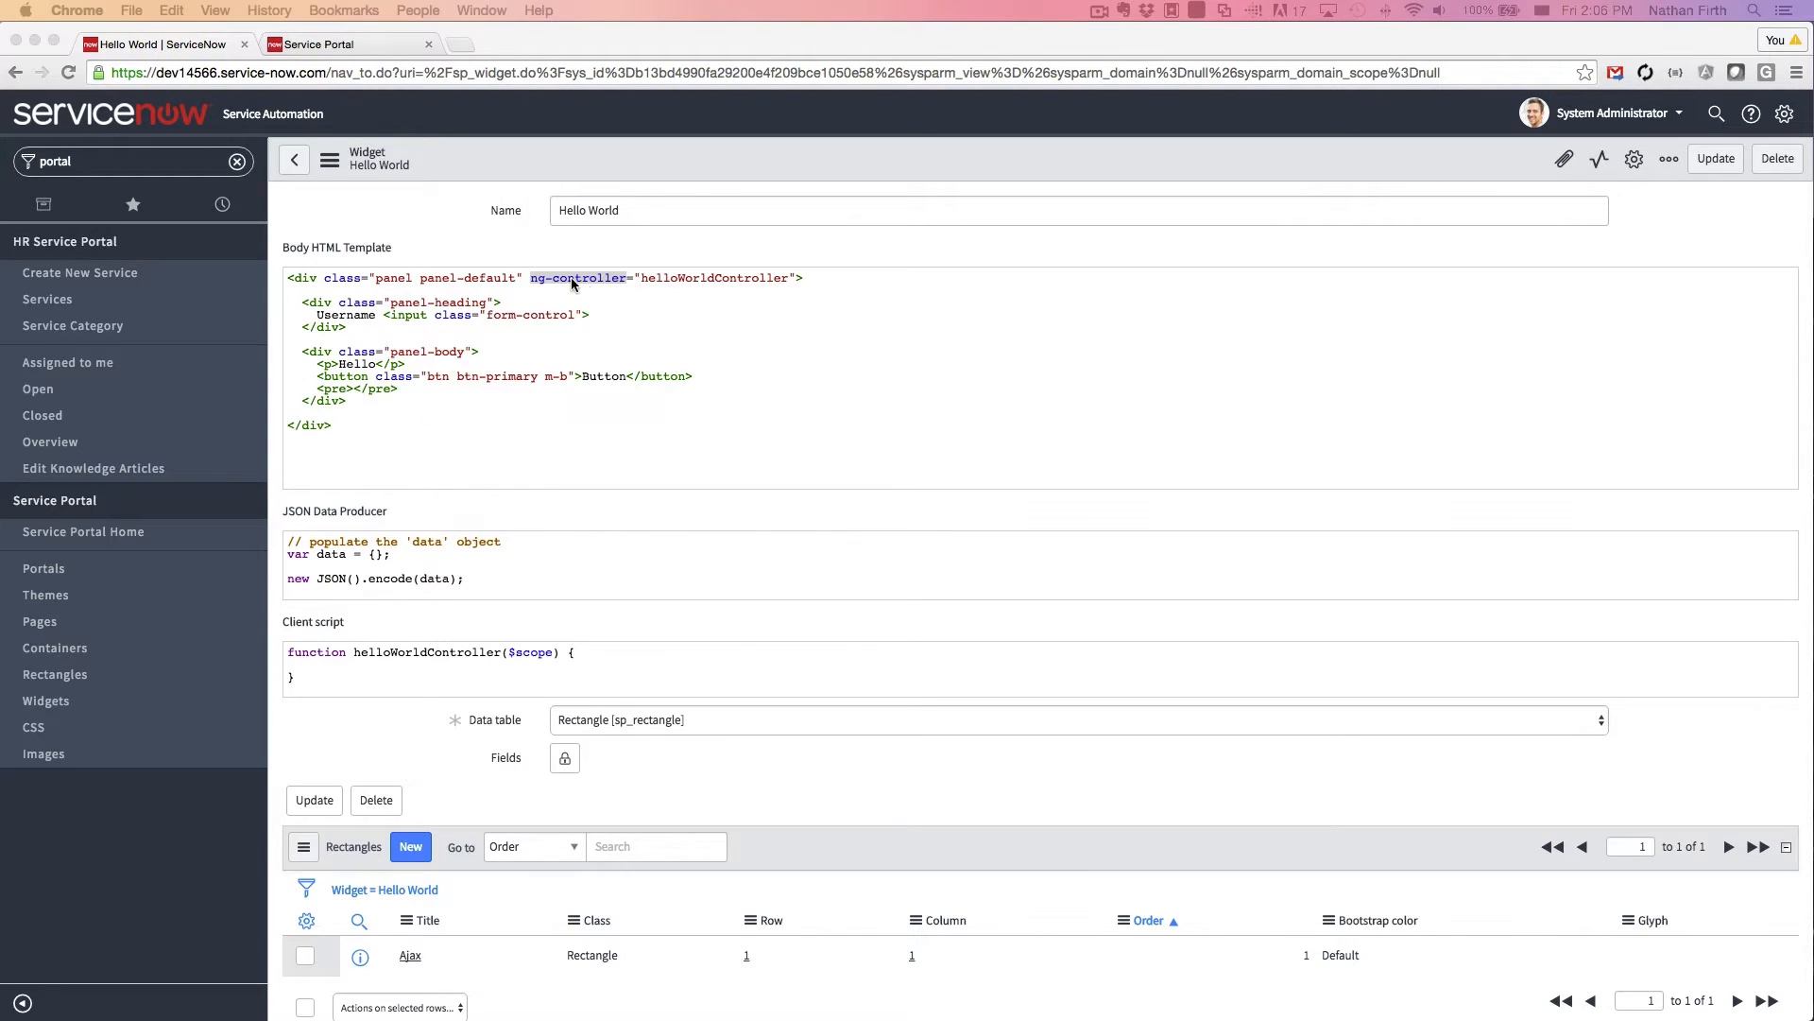
mouse_move(583, 411)
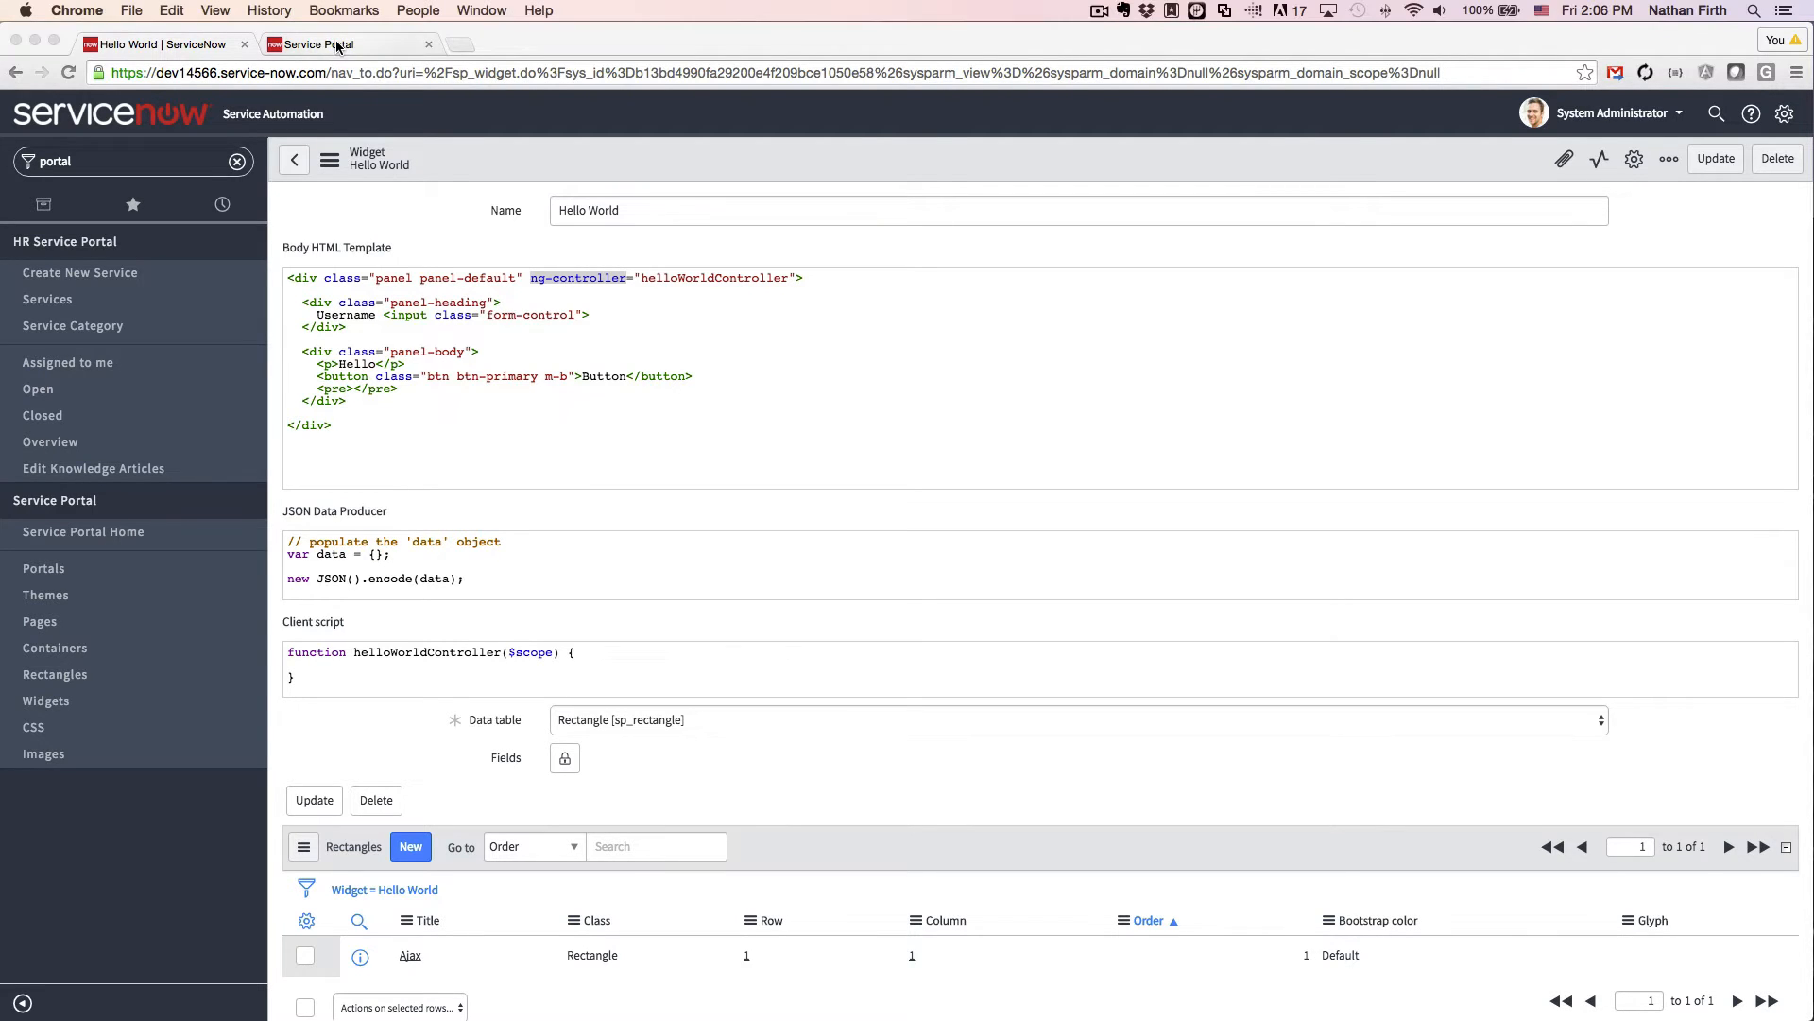
Add ng-model="data.username" to the Username input and make the greeting Hello {{data.username}}
left_click(162, 45)
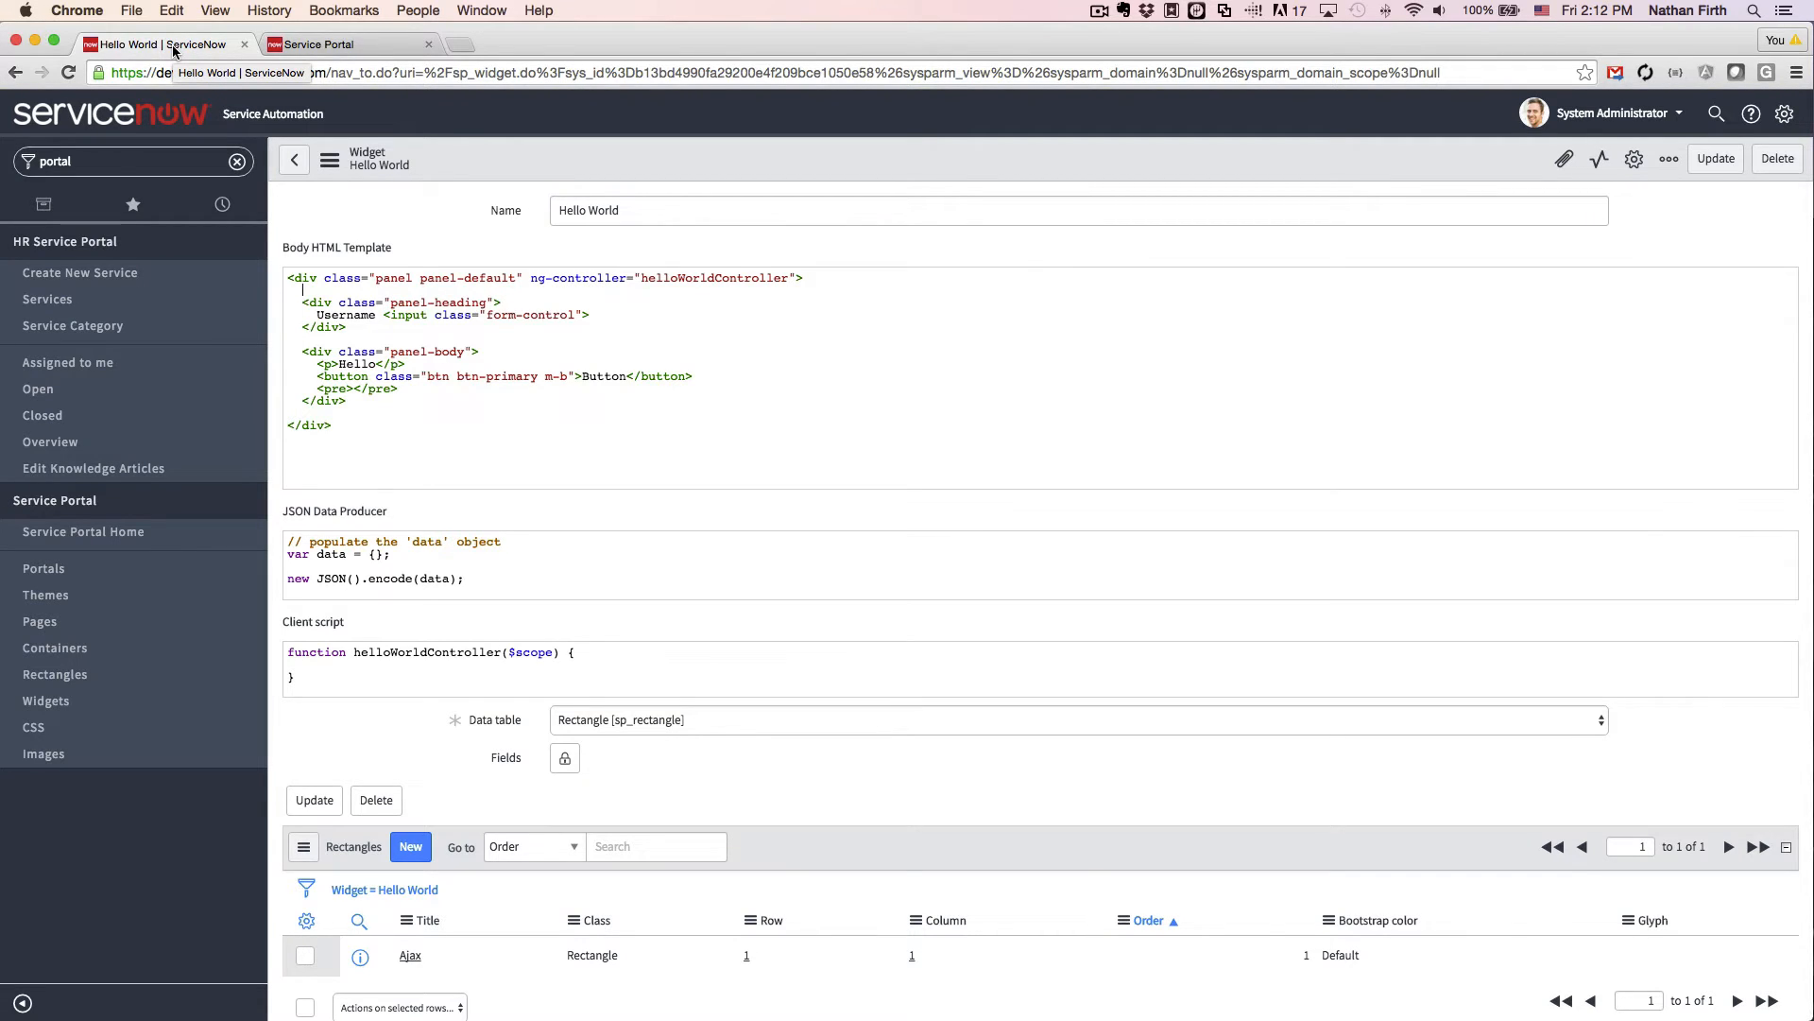
mouse_move(375, 278)
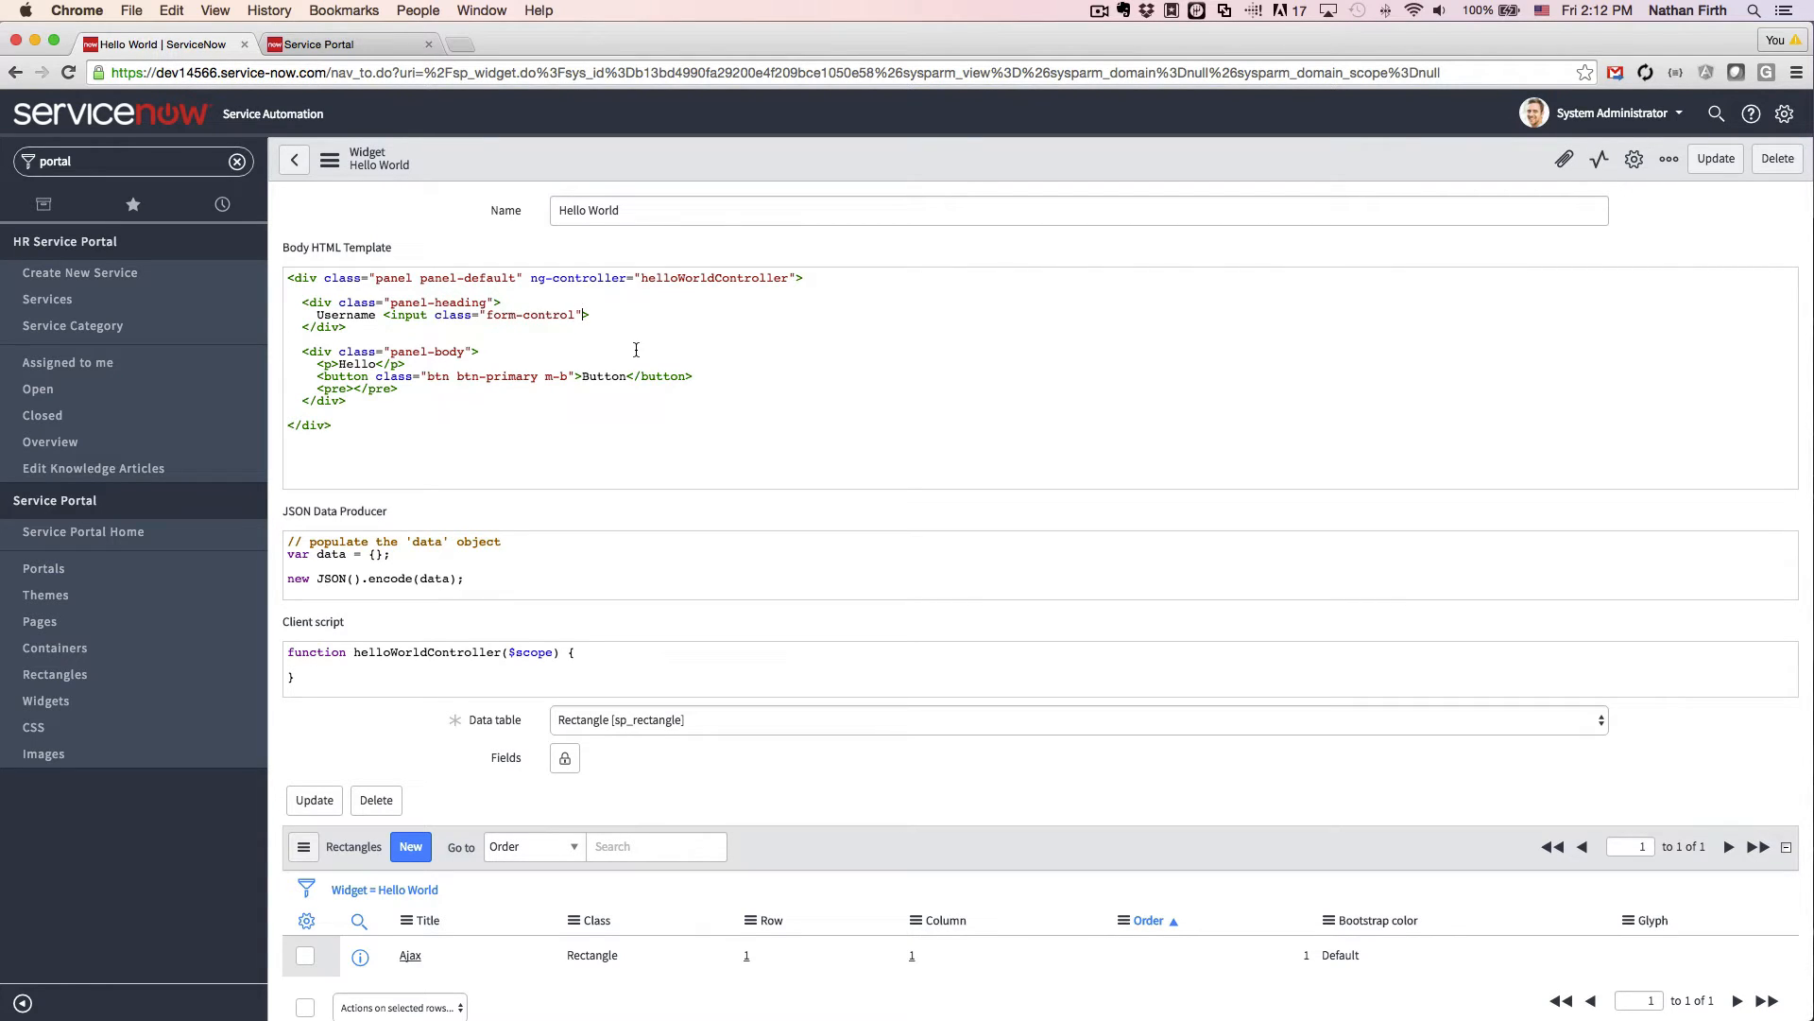
type("ng-")
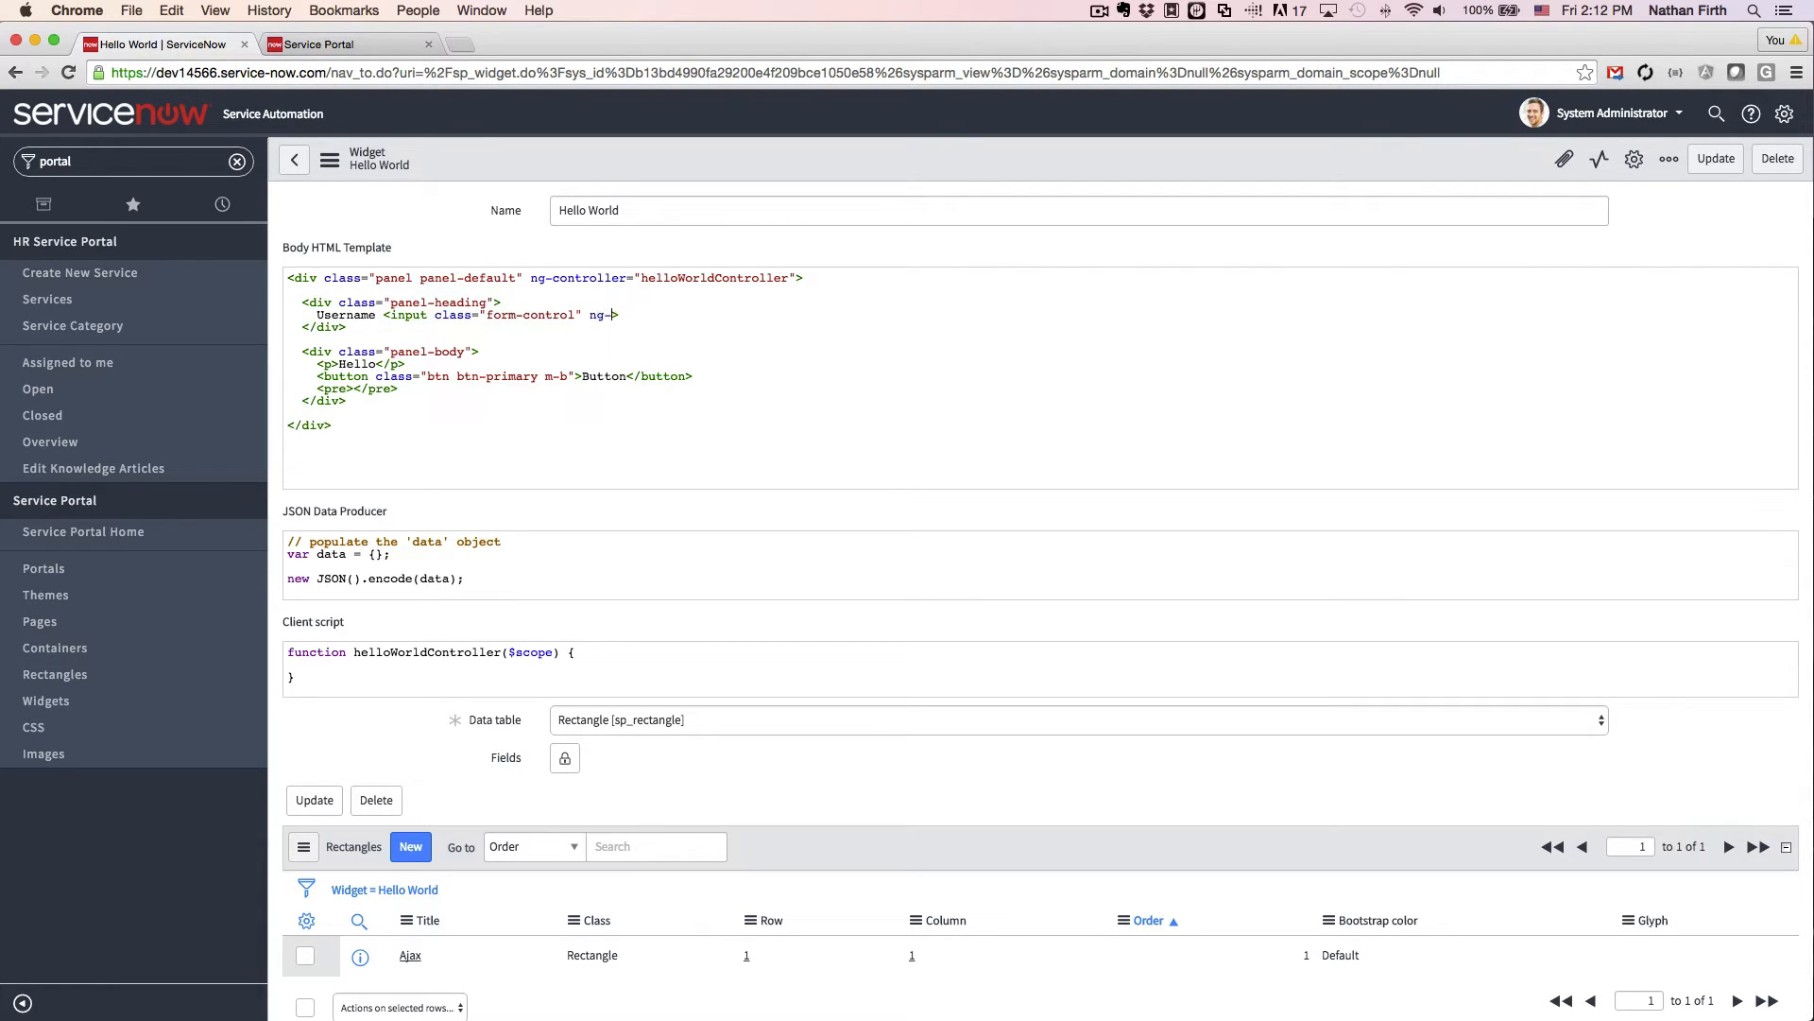
type("model=\"")
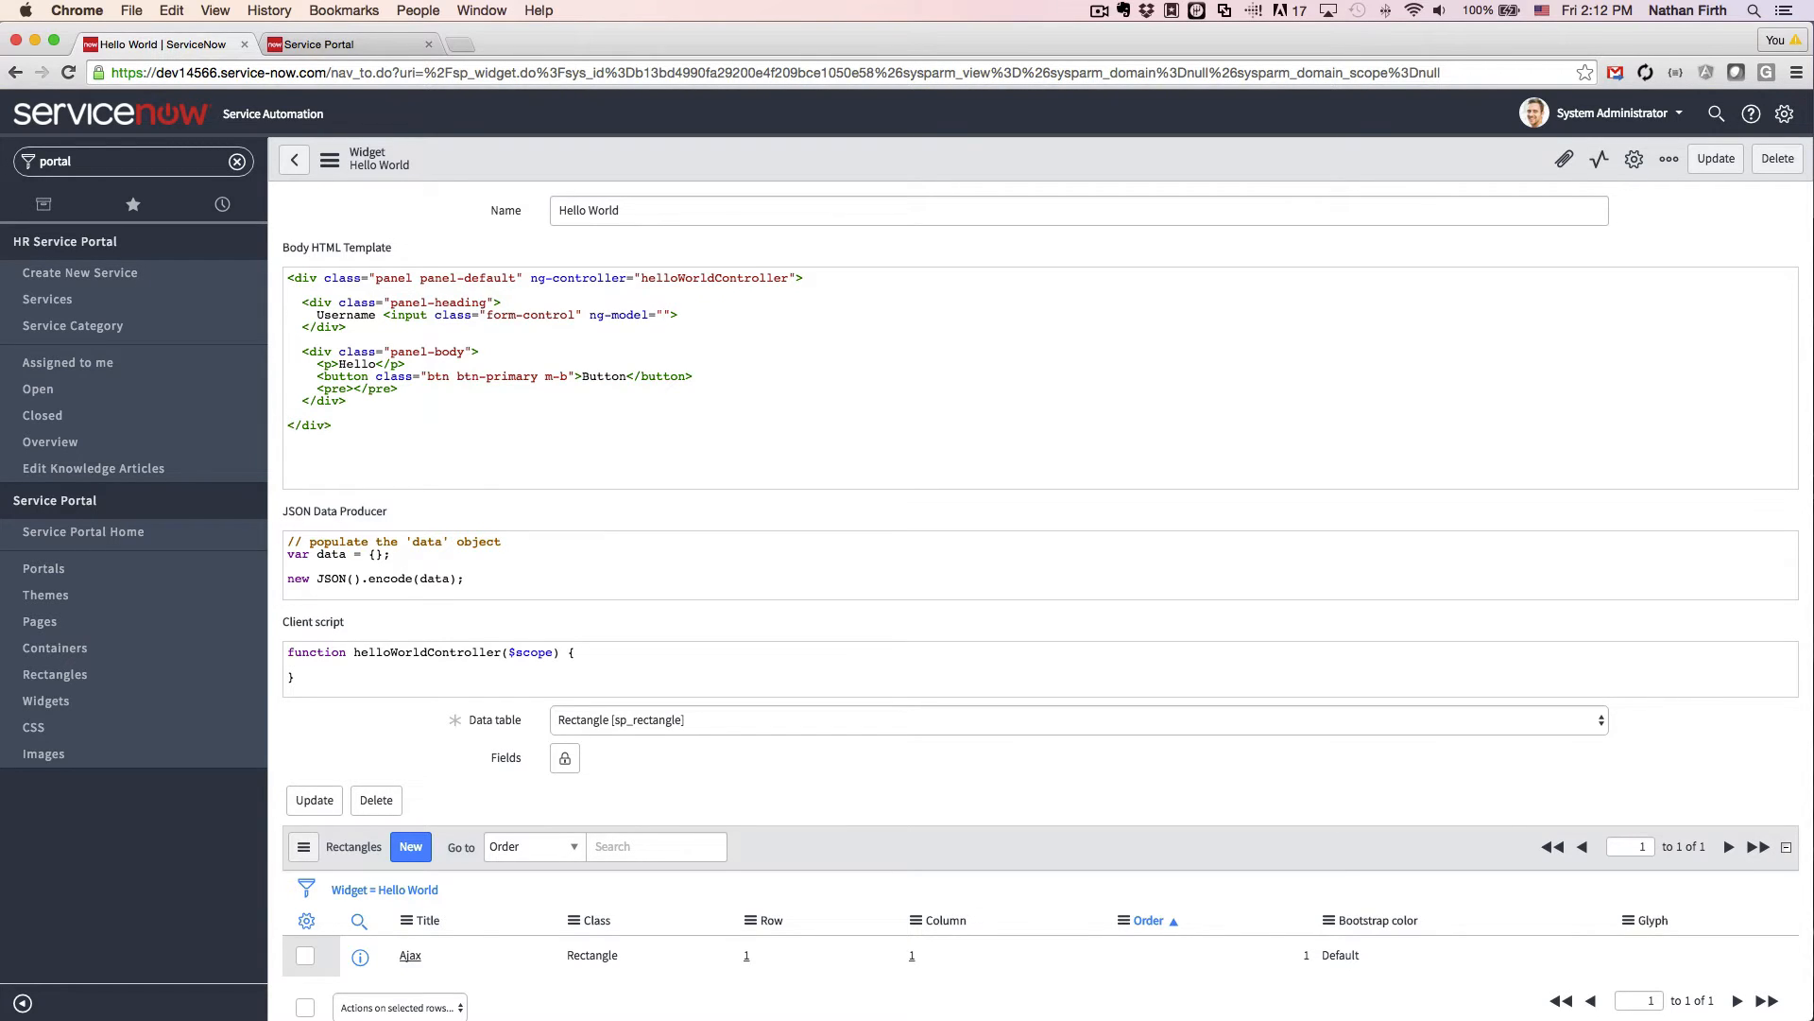
left_click(666, 315)
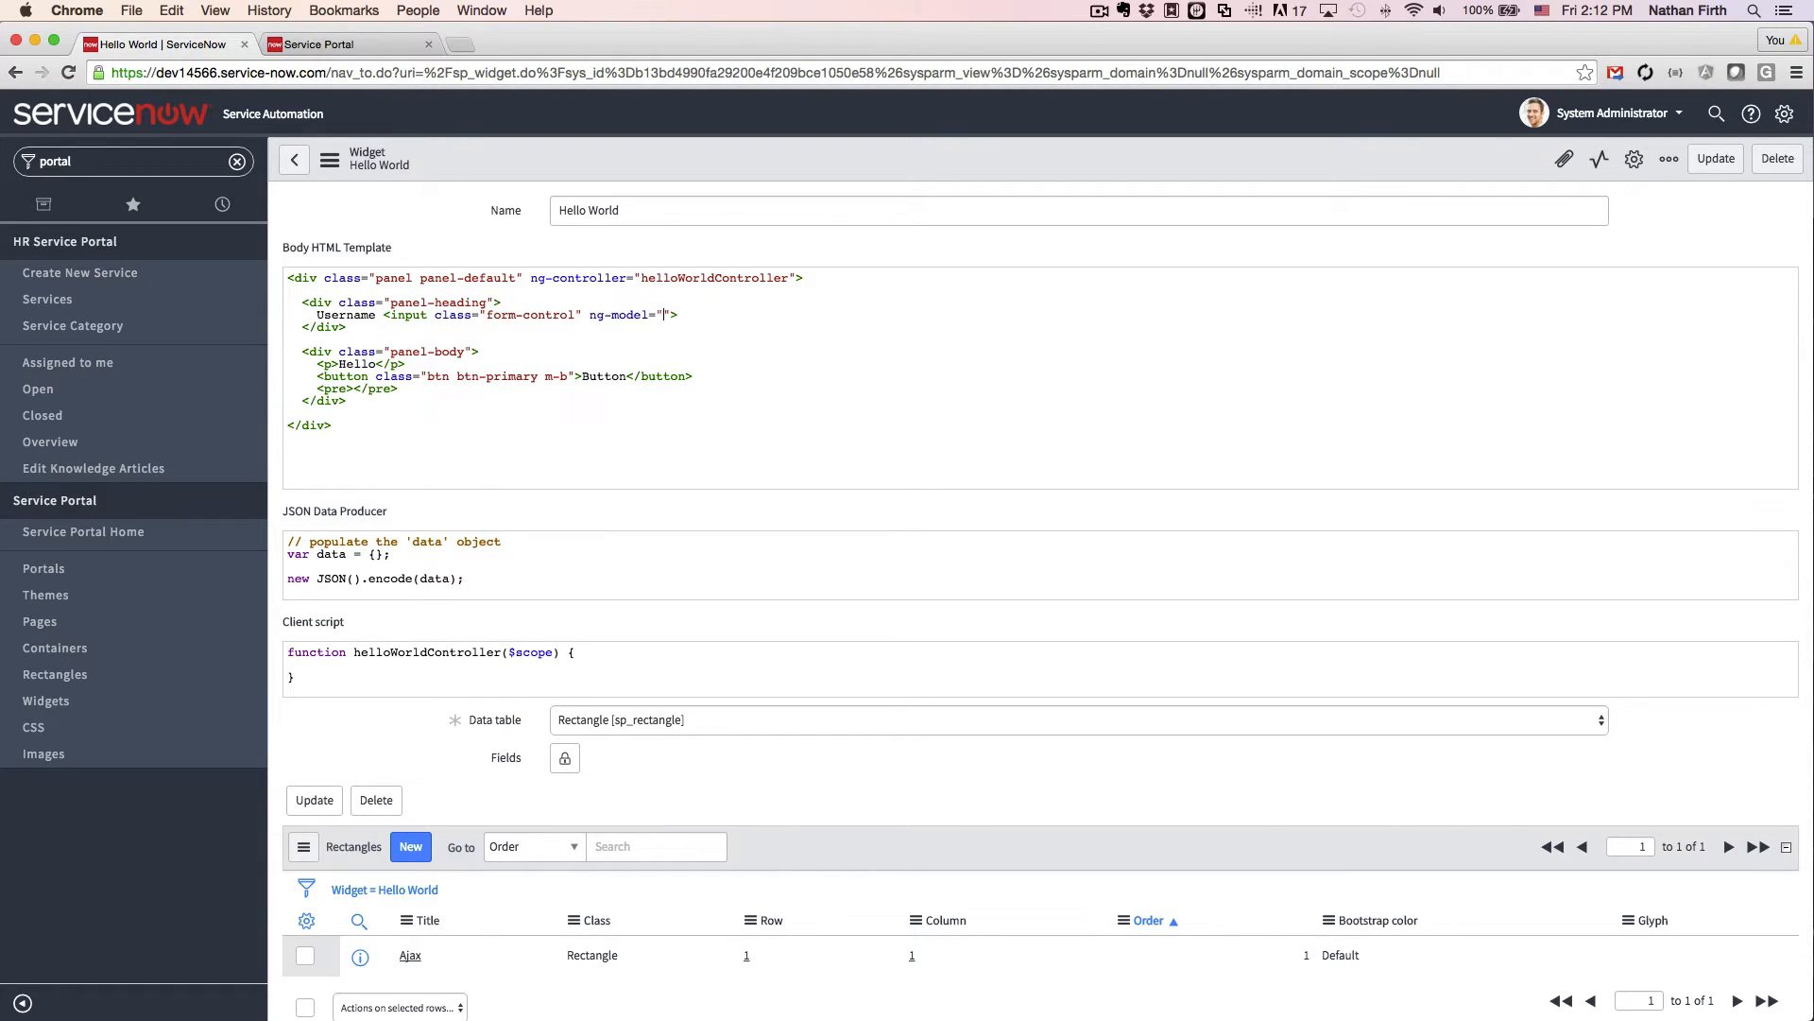
type("dat")
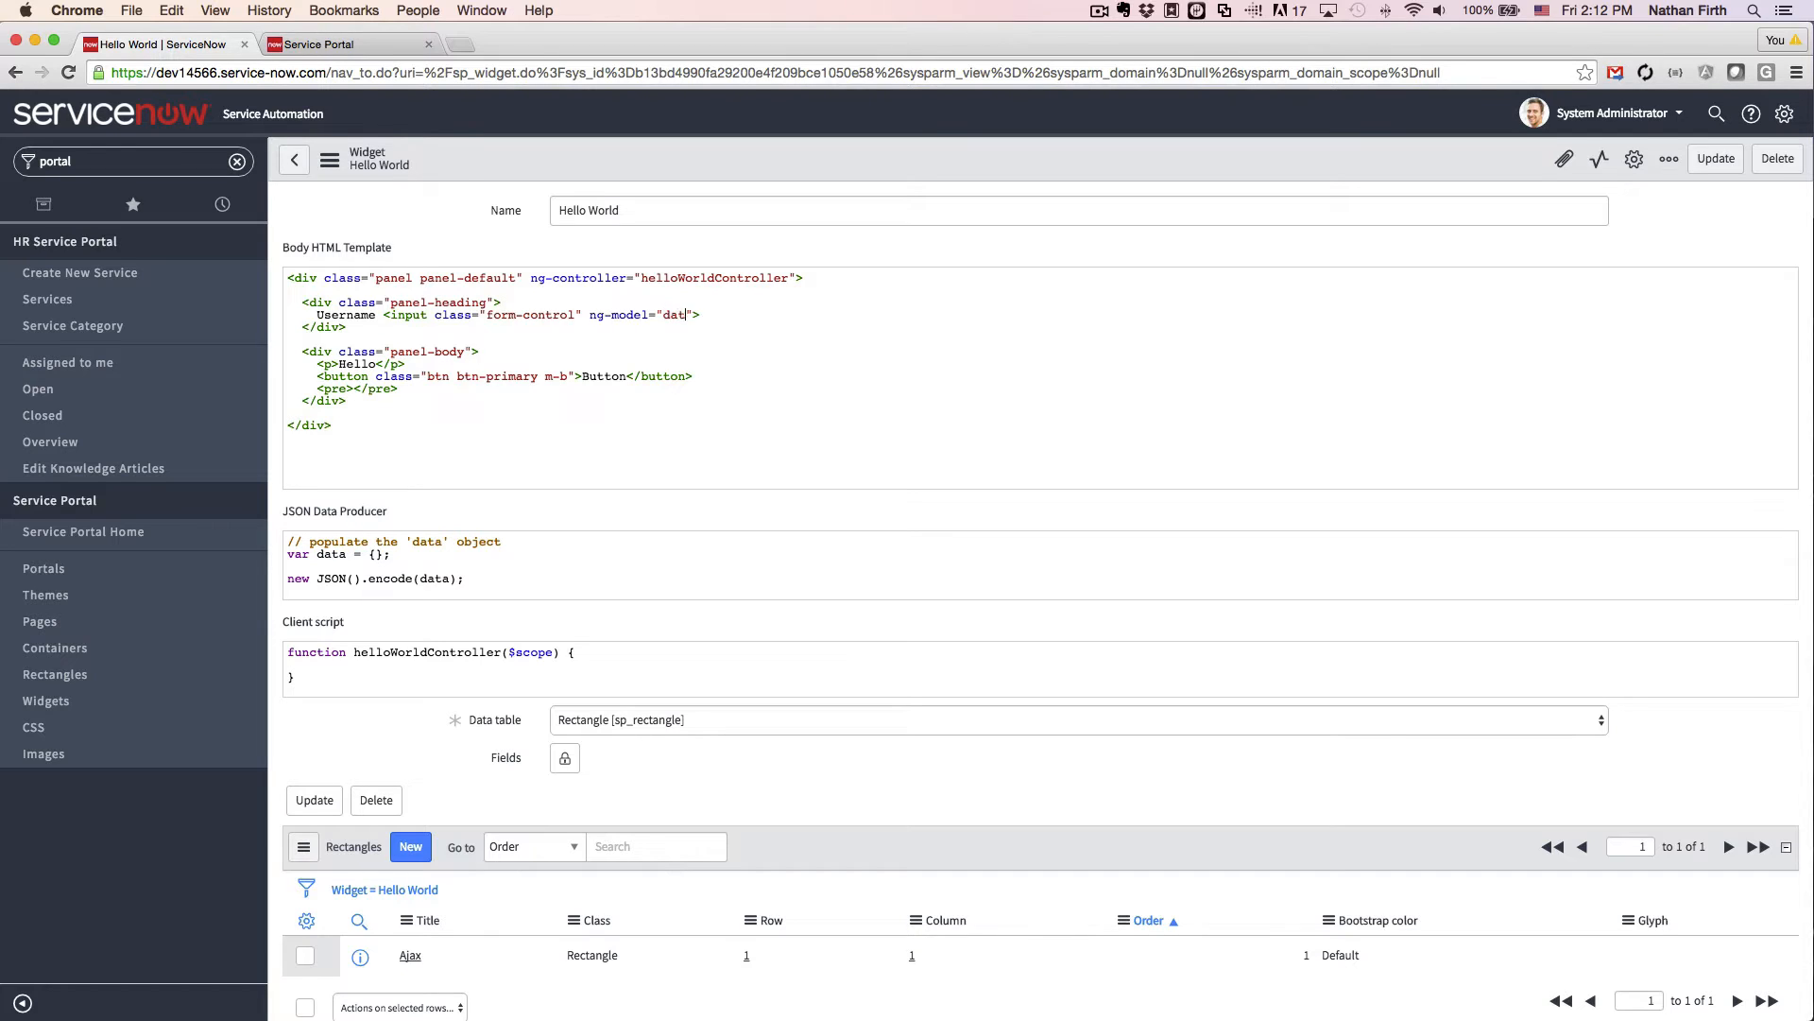
type("a.username")
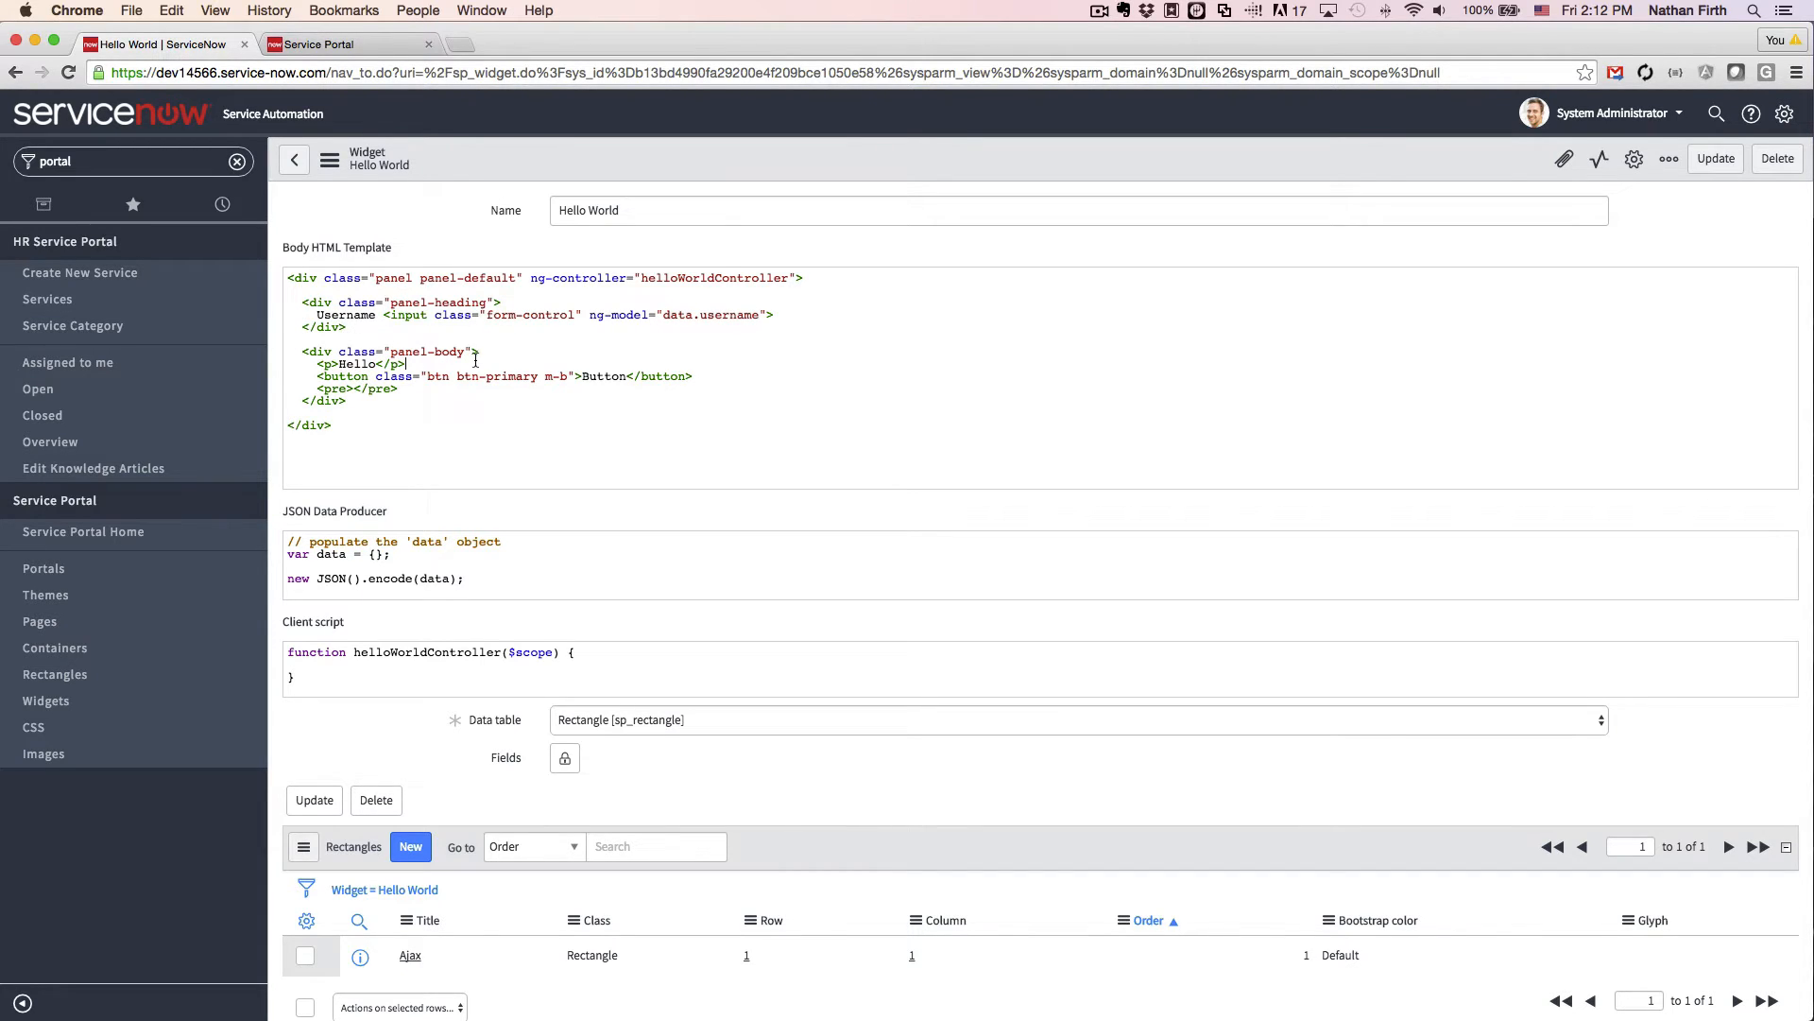
type("{{")
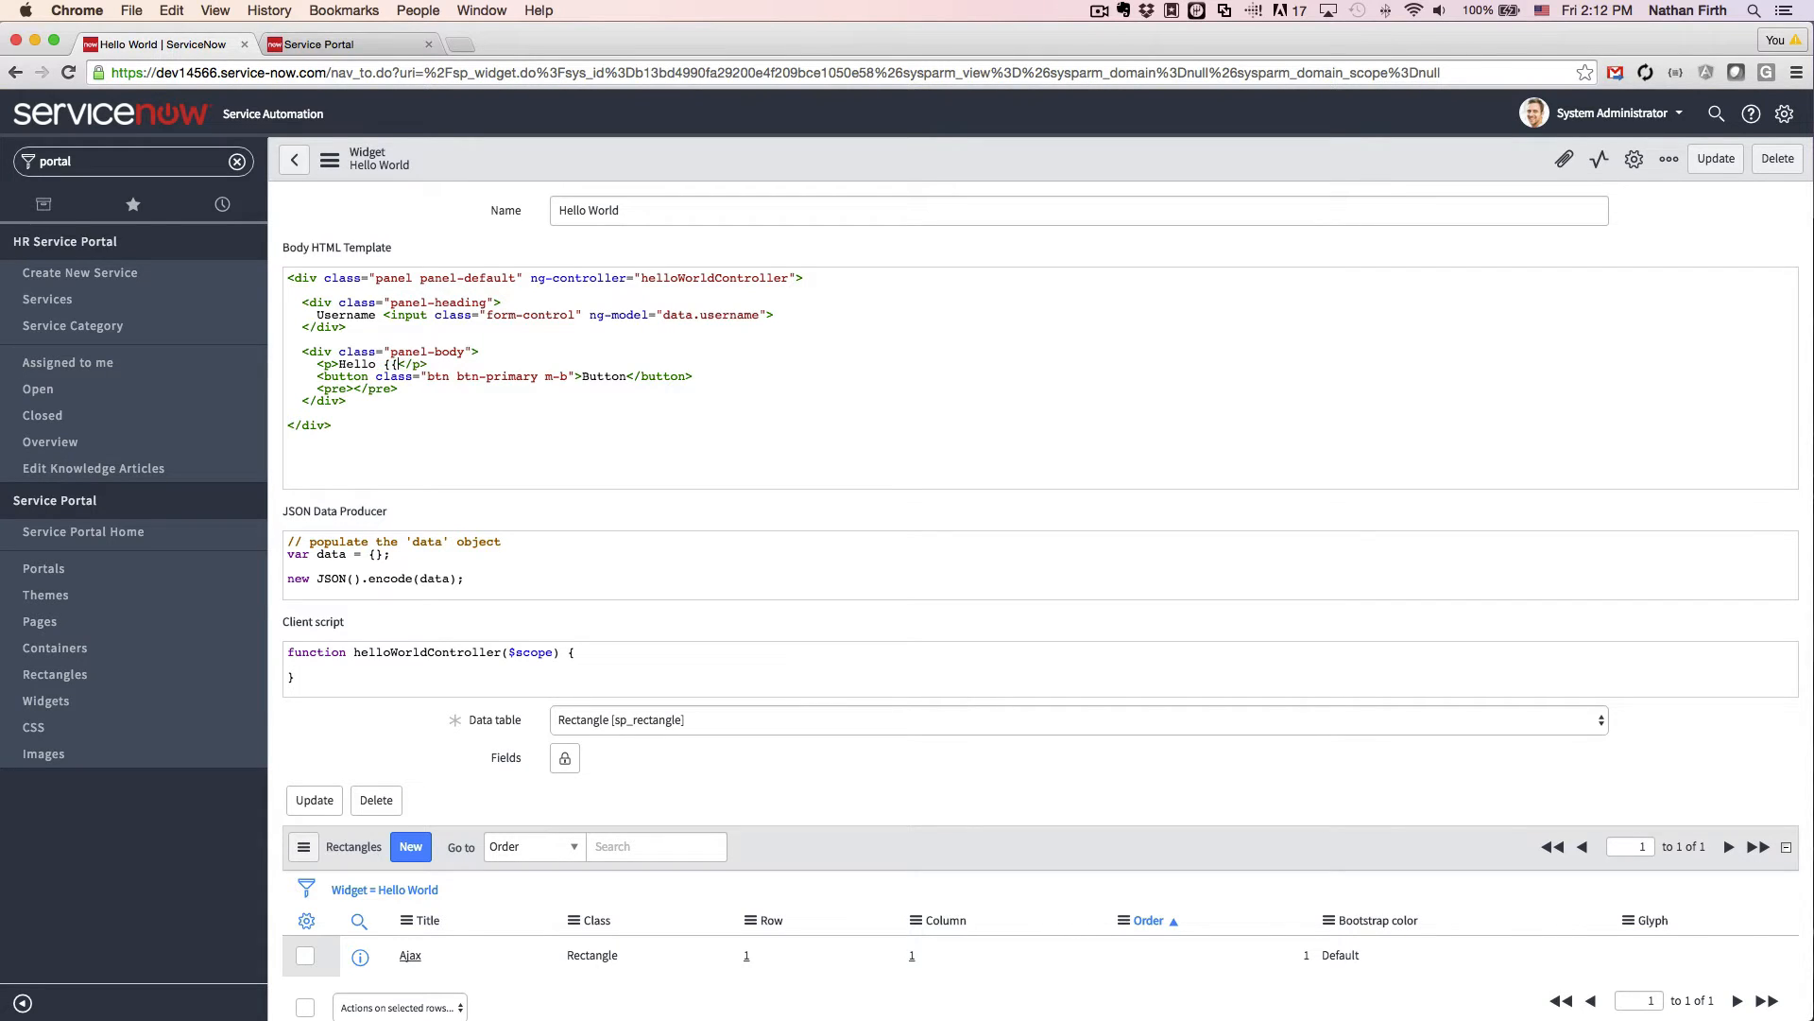
type("data.username")
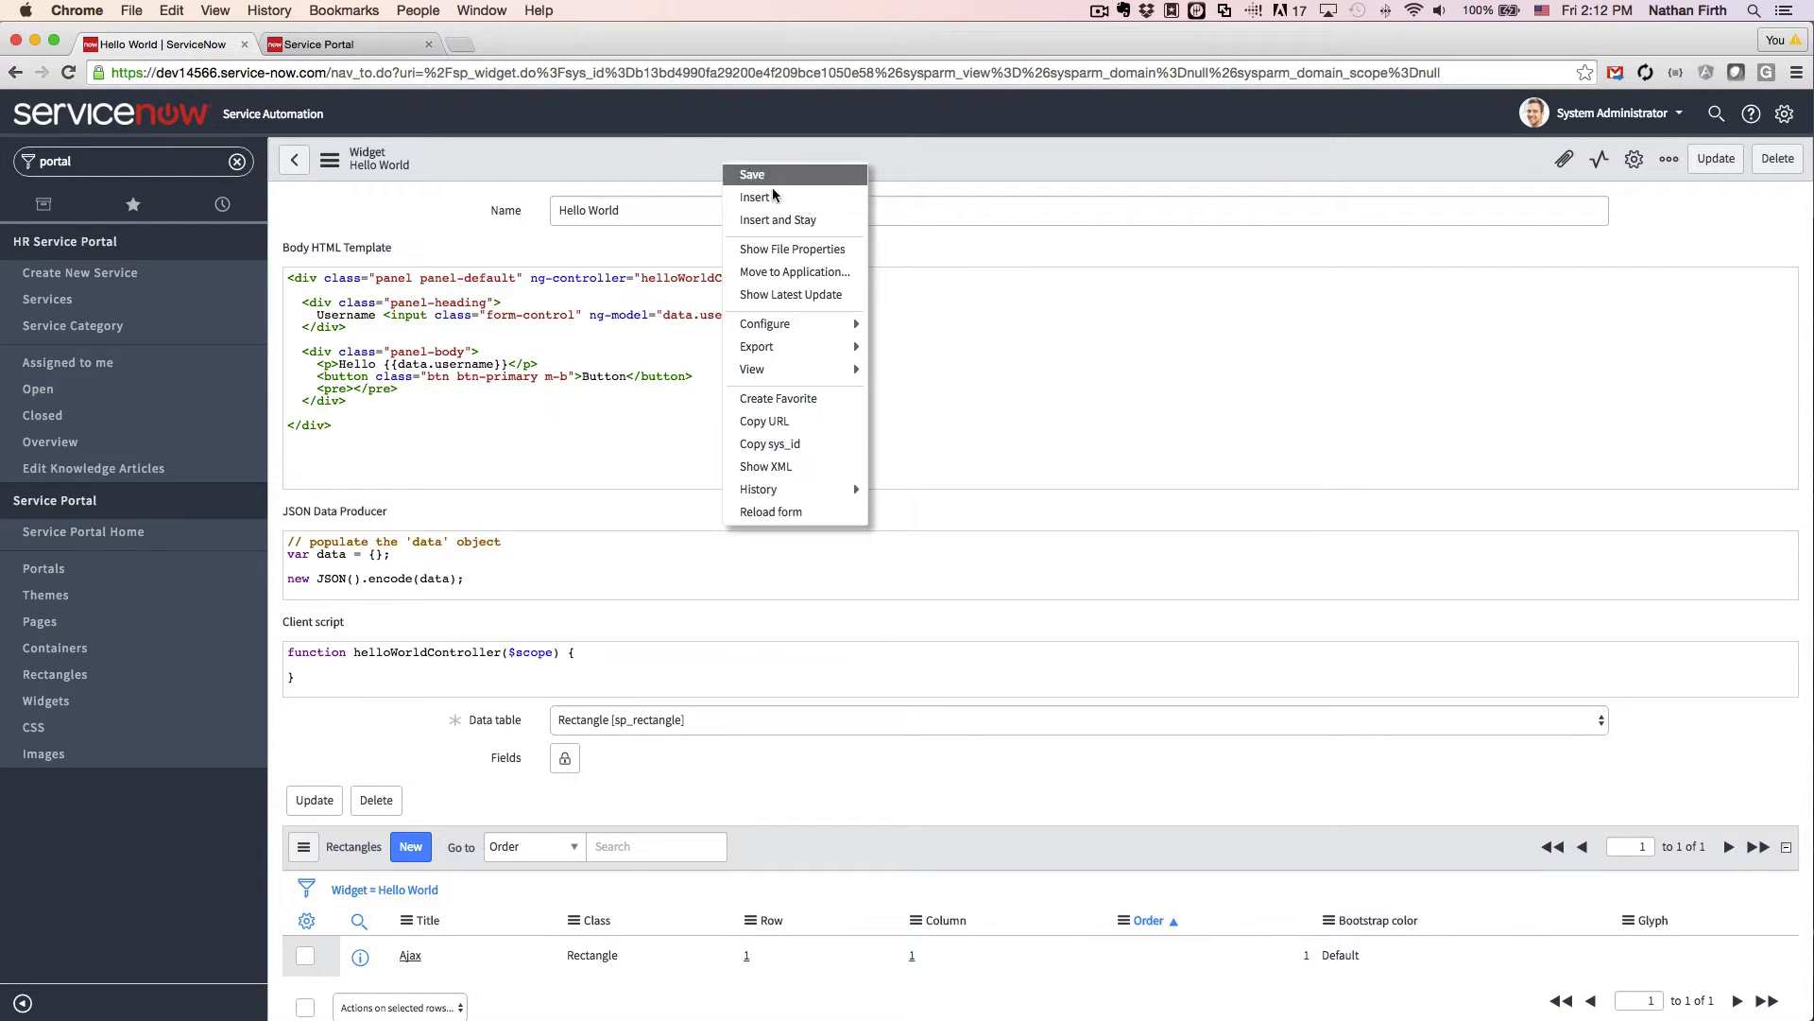
Save the template edits and type 'this is a test' into the portal's Username field
left_click(341, 45)
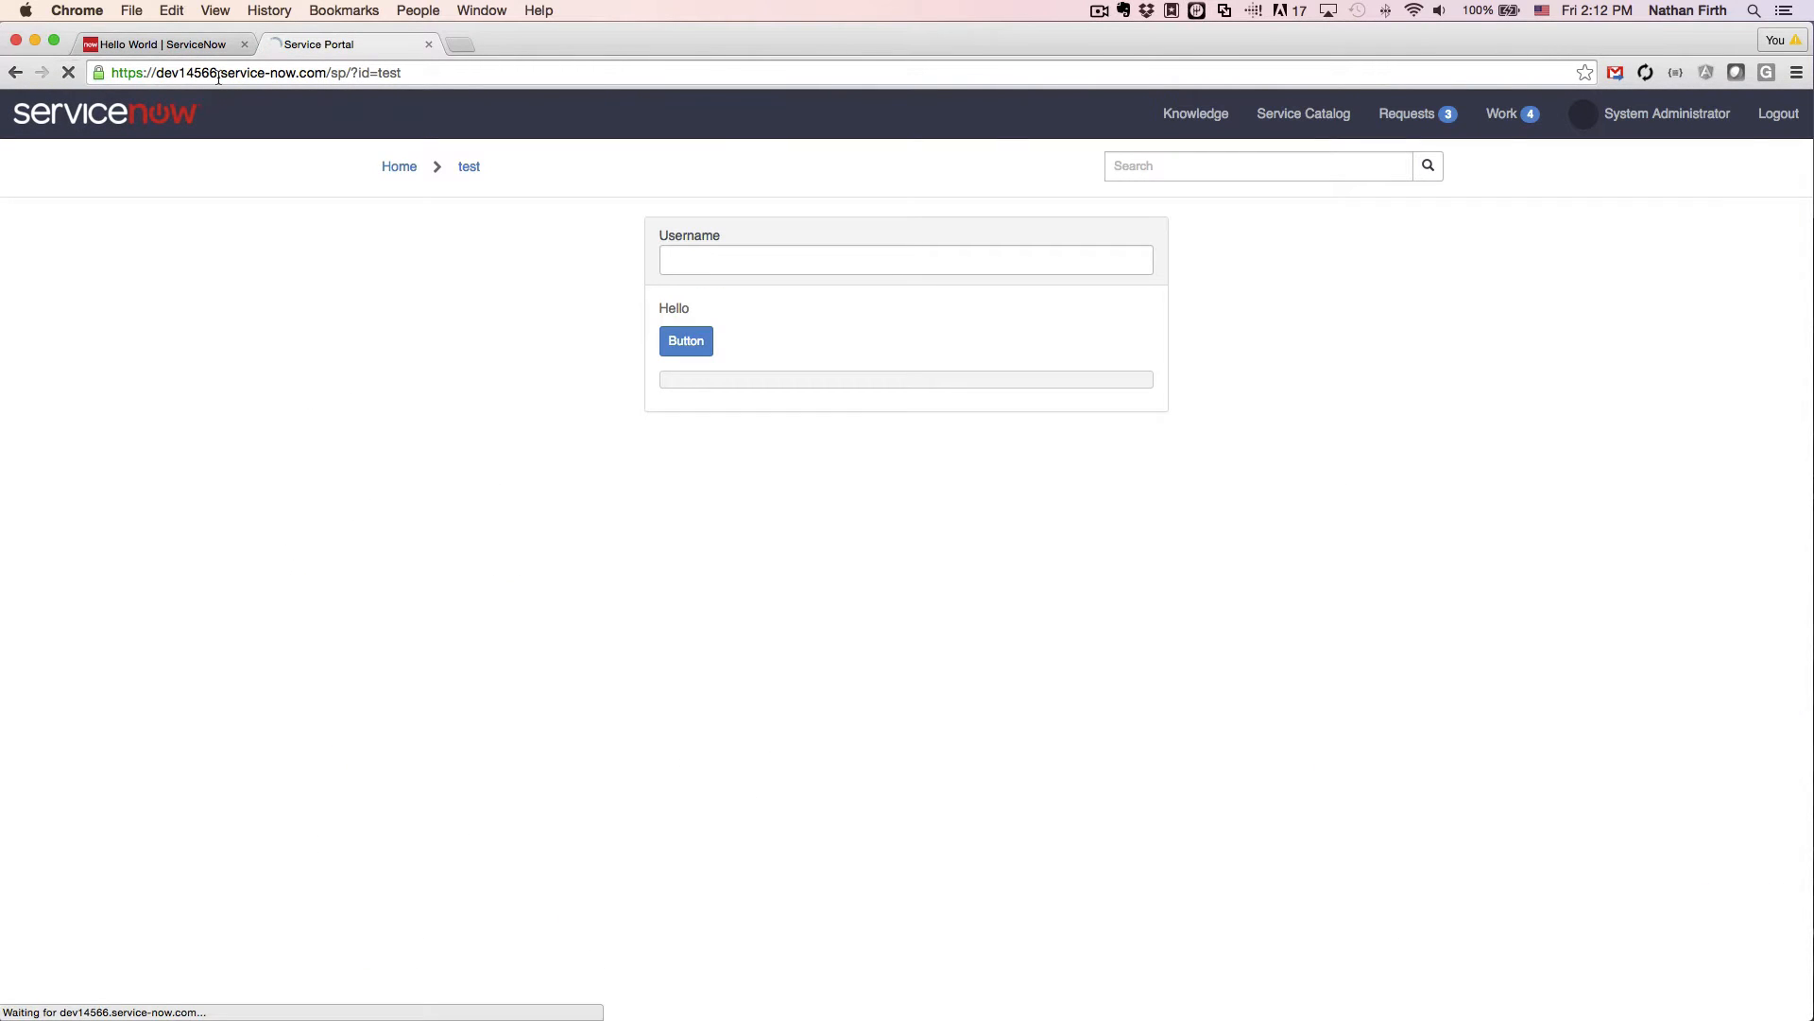
left_click(905, 259)
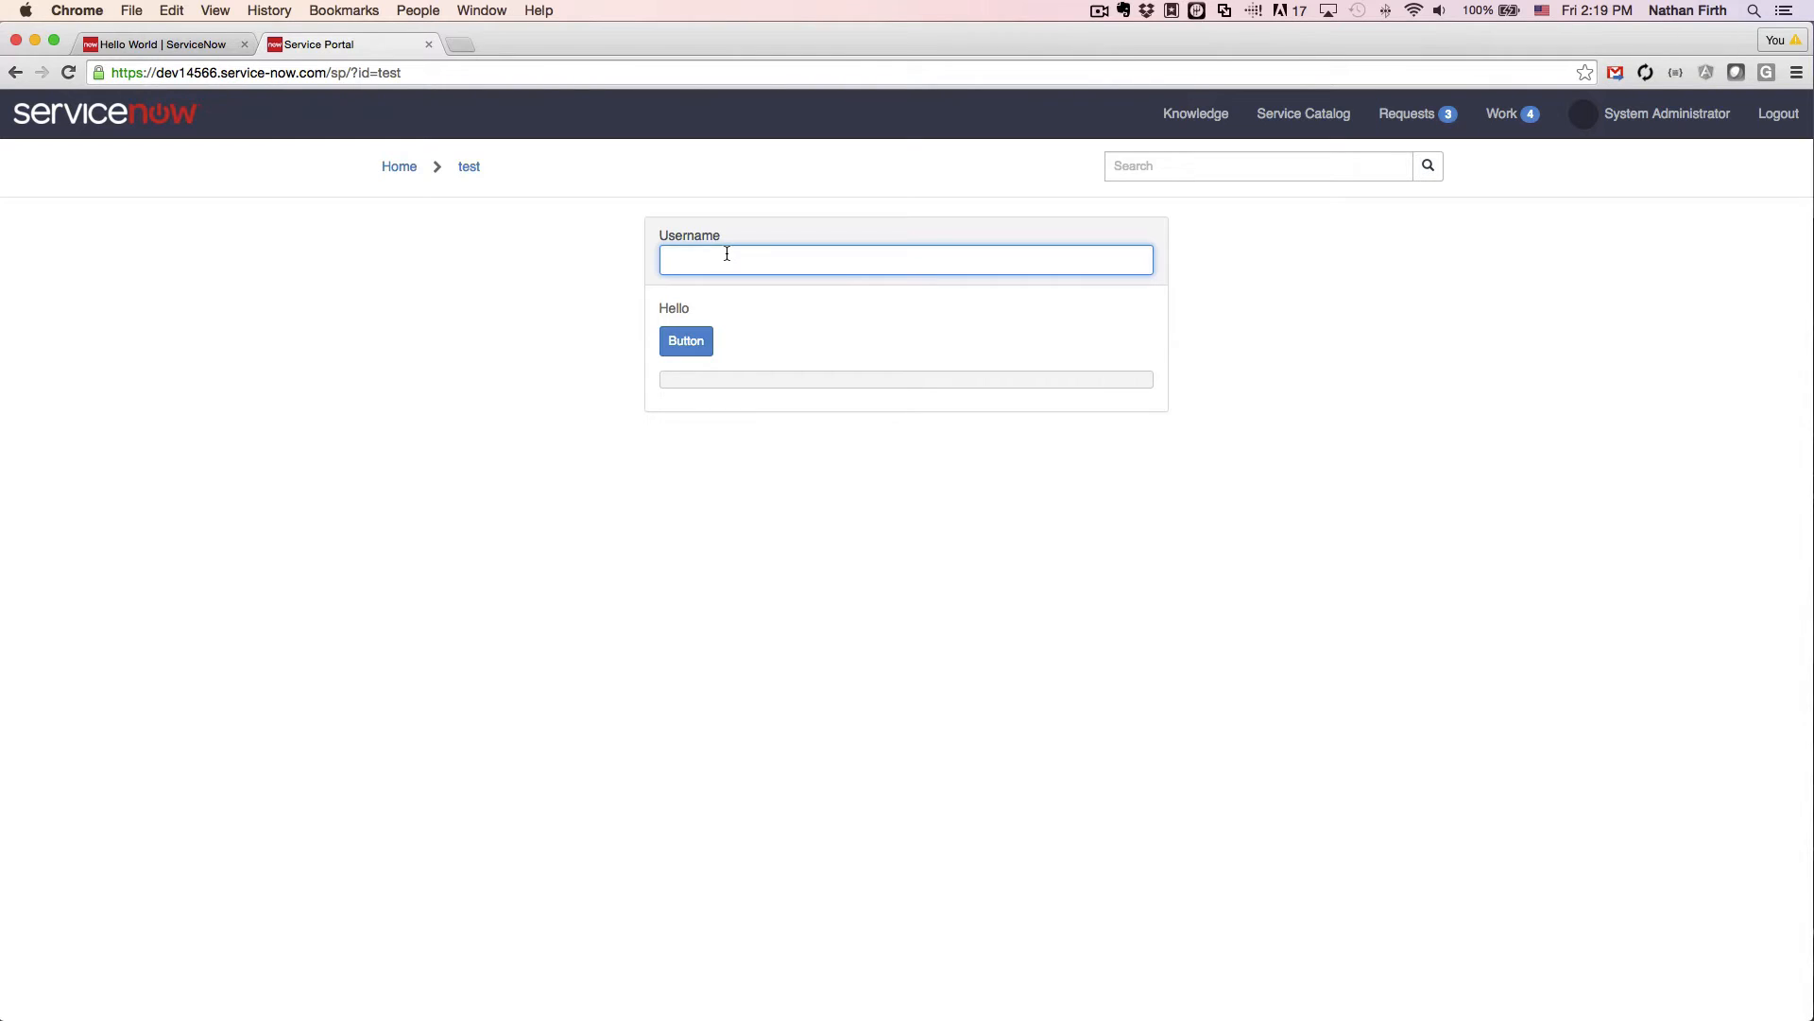
type("this is a test")
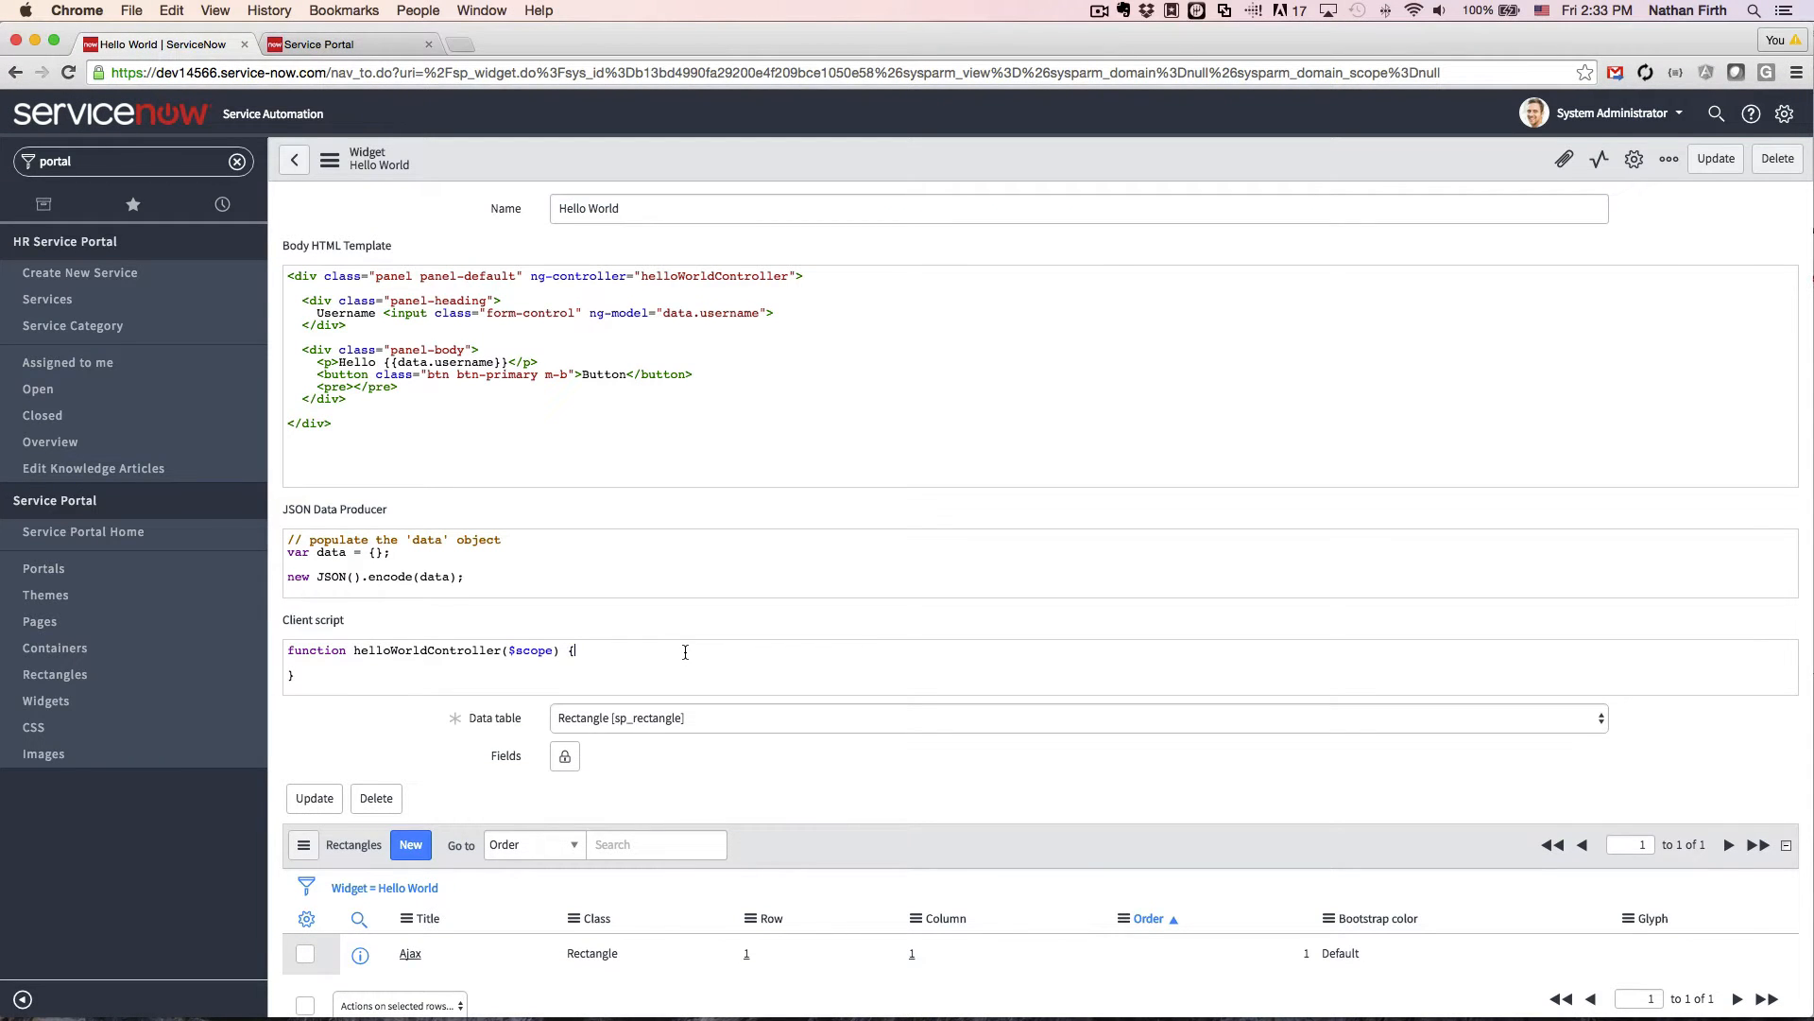
Define $scope.getUser alerting 'test' and add ng-click="getUser()" to the button
type("getUser")
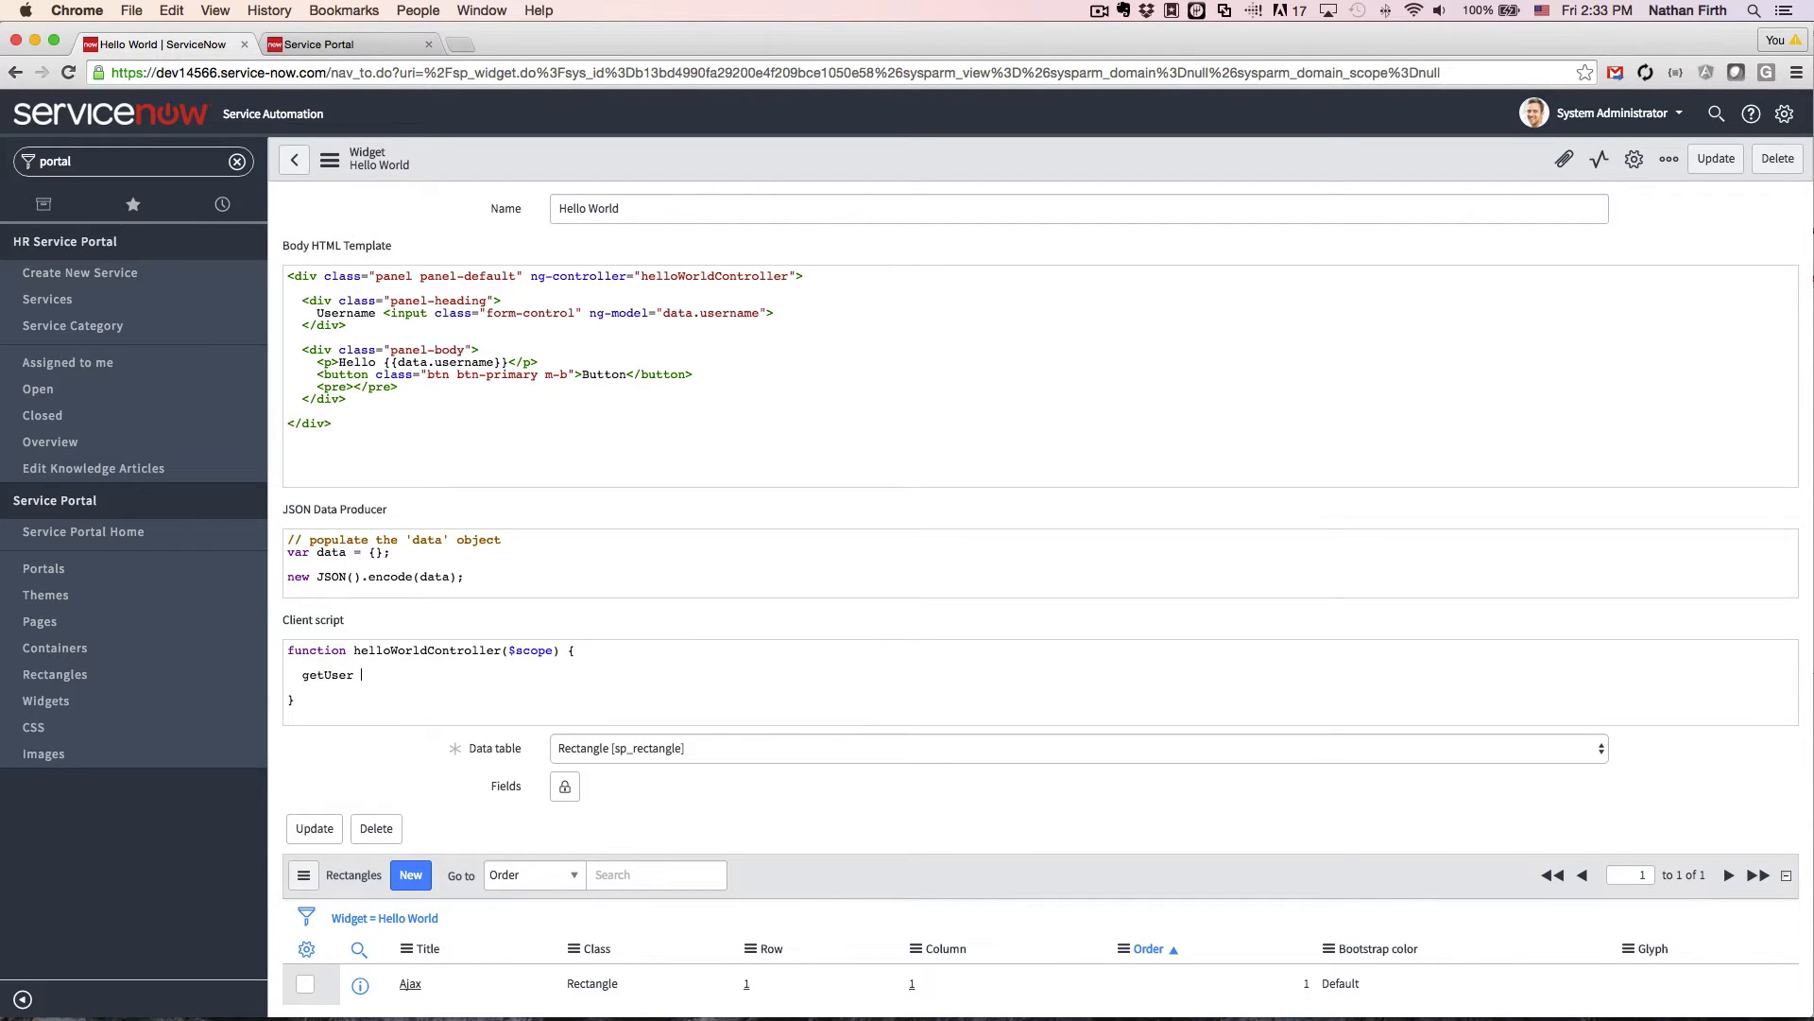
type("= function()")
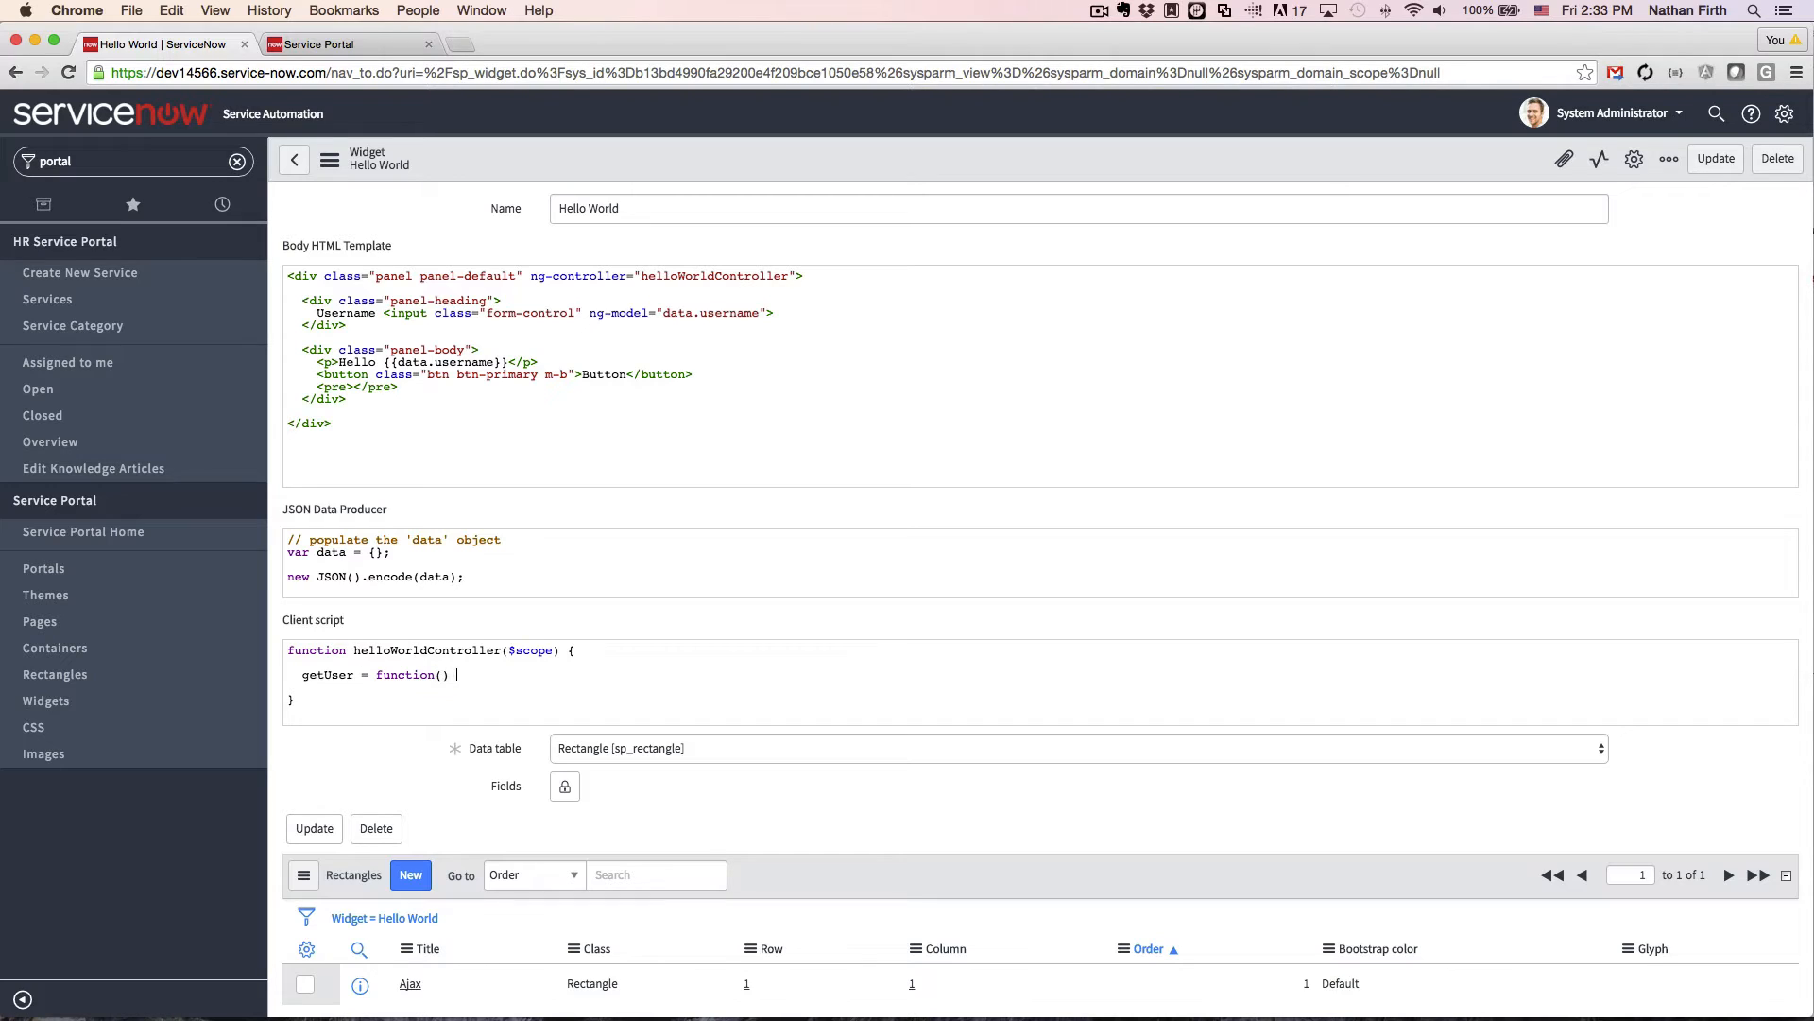
type("{")
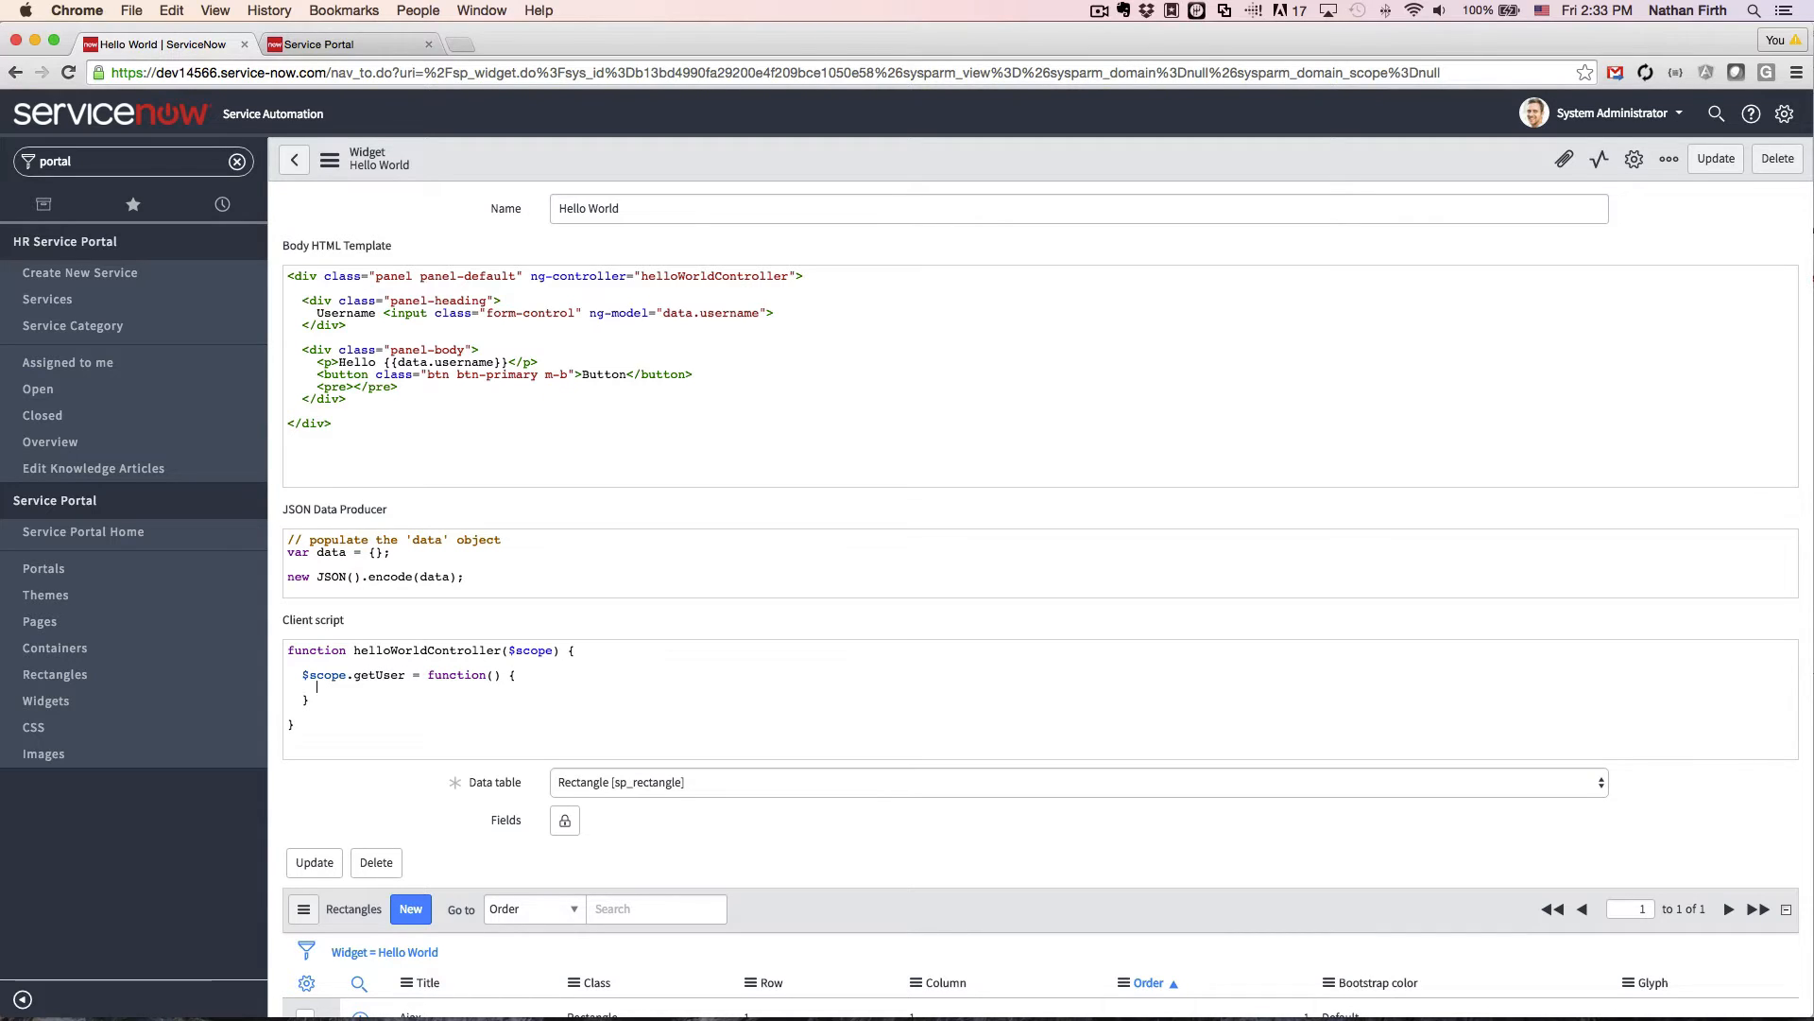
type("alert()")
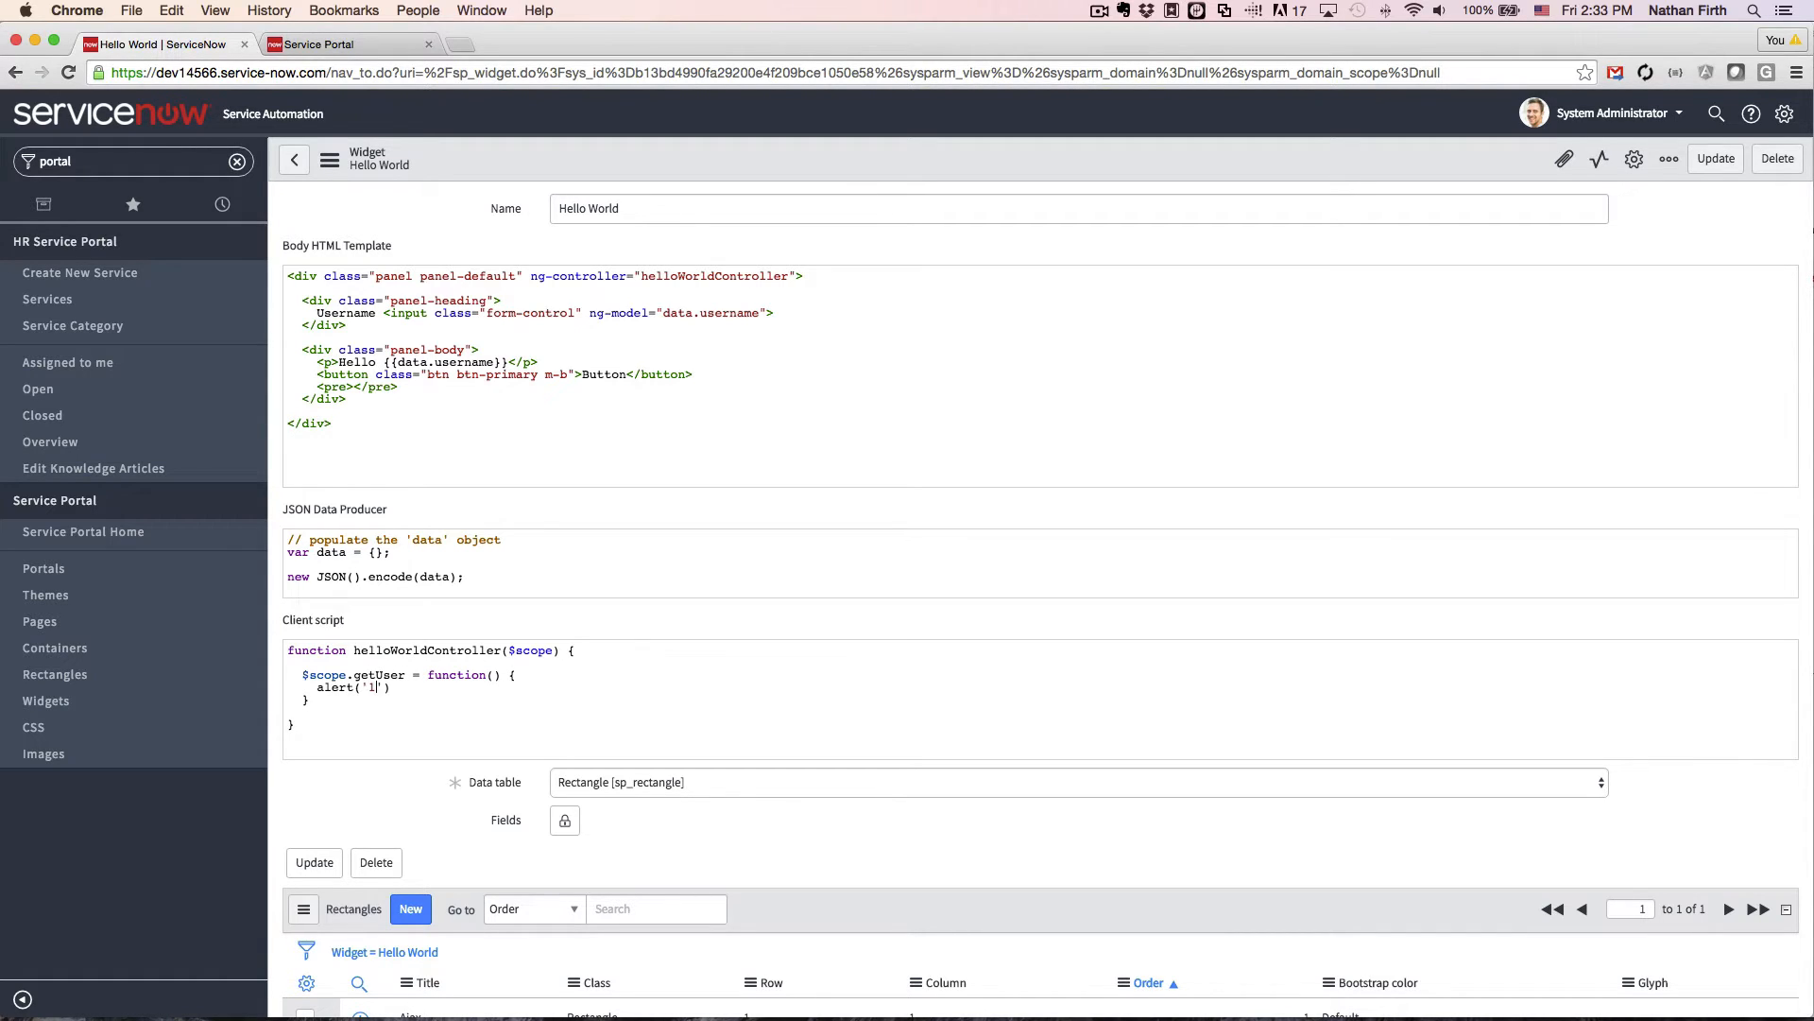
type("est');")
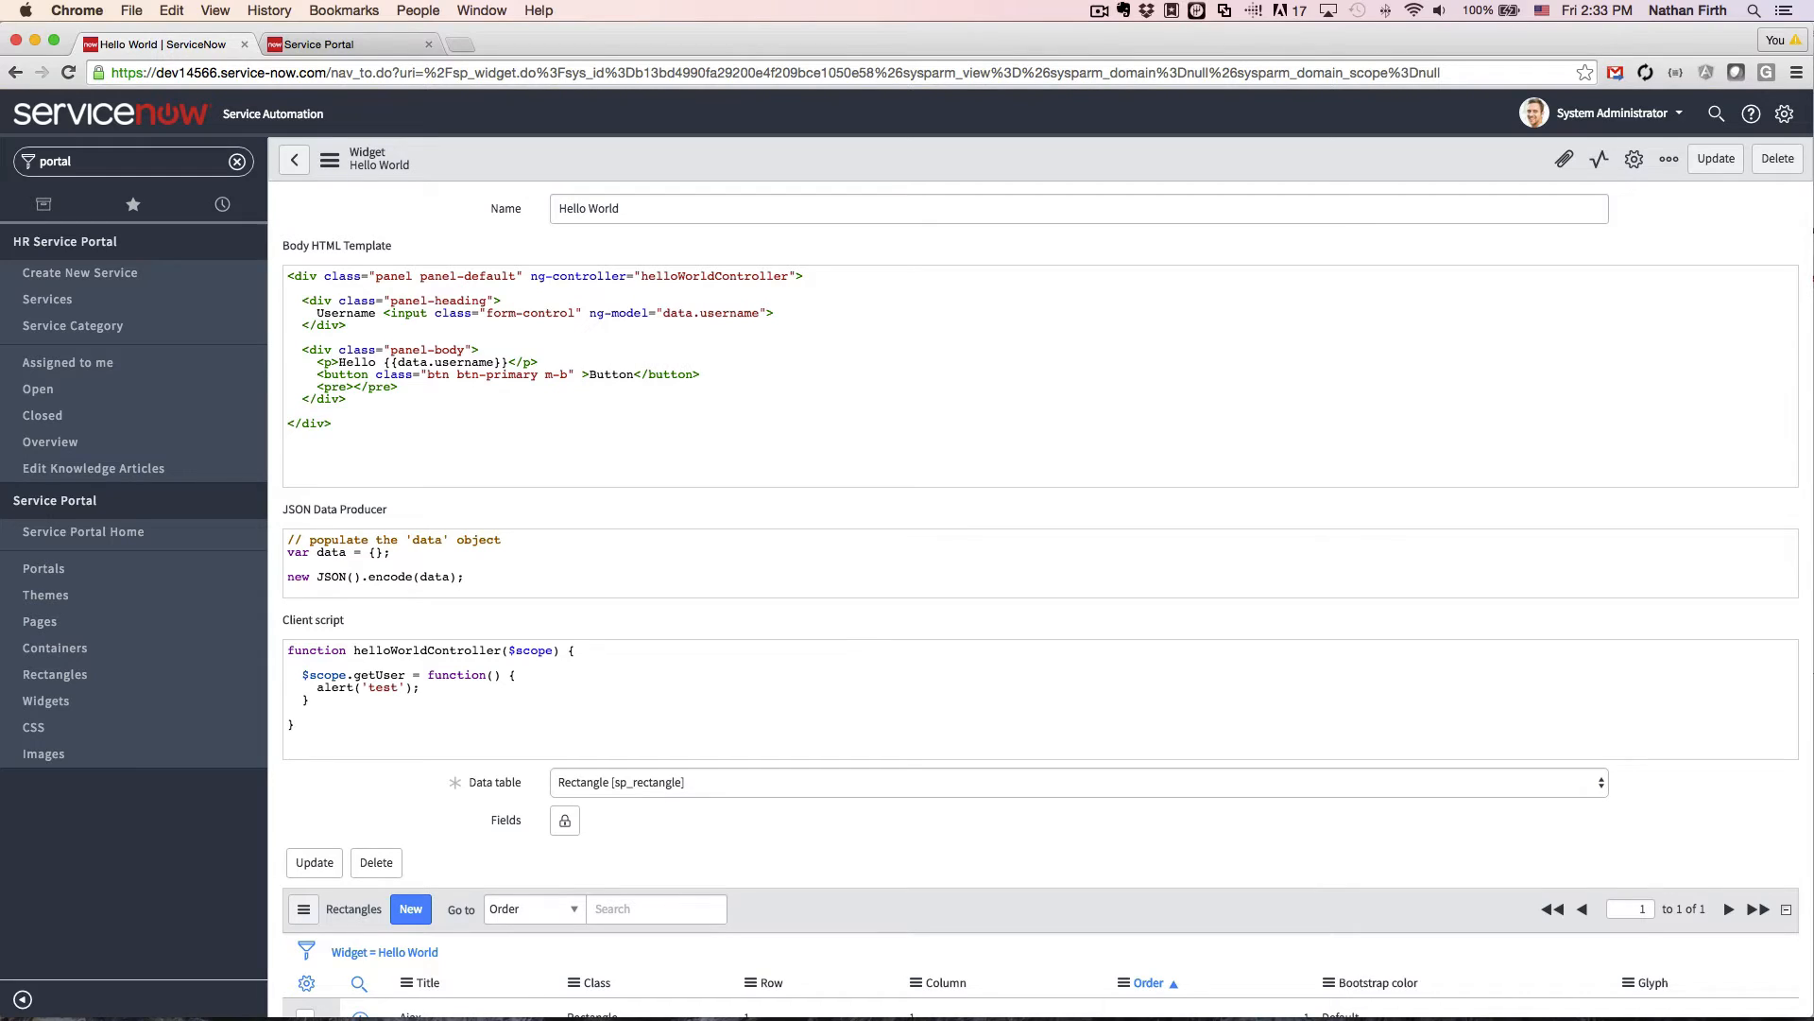
type("ng-click=\"\"")
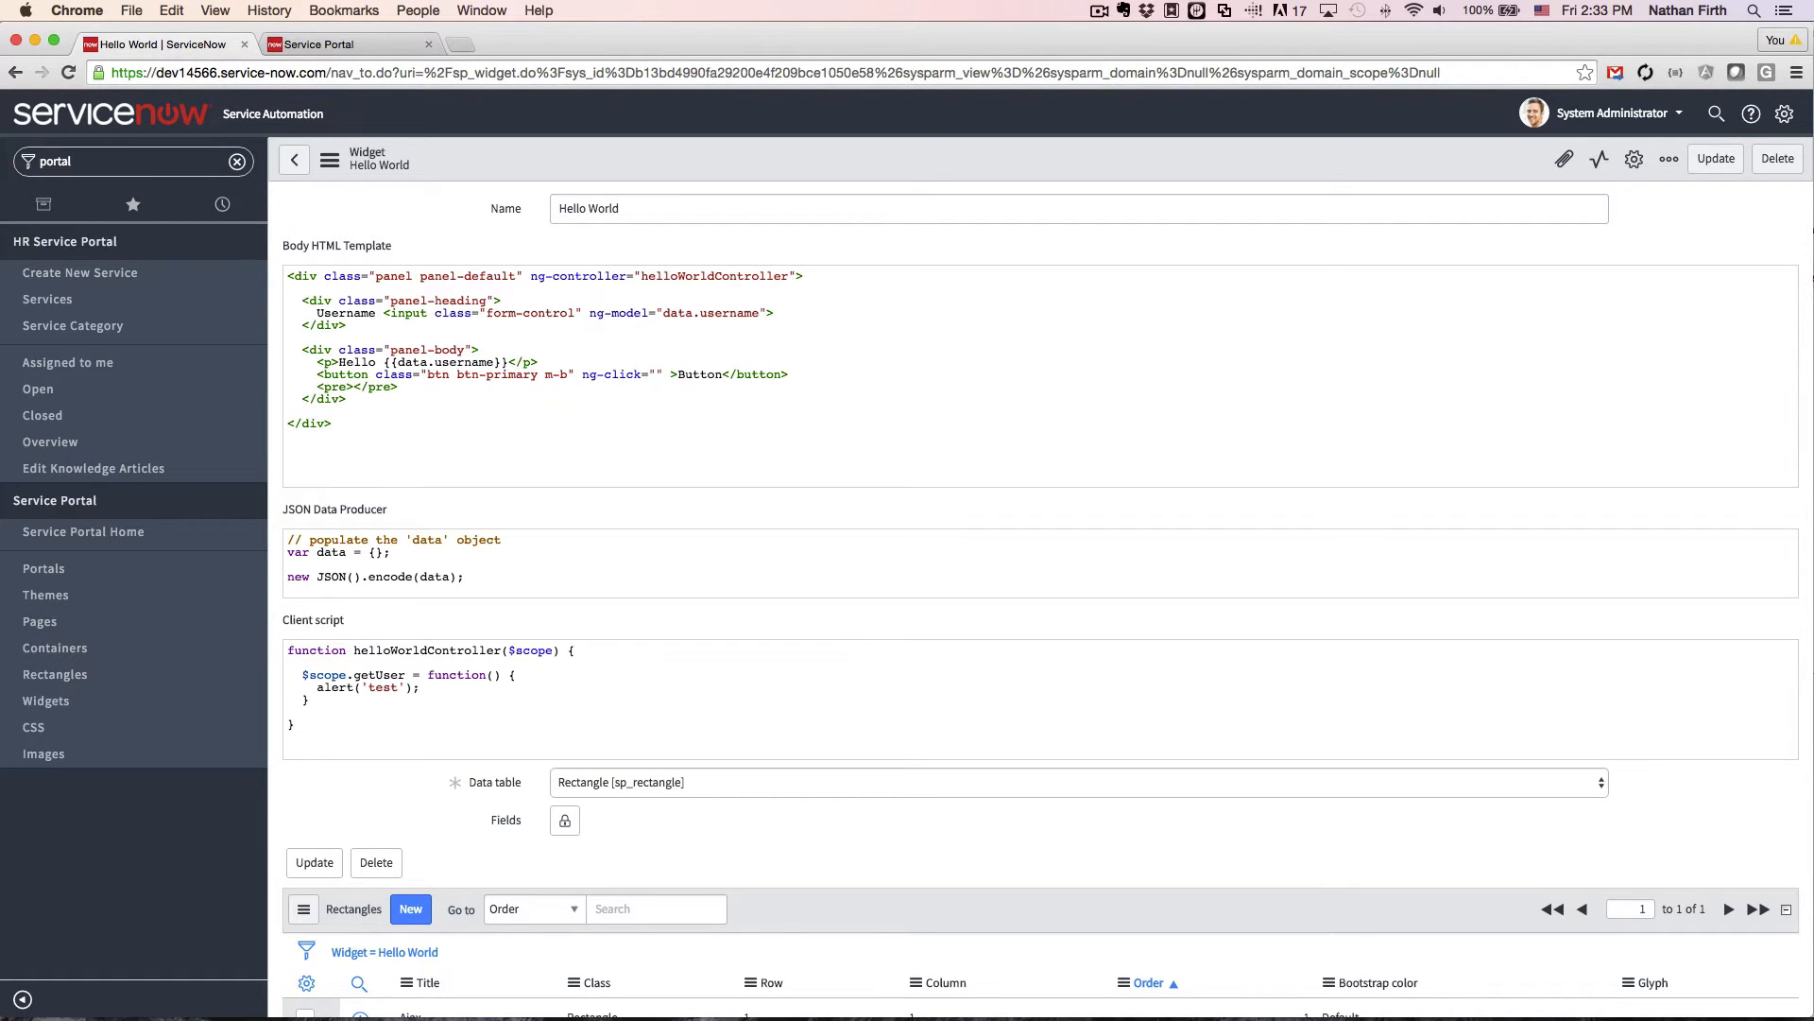
type("getUser()")
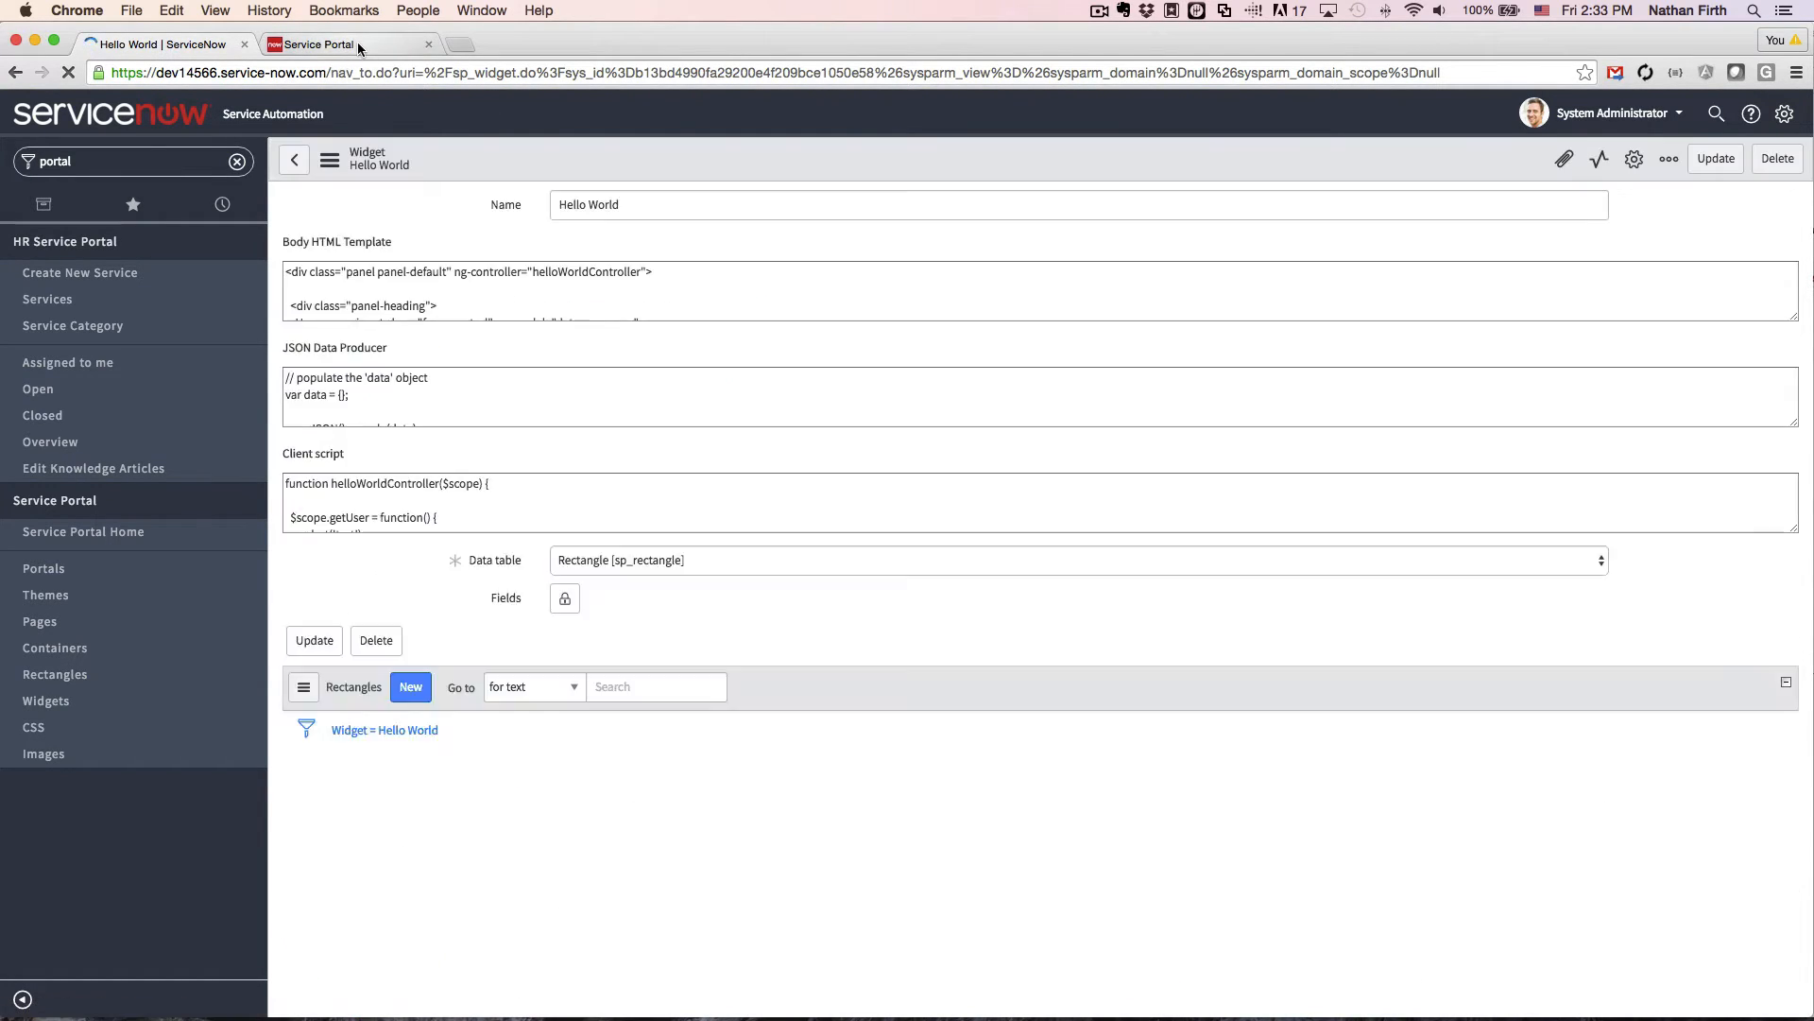
Reload the Service Portal test page and try the widget's button
left_click(335, 44)
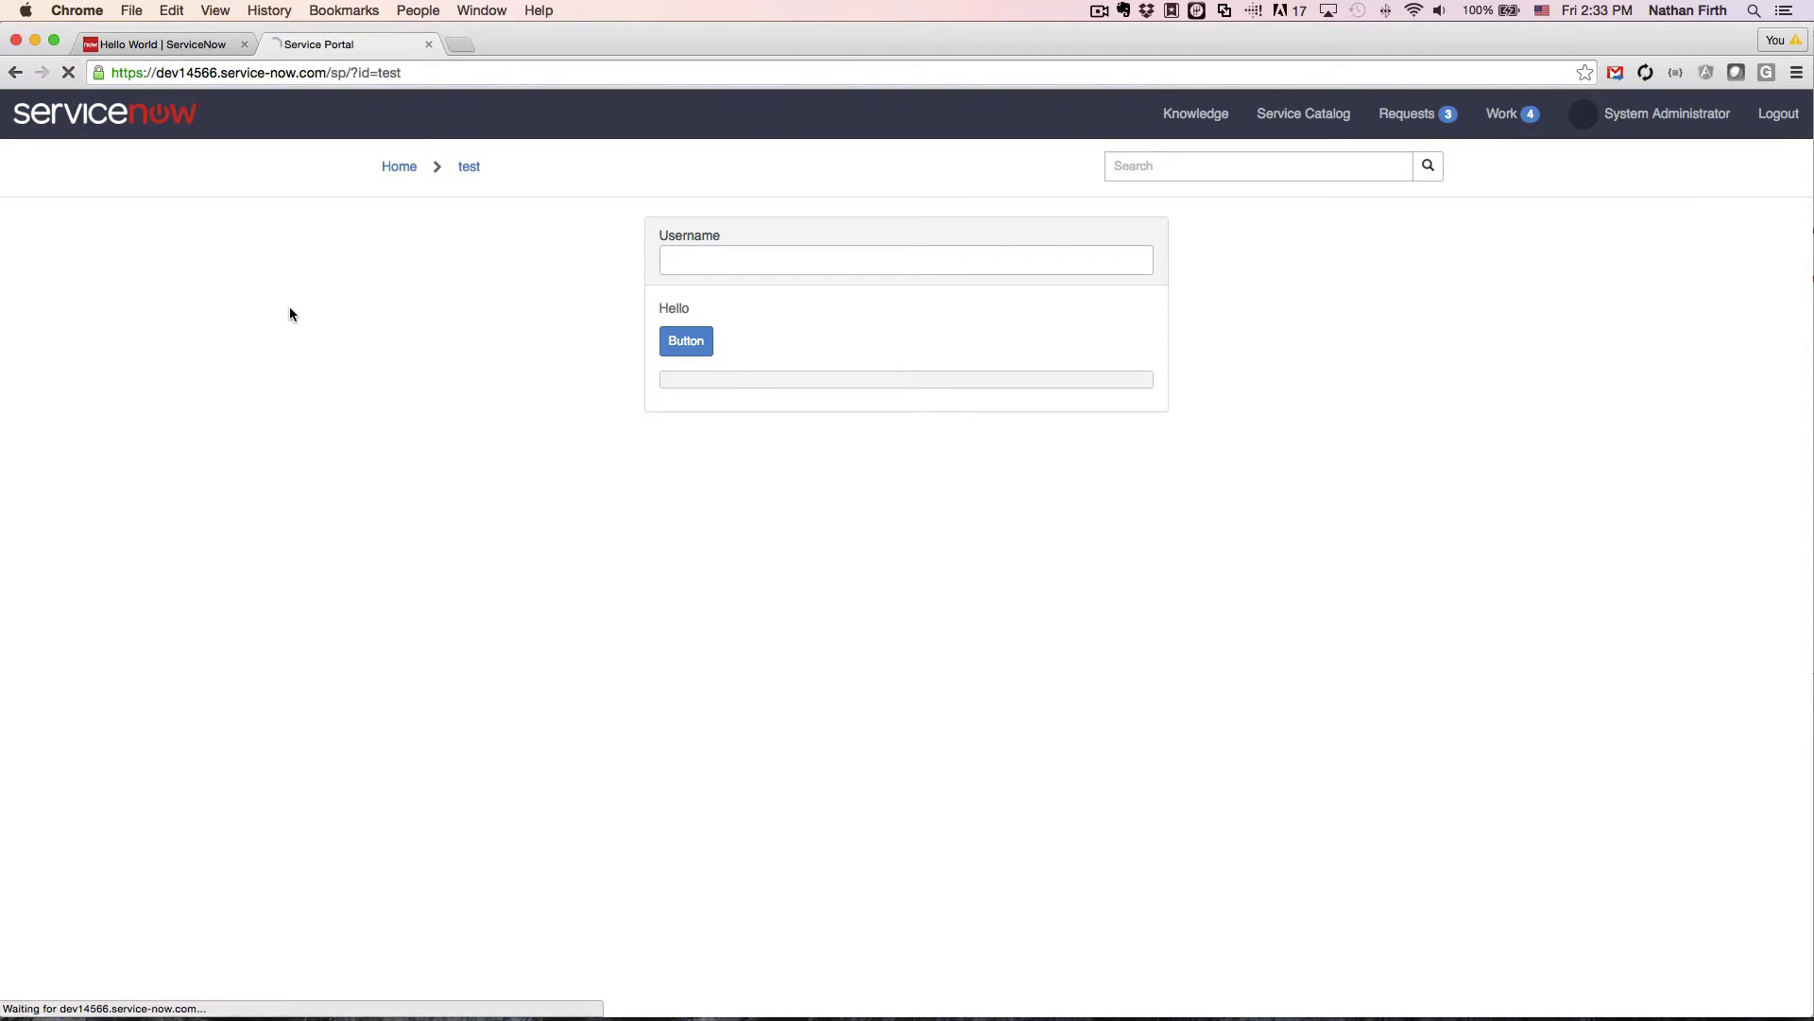
left_click(685, 341)
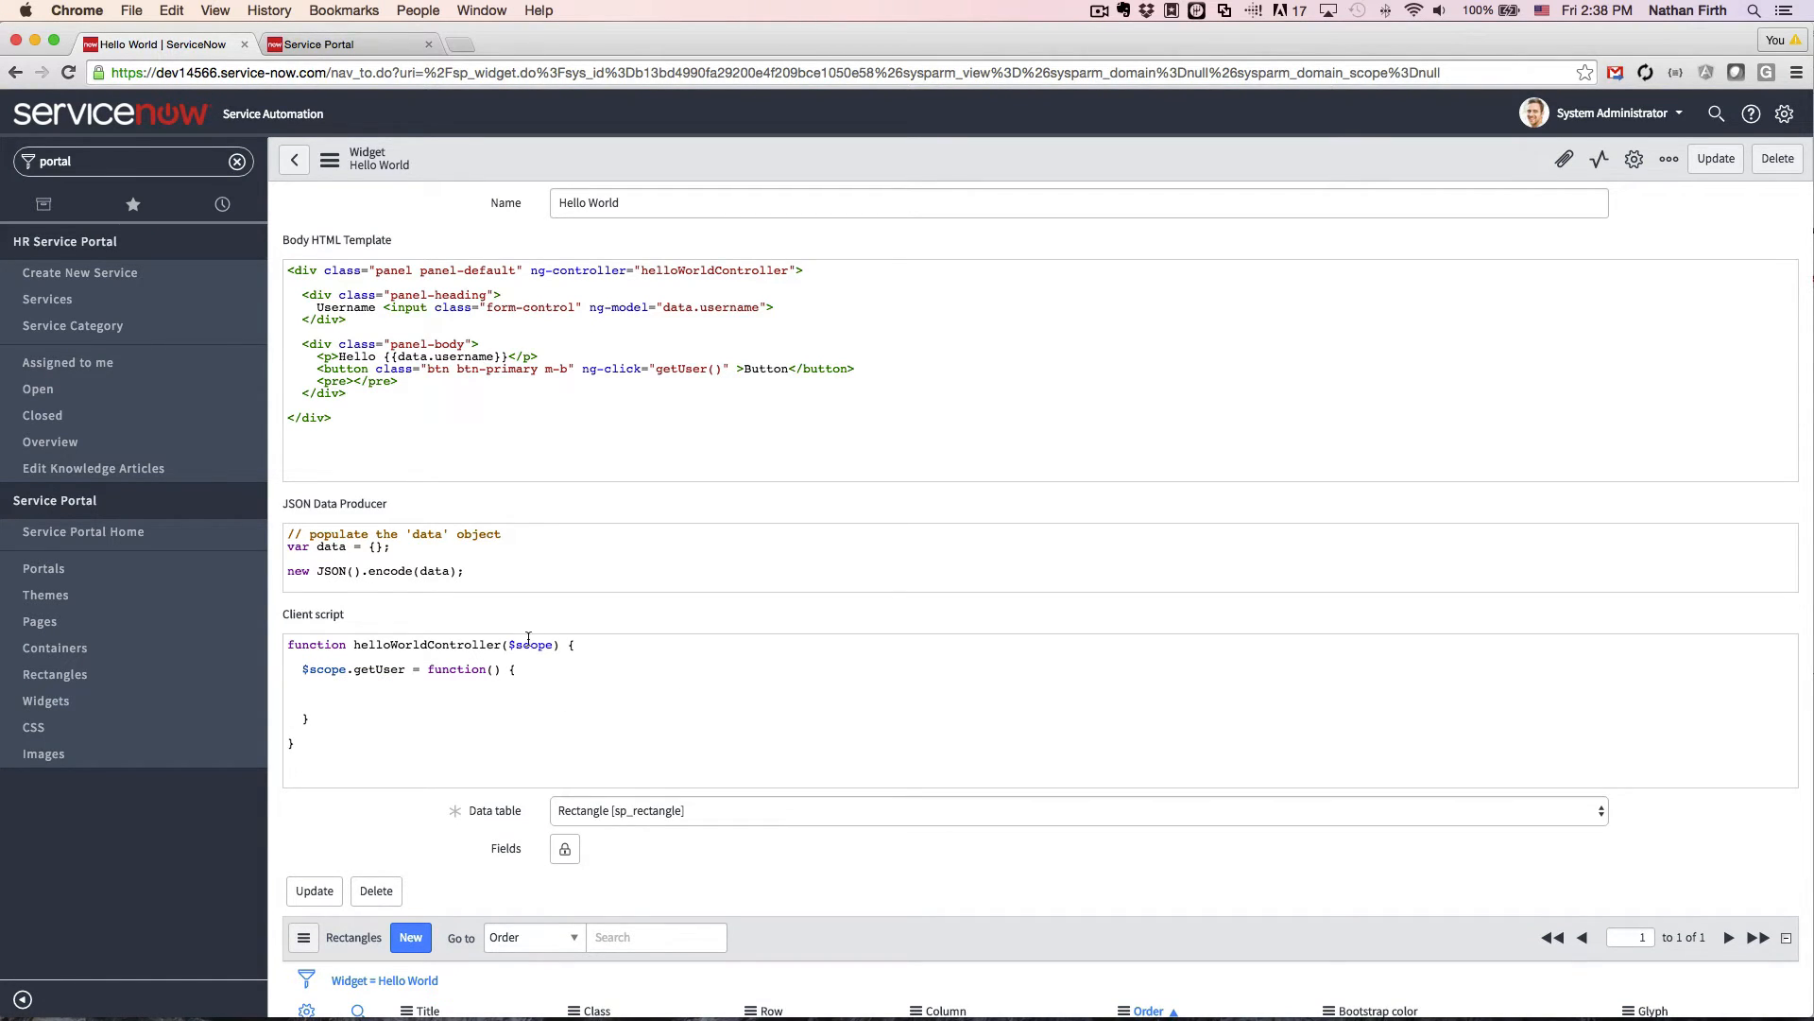
Inside getUser, write var dataURL = spUtil.getWidgetURL($scope);
type(", spUtil")
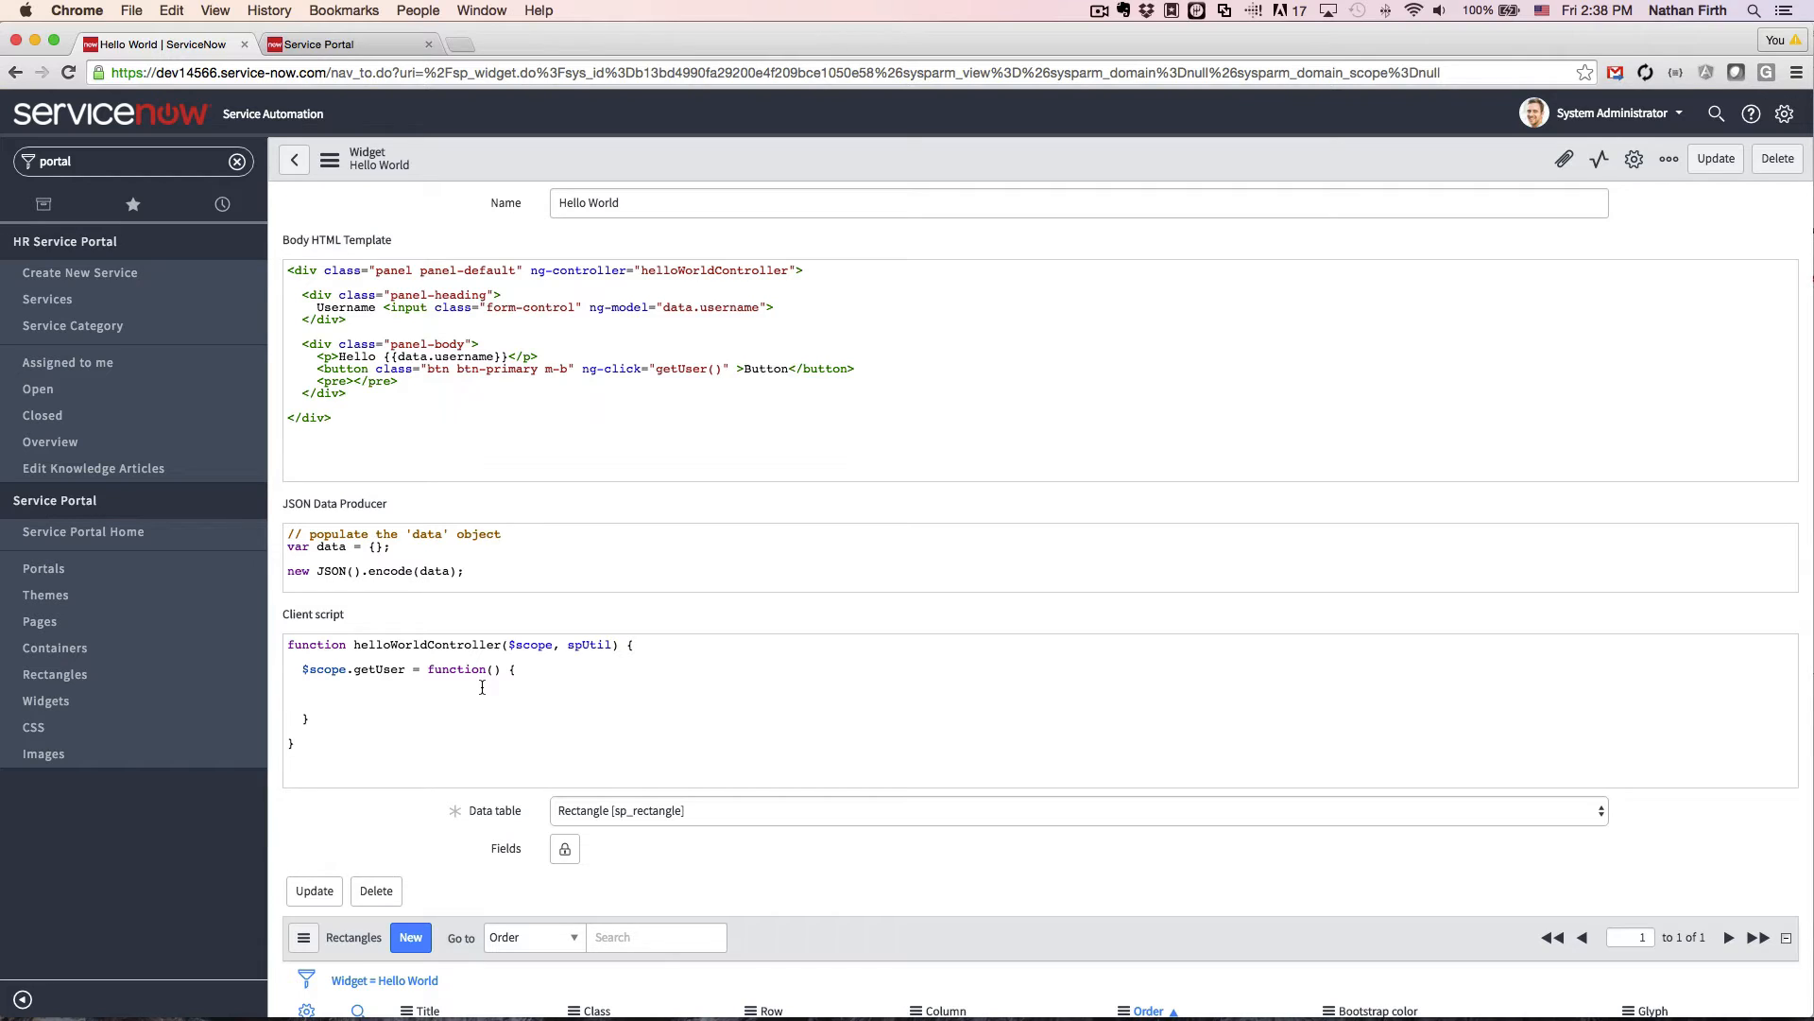
type("spu")
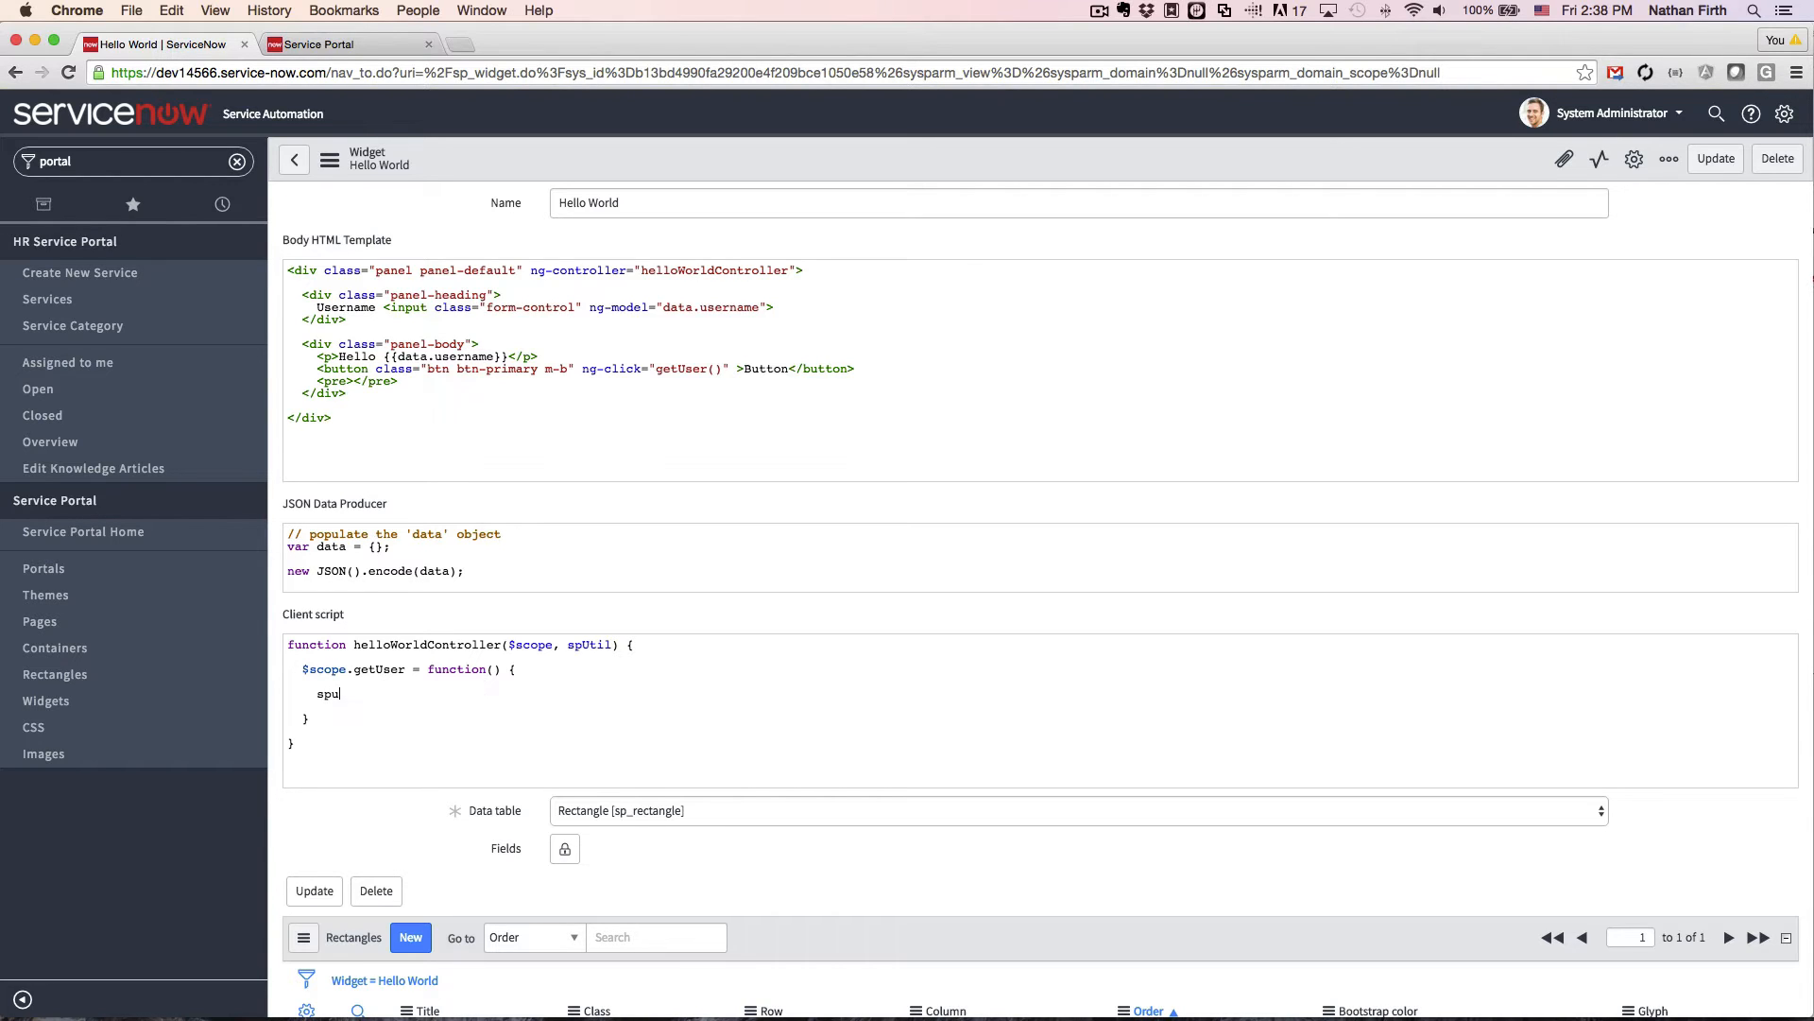
type("til.get")
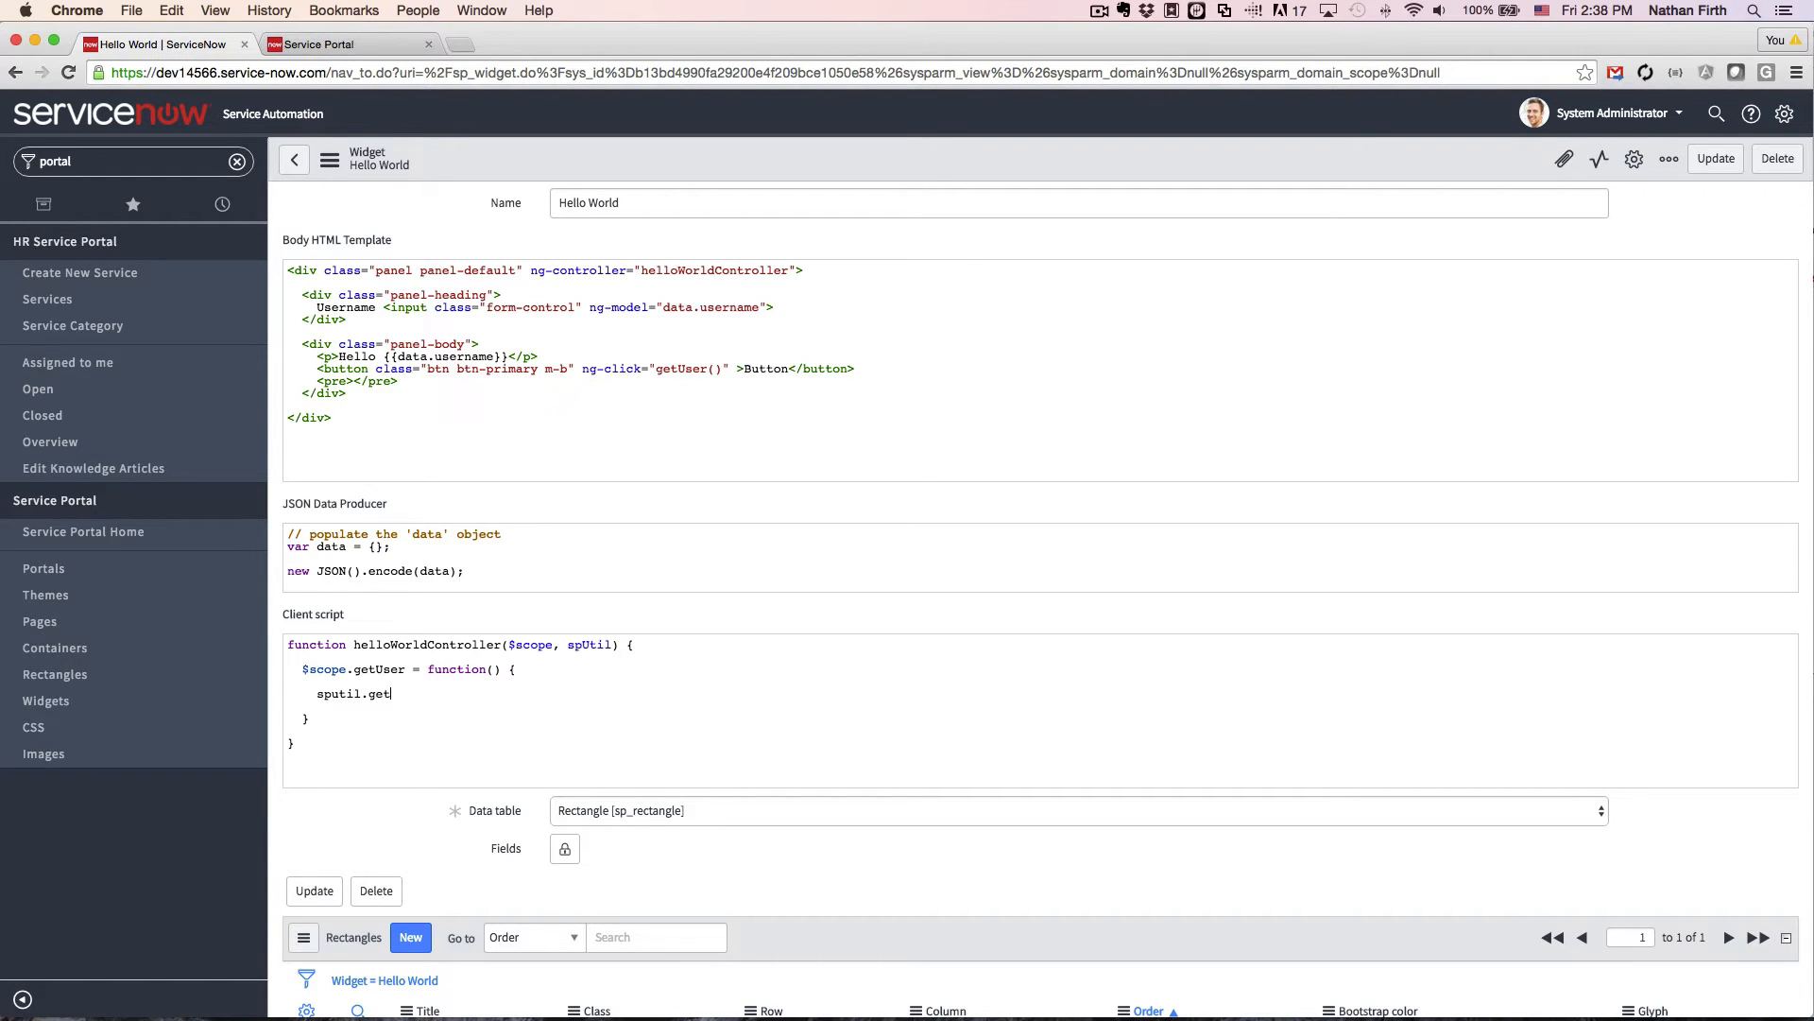
type("WidgetUrl")
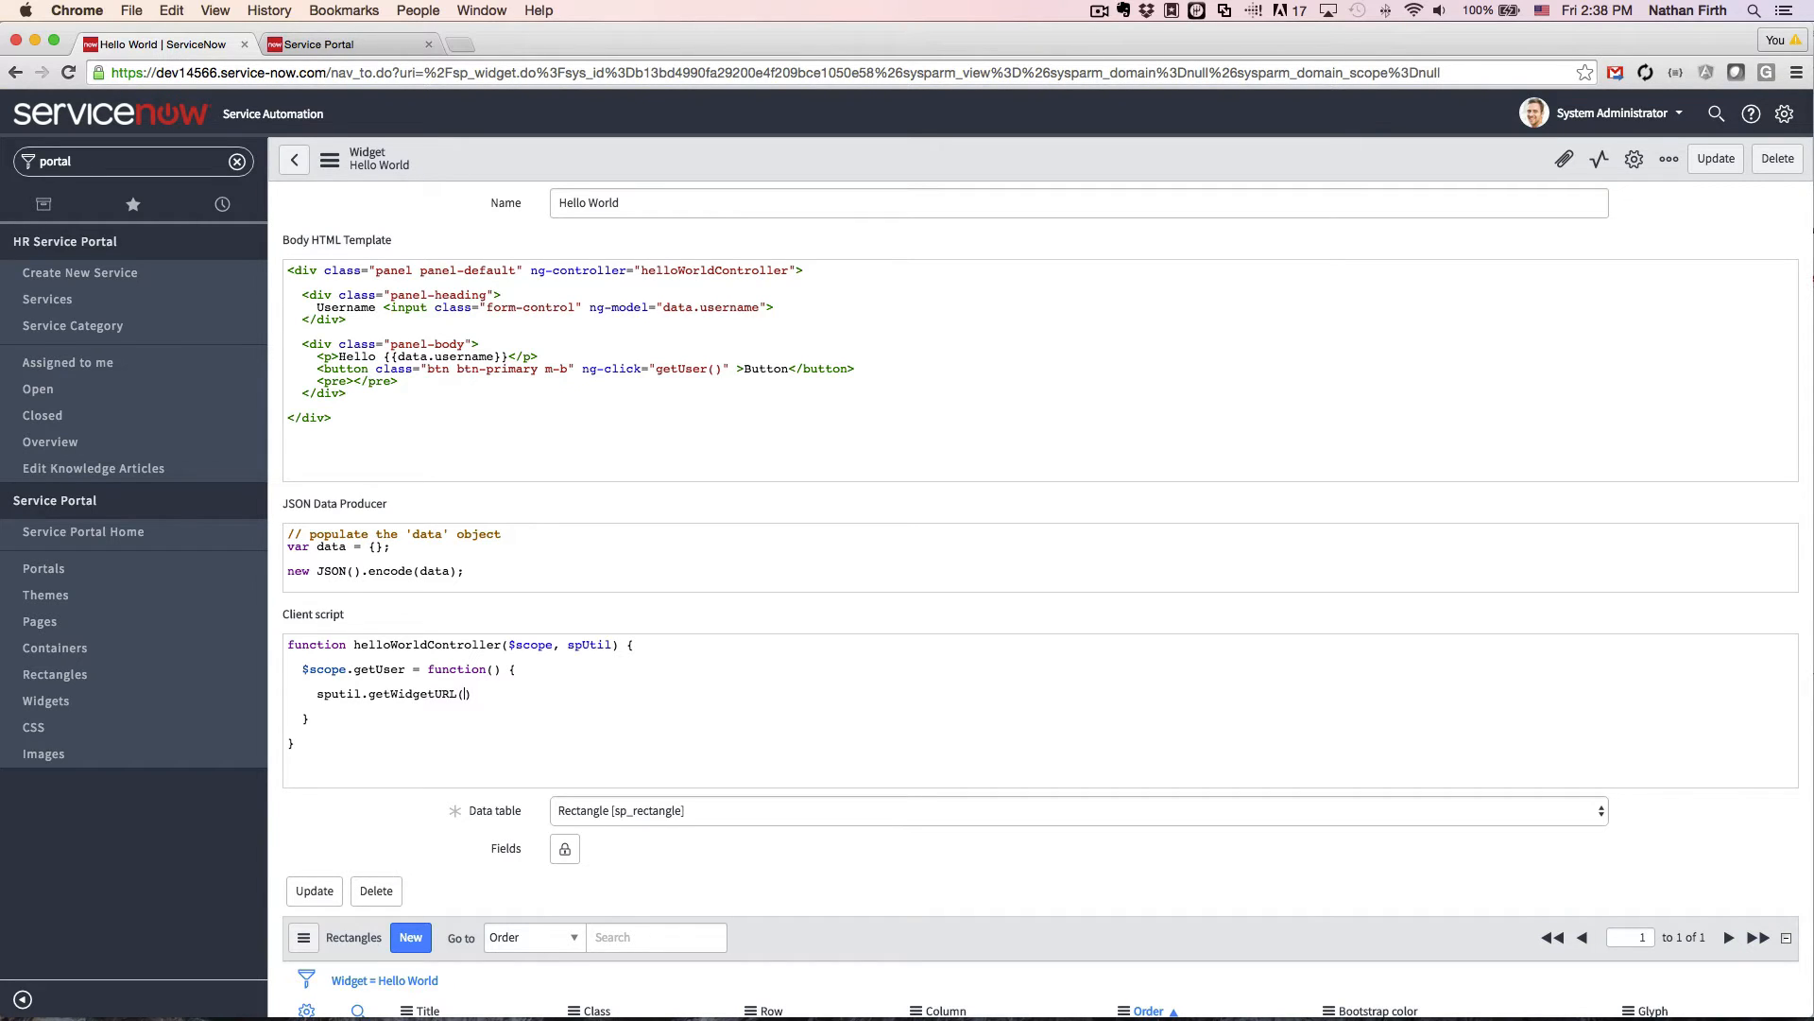
type(");")
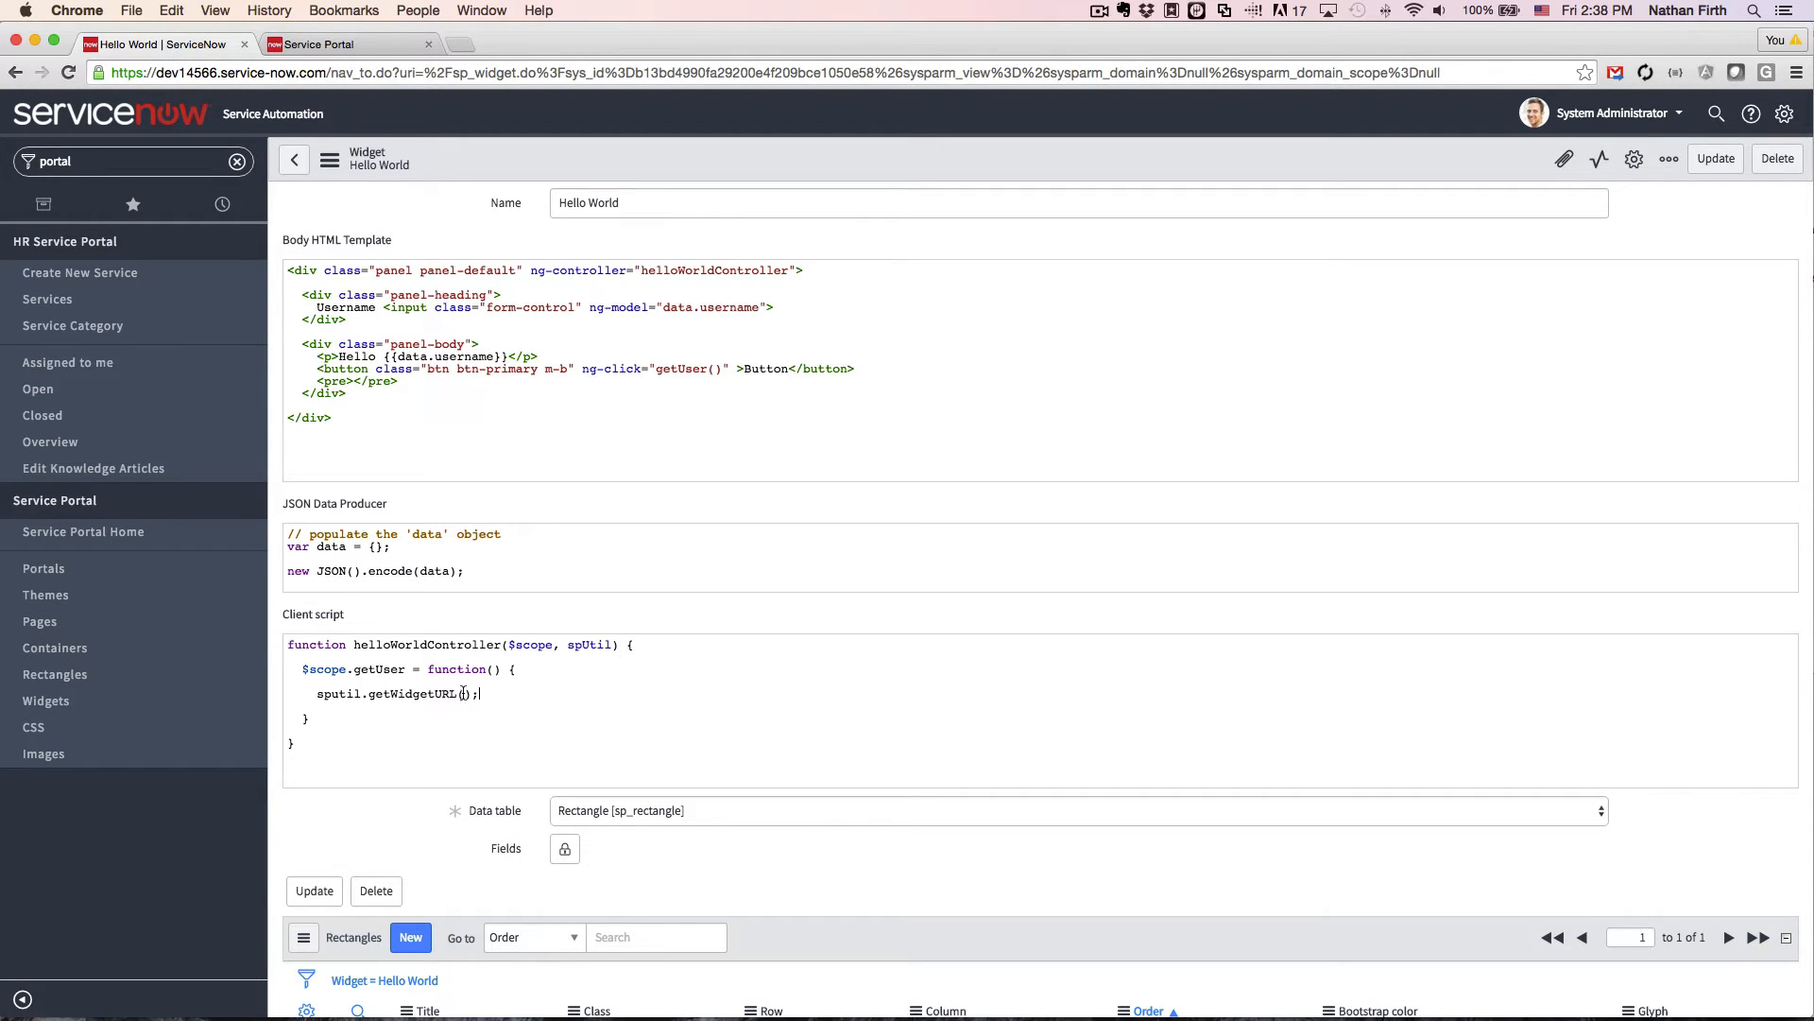
type("$scope")
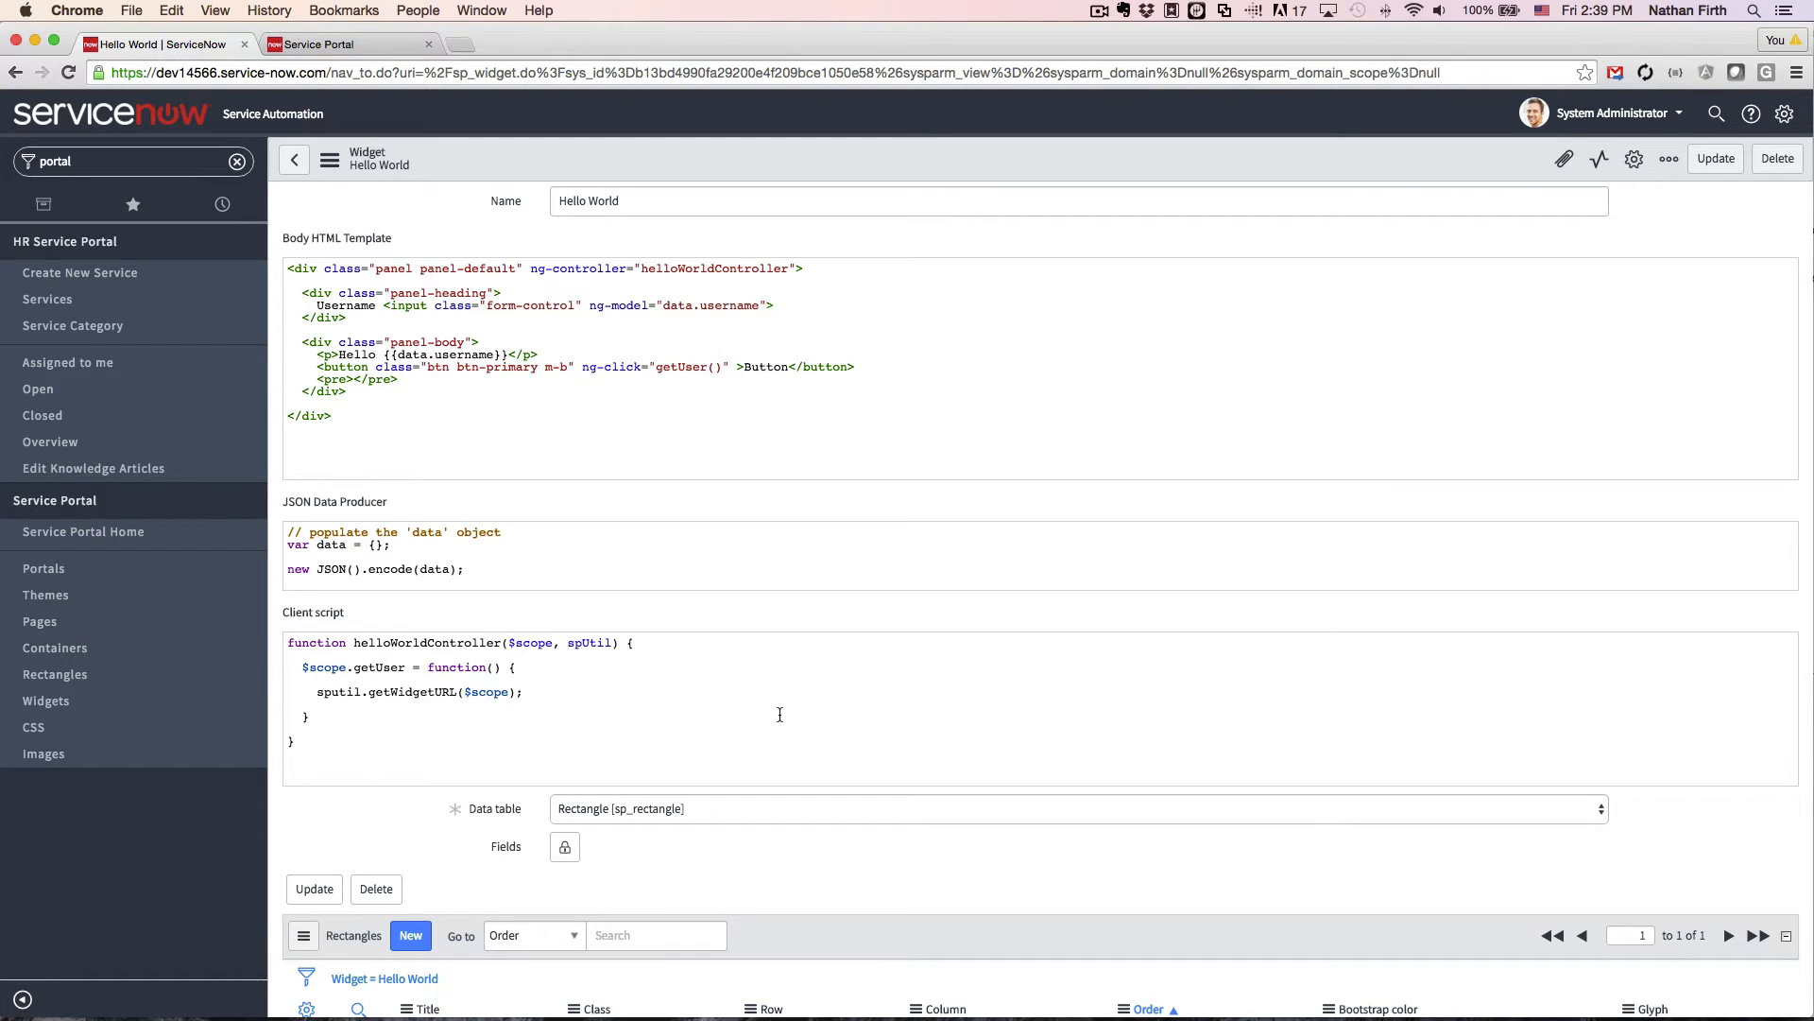
type("var")
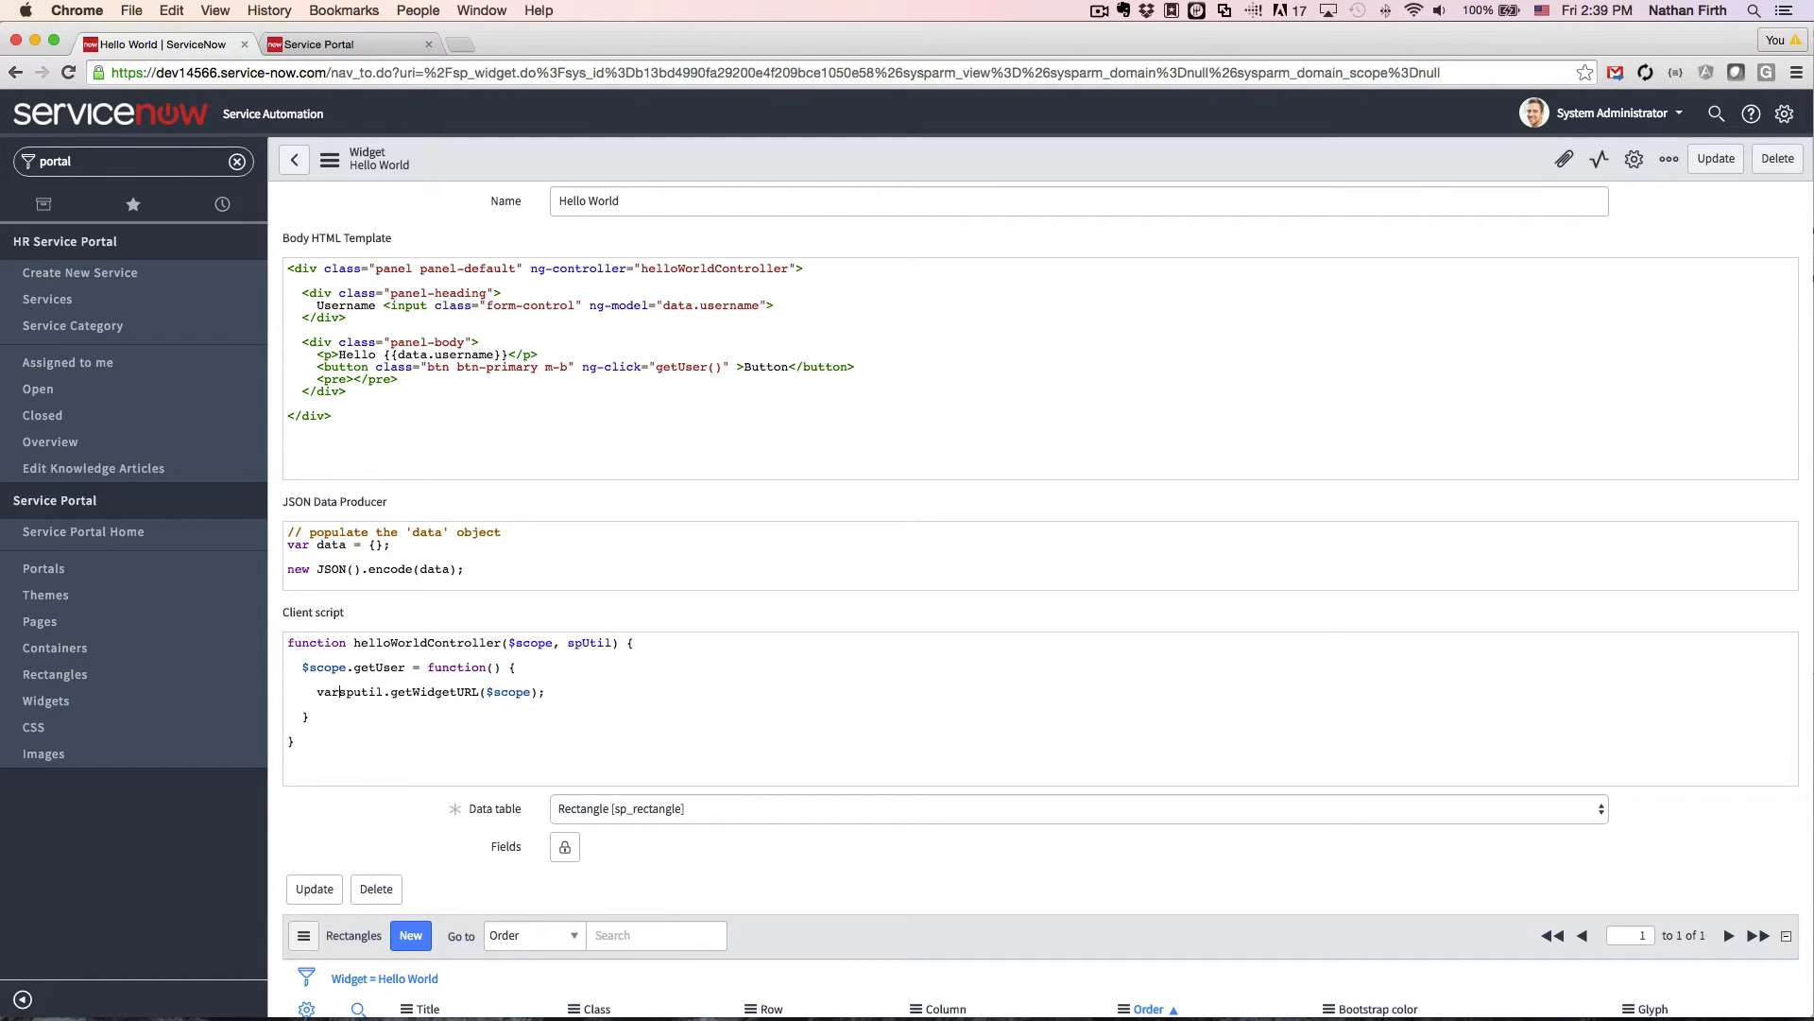
type("dataURL =")
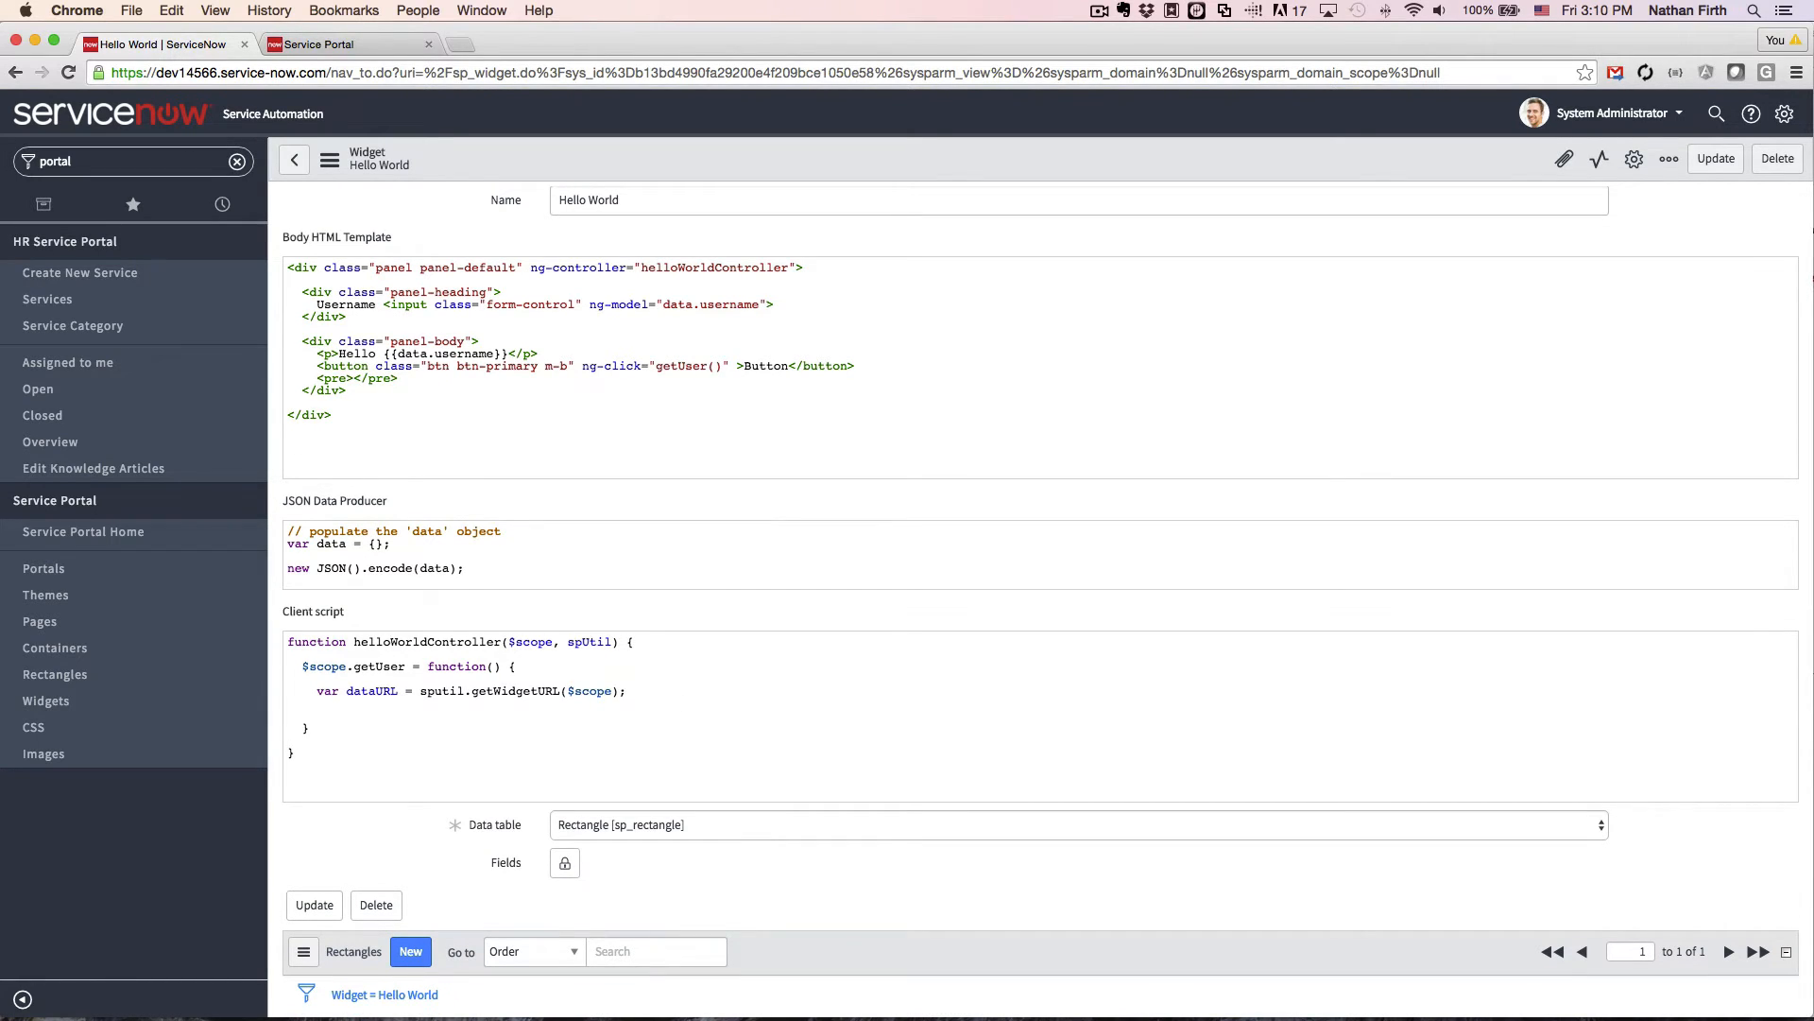
Inject $http into the controller and post $scope.data to dataURL
type("$")
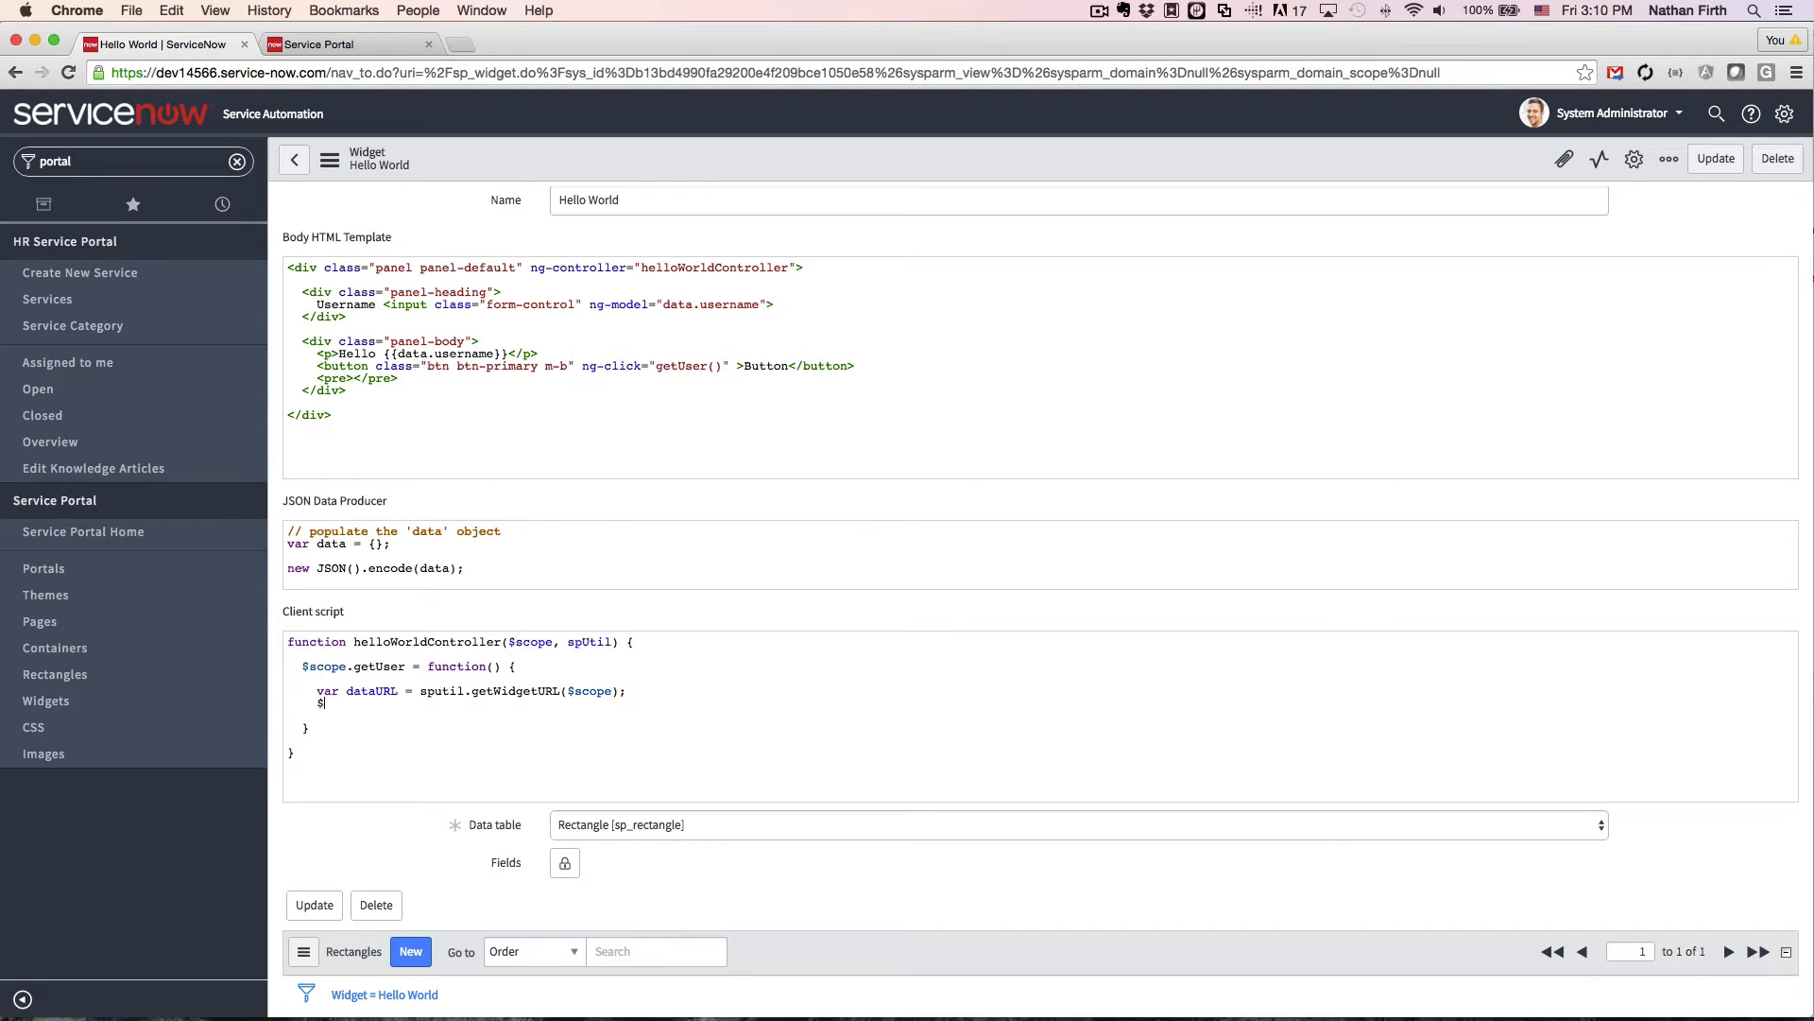
type("$http.po")
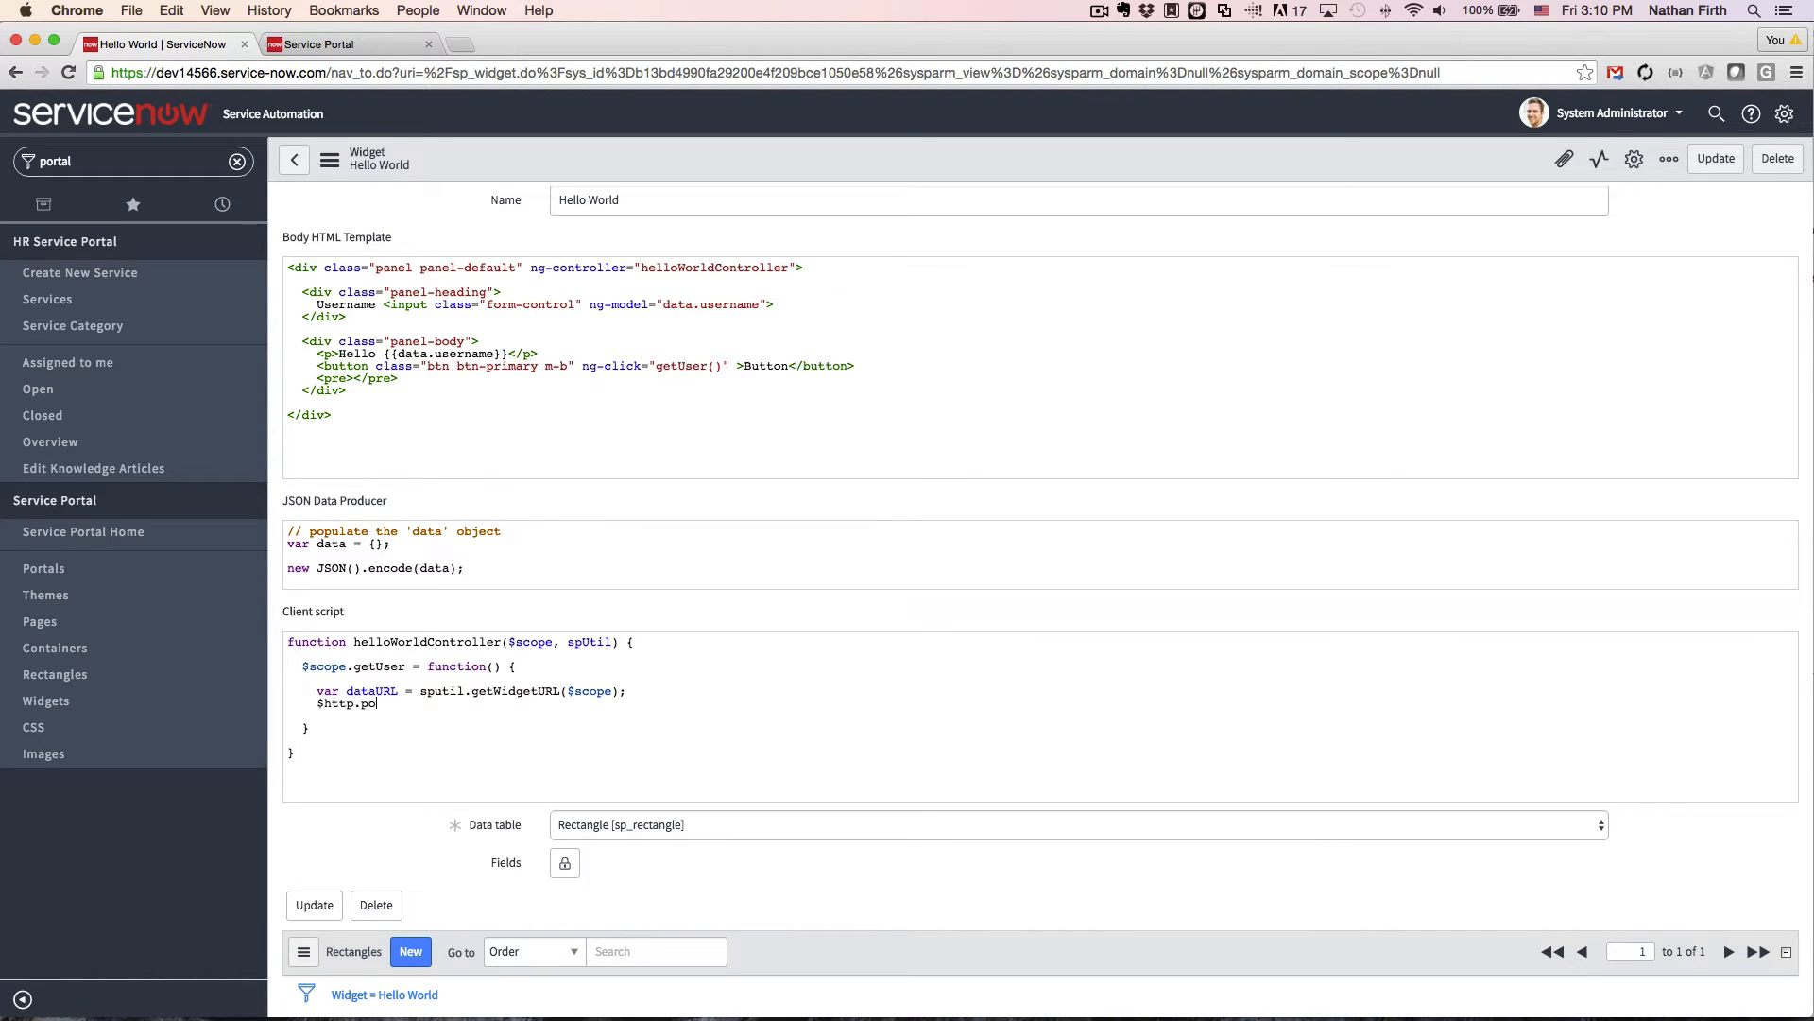
type("st")
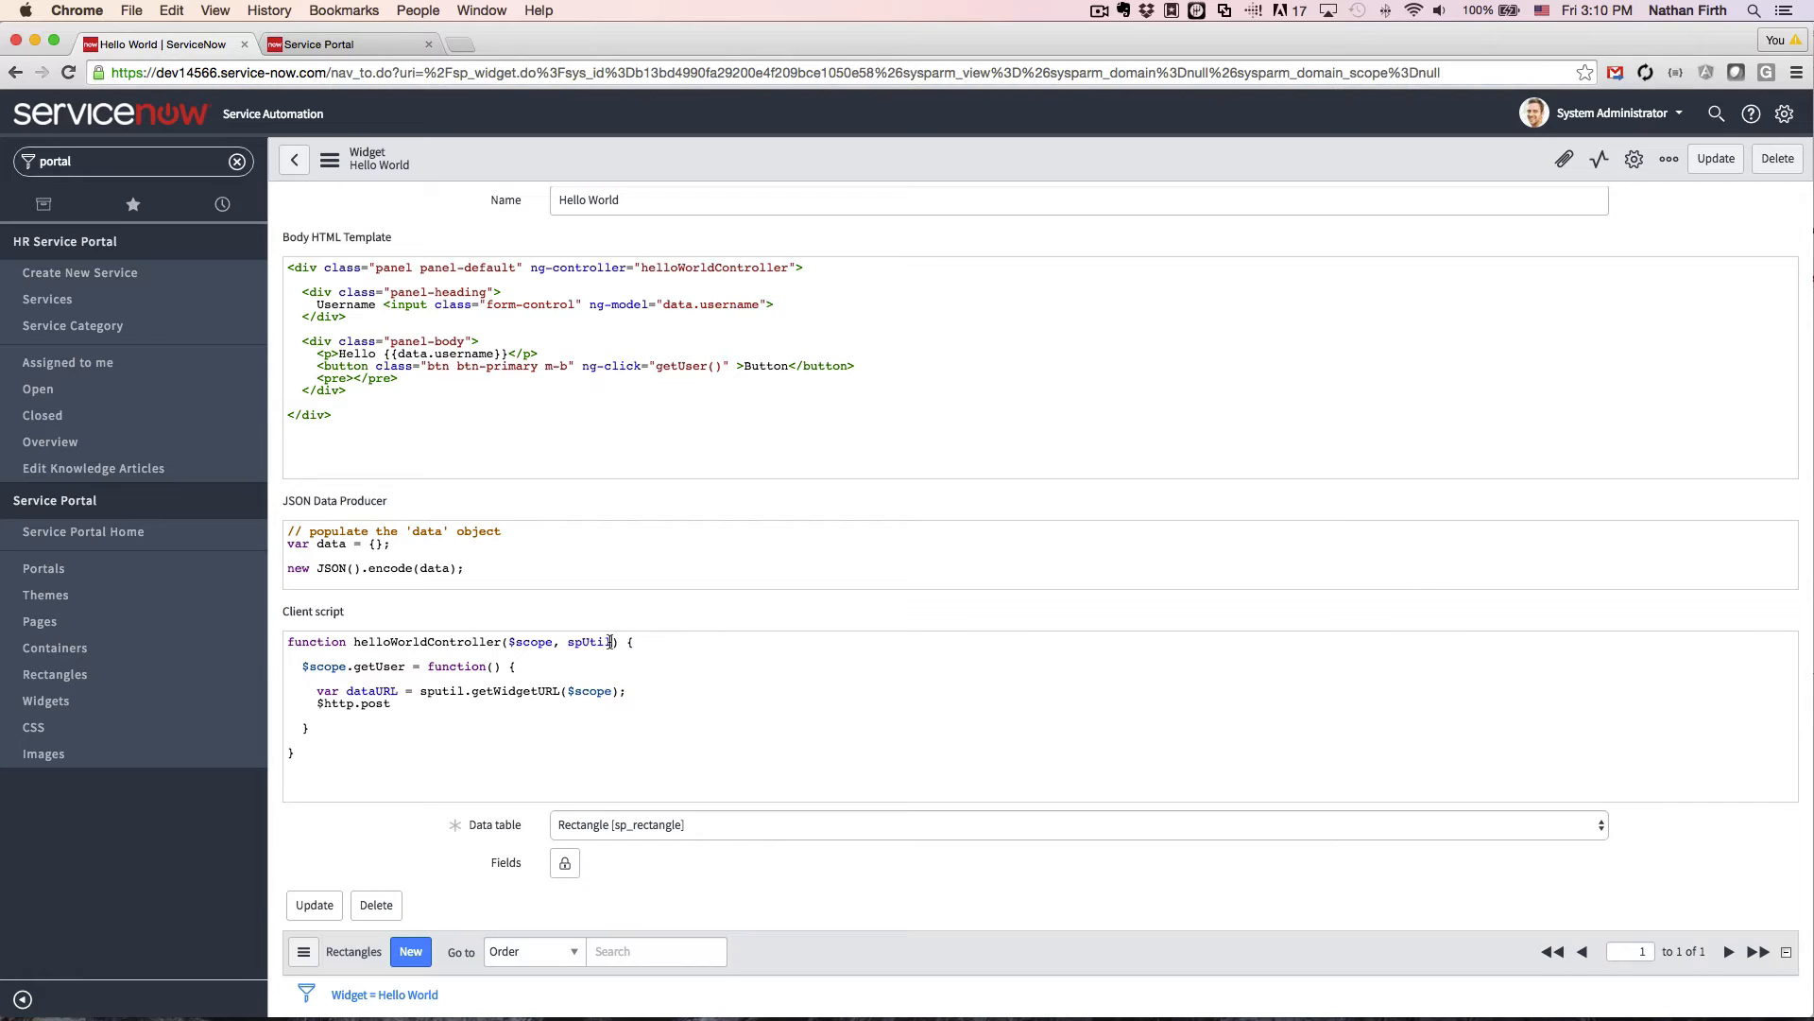
type(", $http")
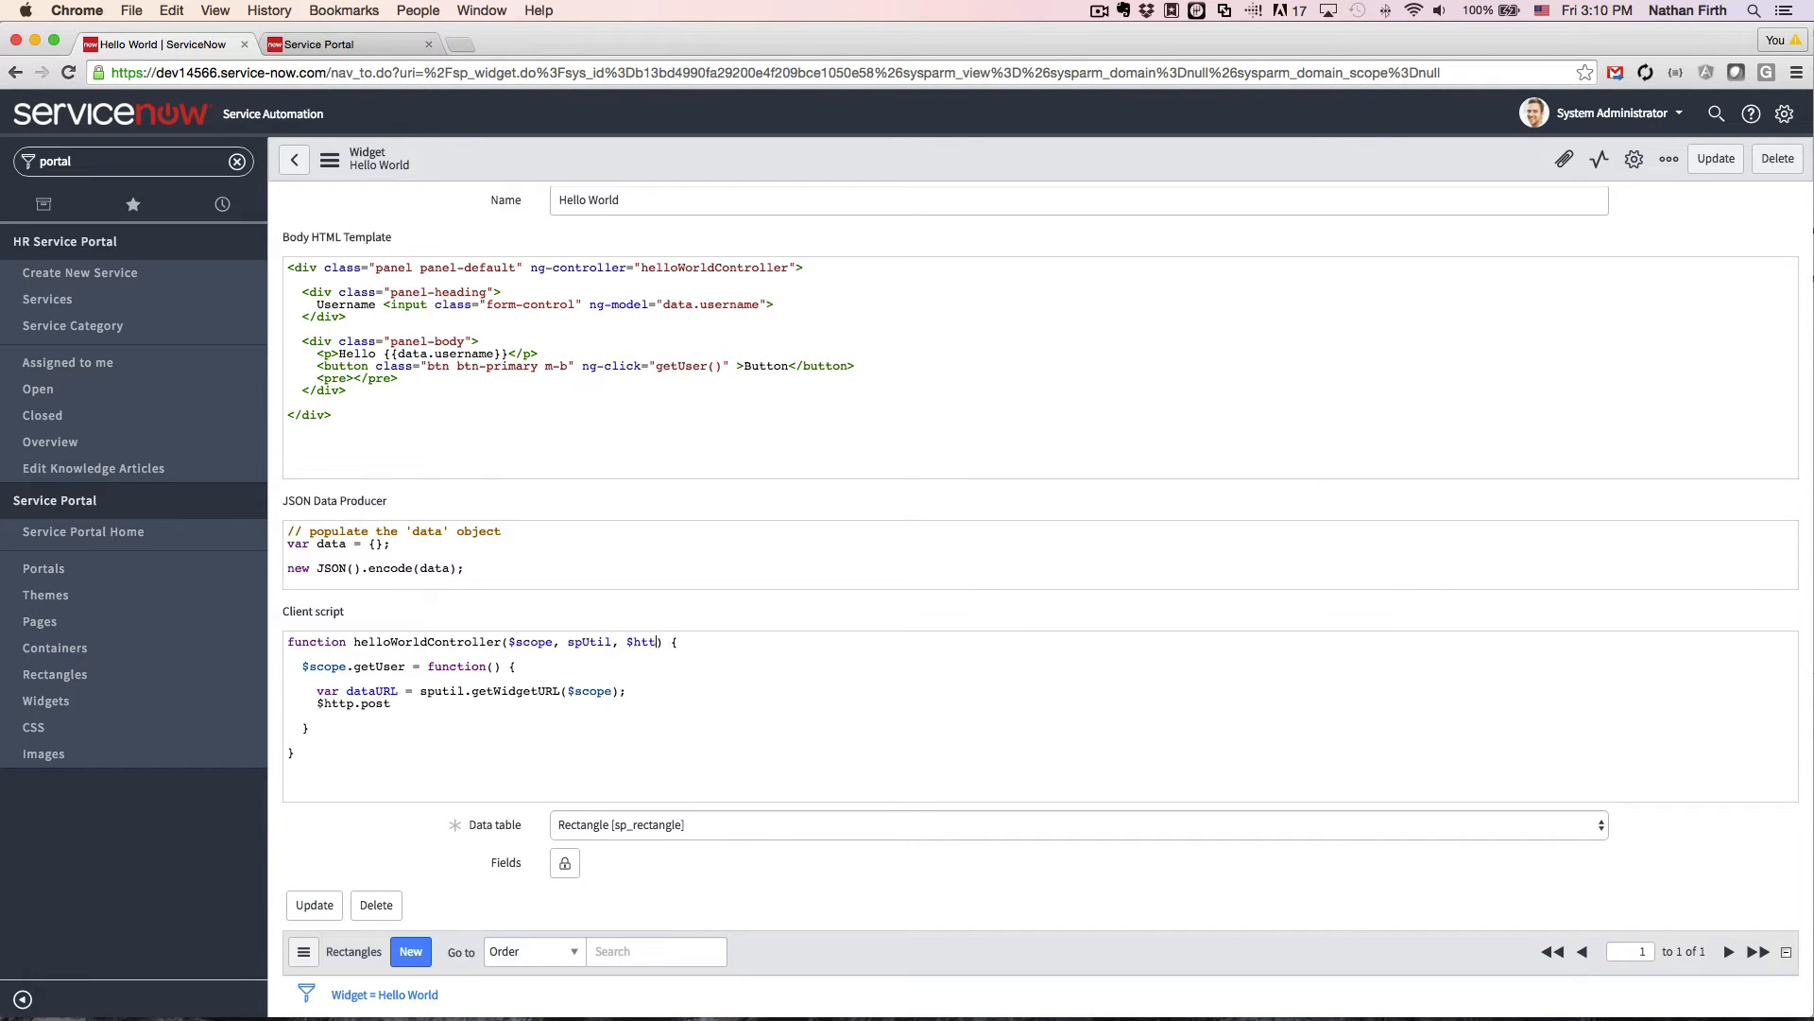
type("p")
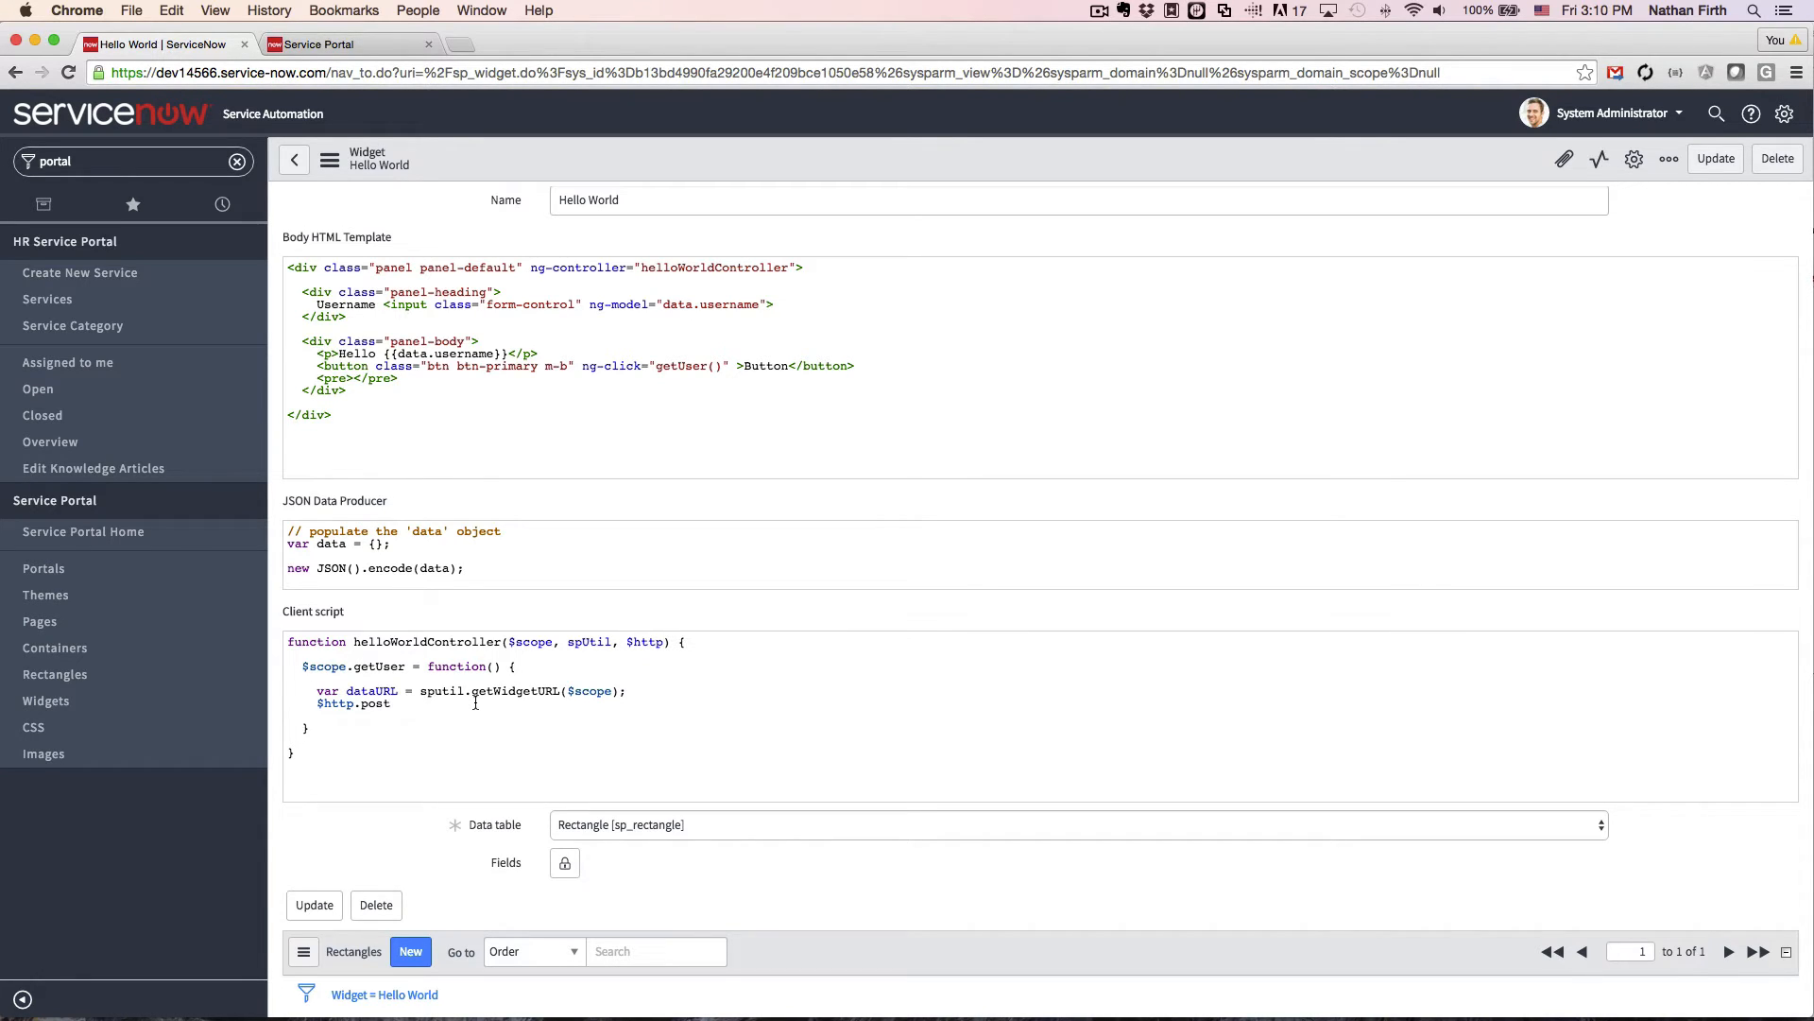
mouse_move(34, 726)
type("(")
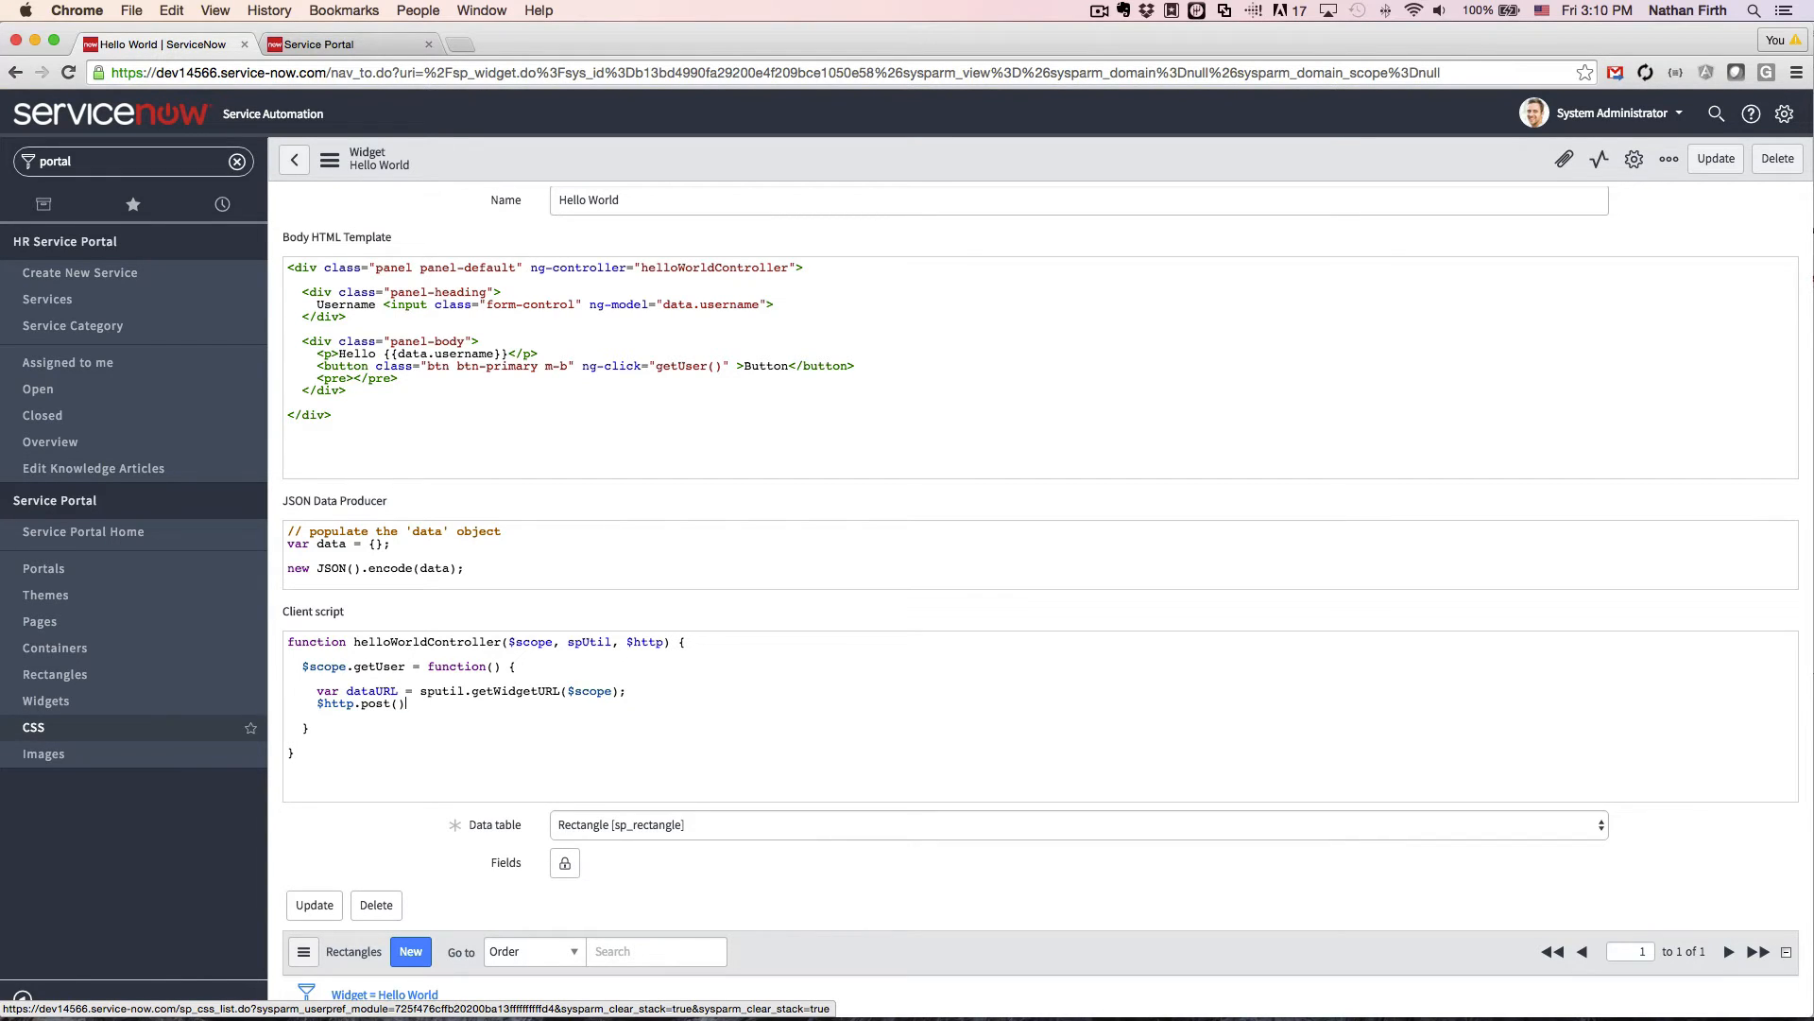
type("dataURL, $scope.data")
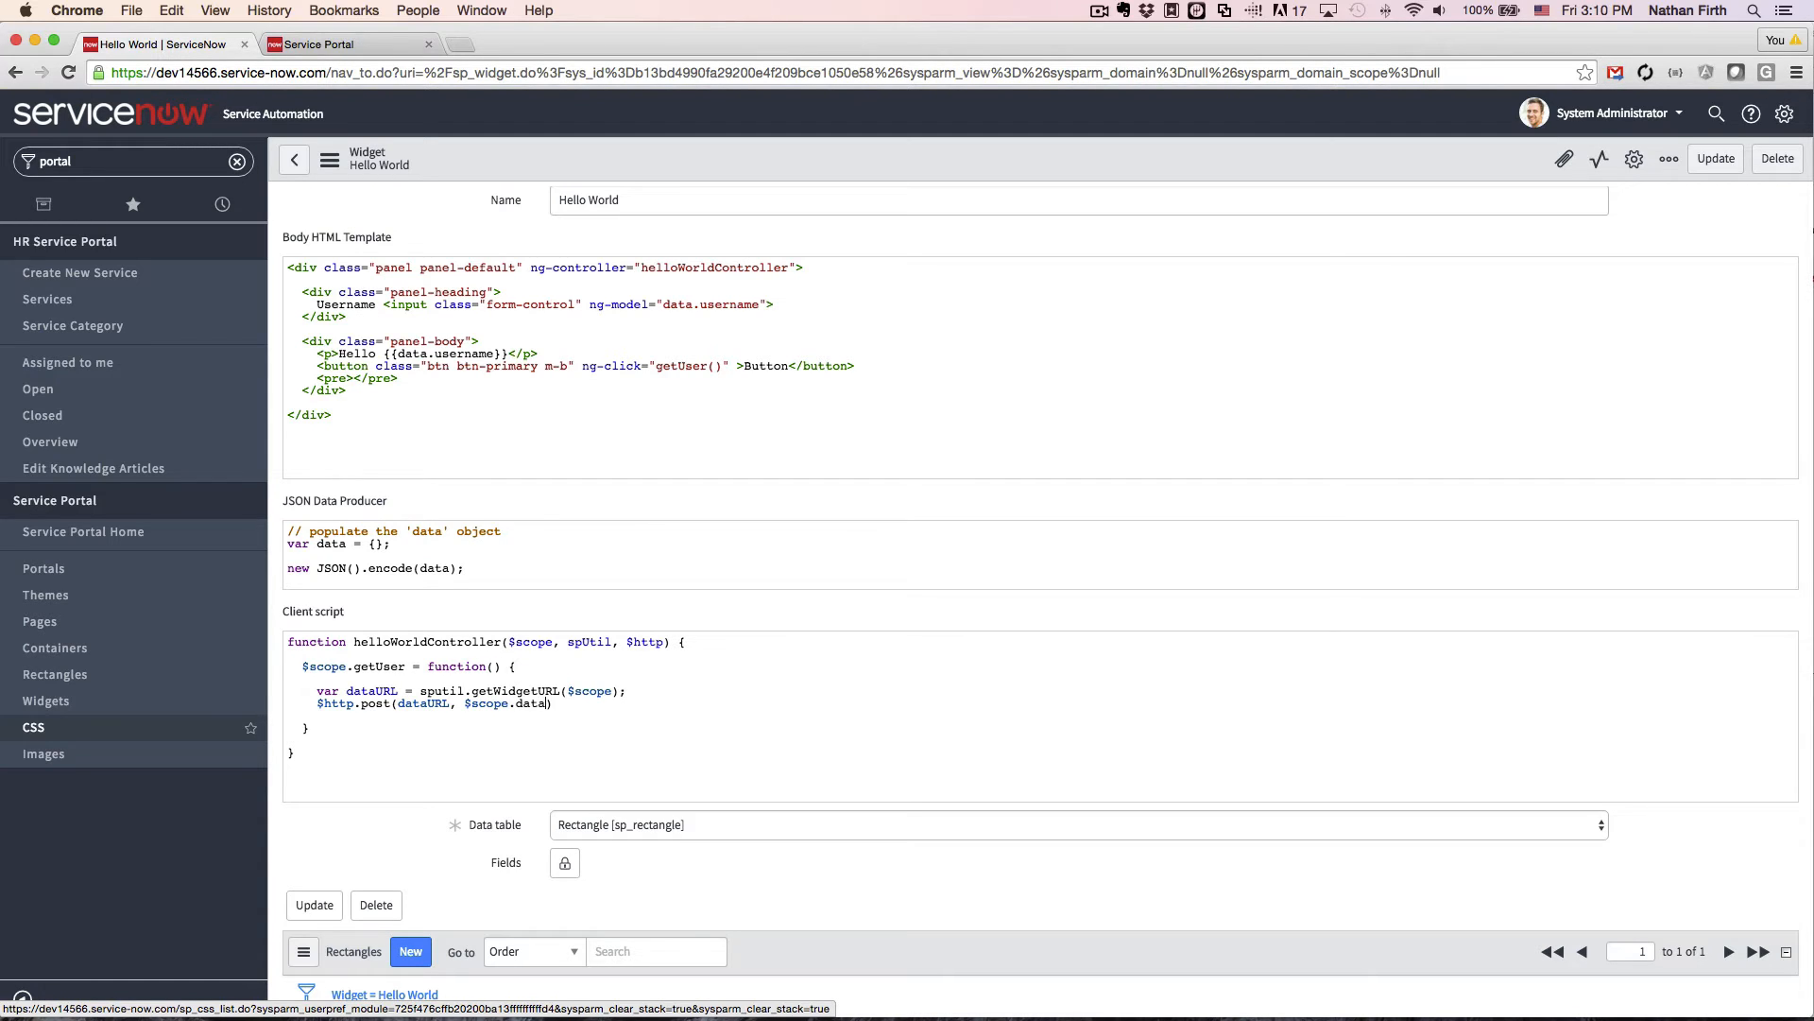
type(".sucess")
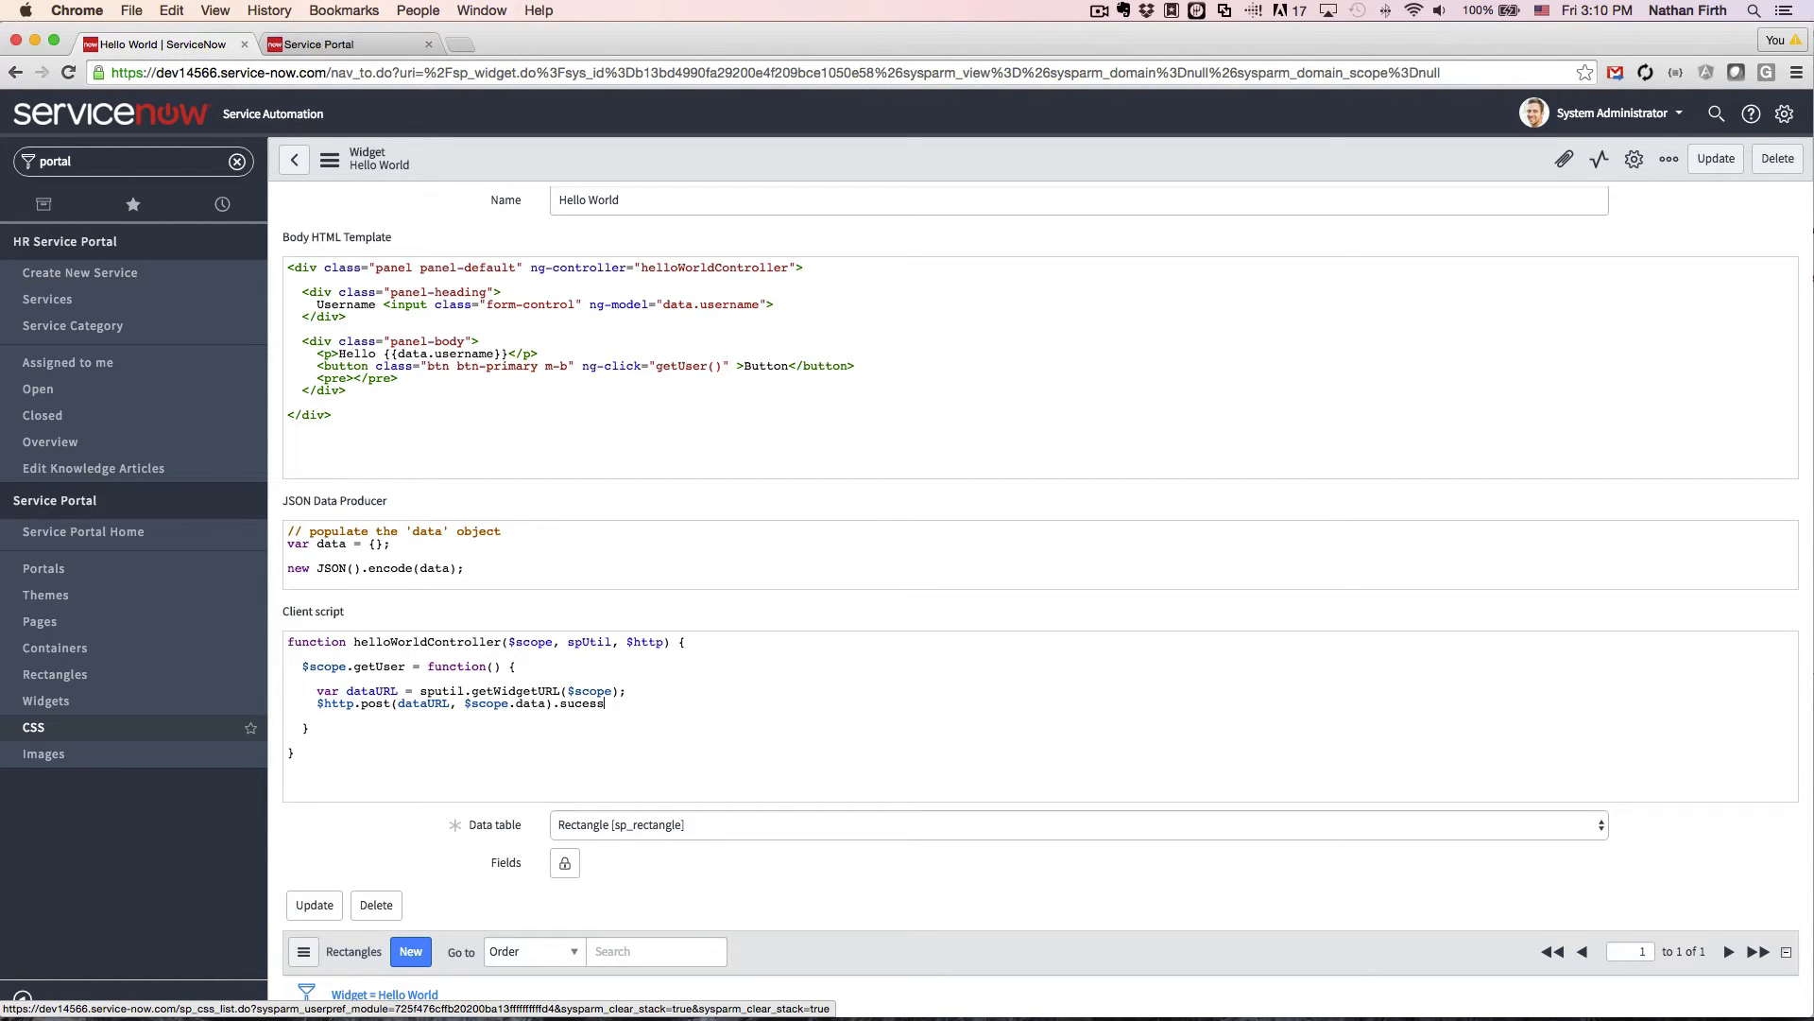
Add a success callback that merges response.data into $scope.data with angular.extend
type("(function() {")
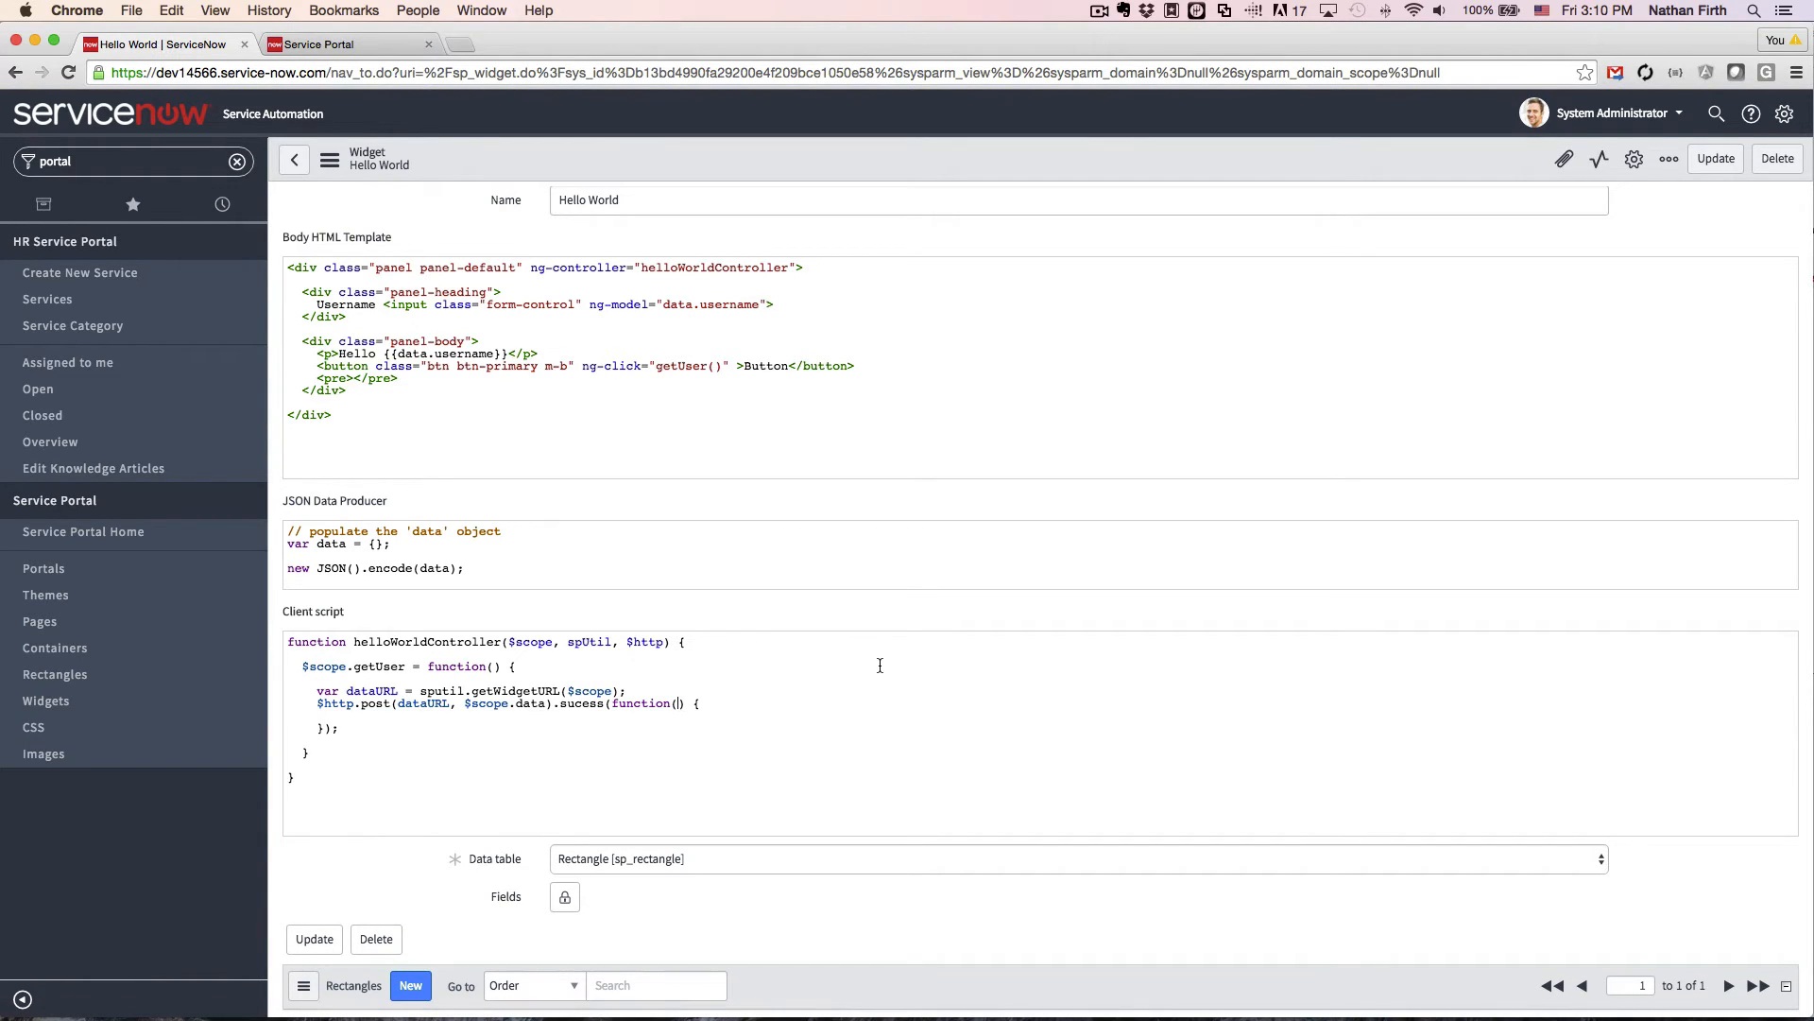
type("response")
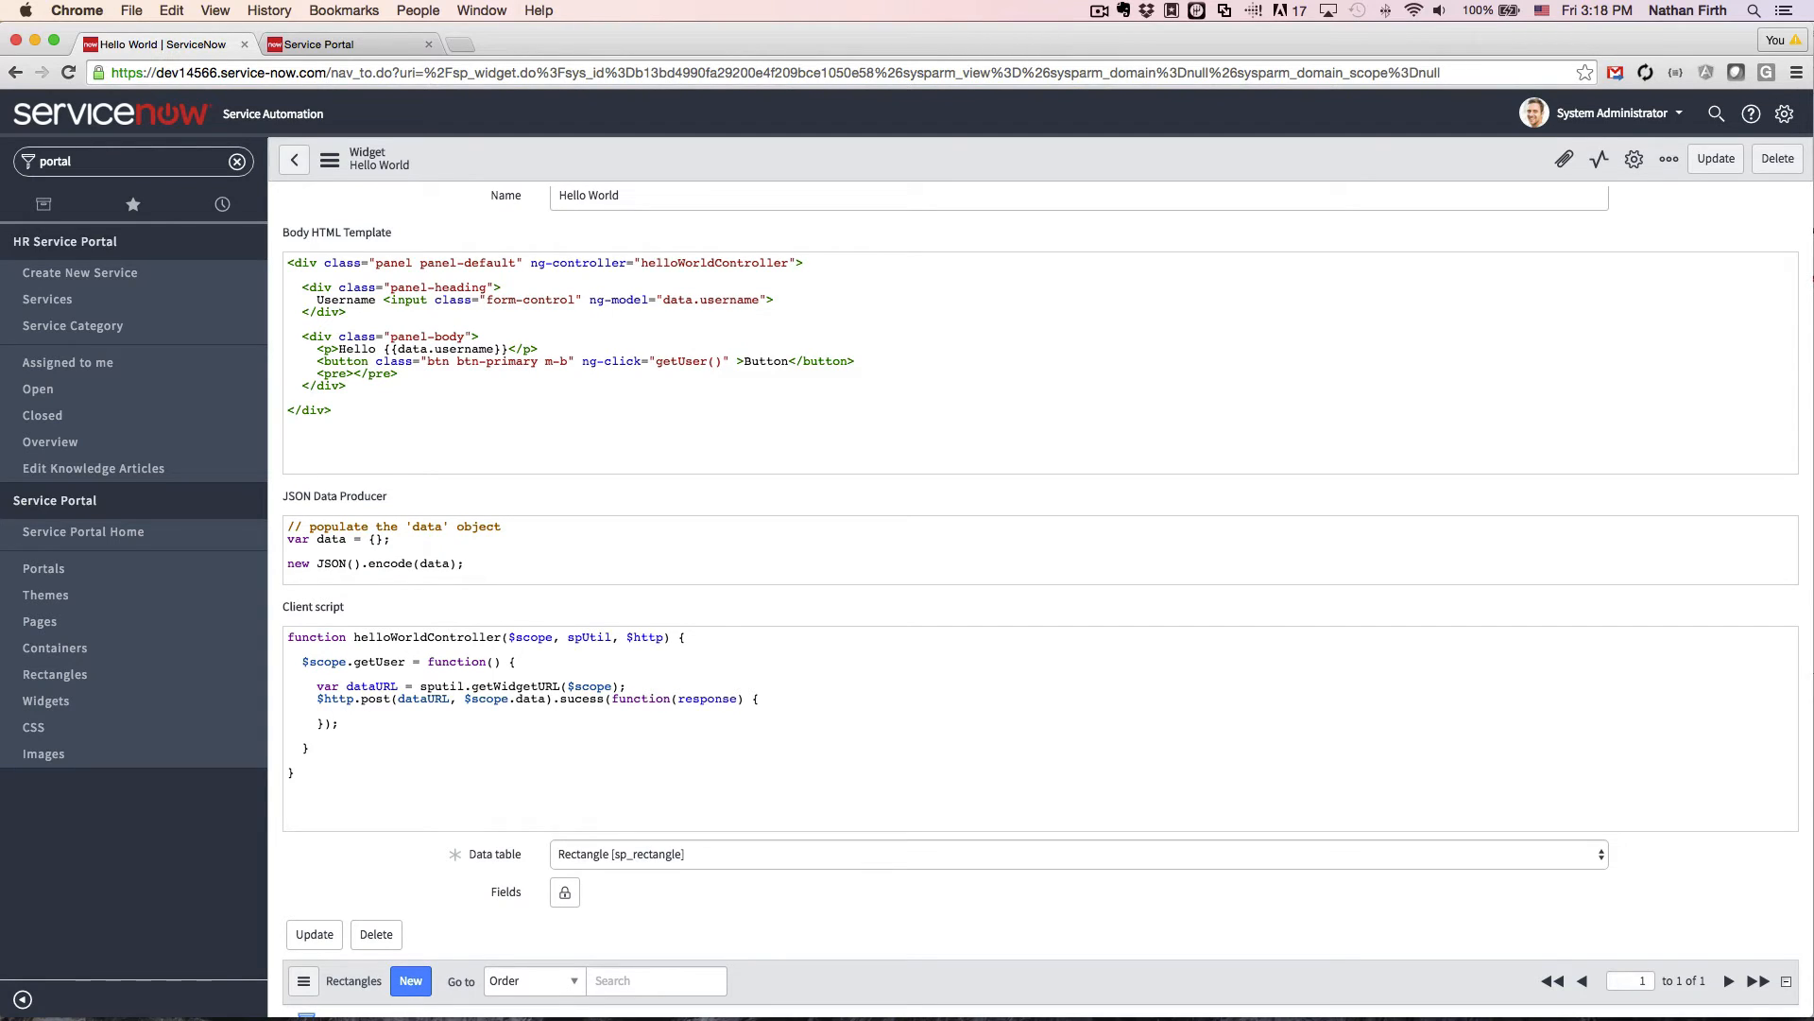
type("angular.")
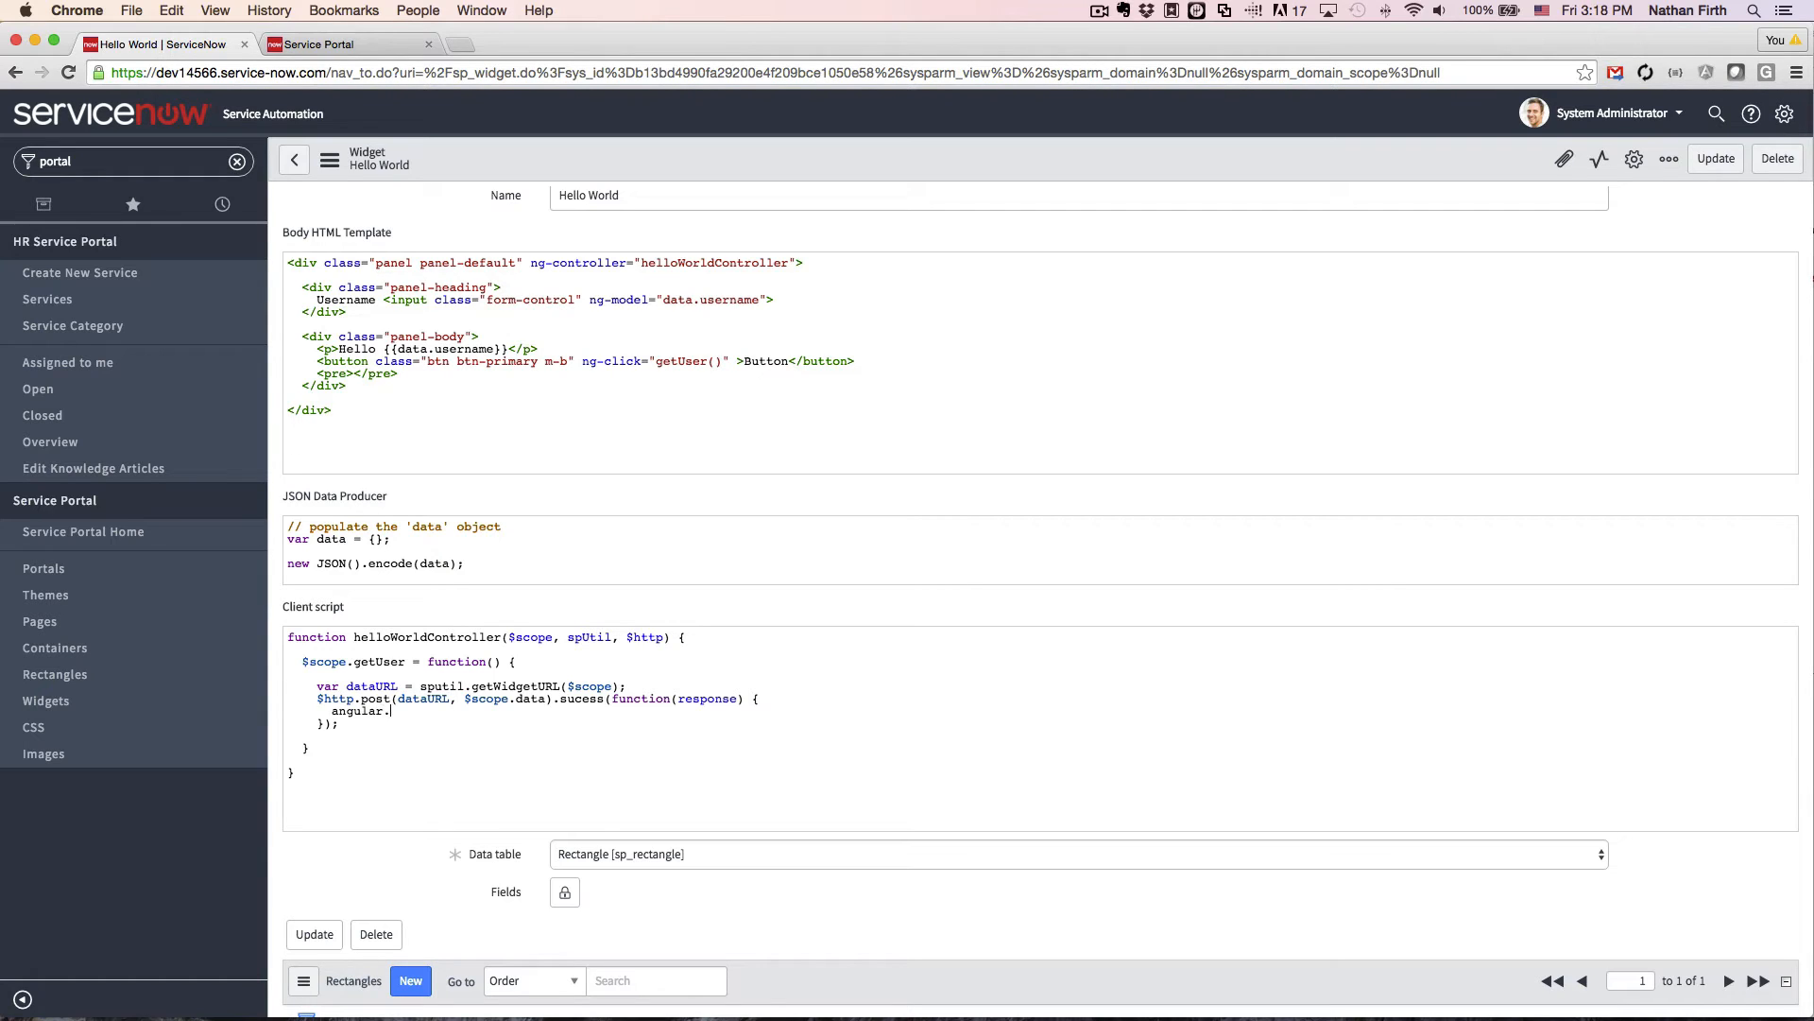
type("extend")
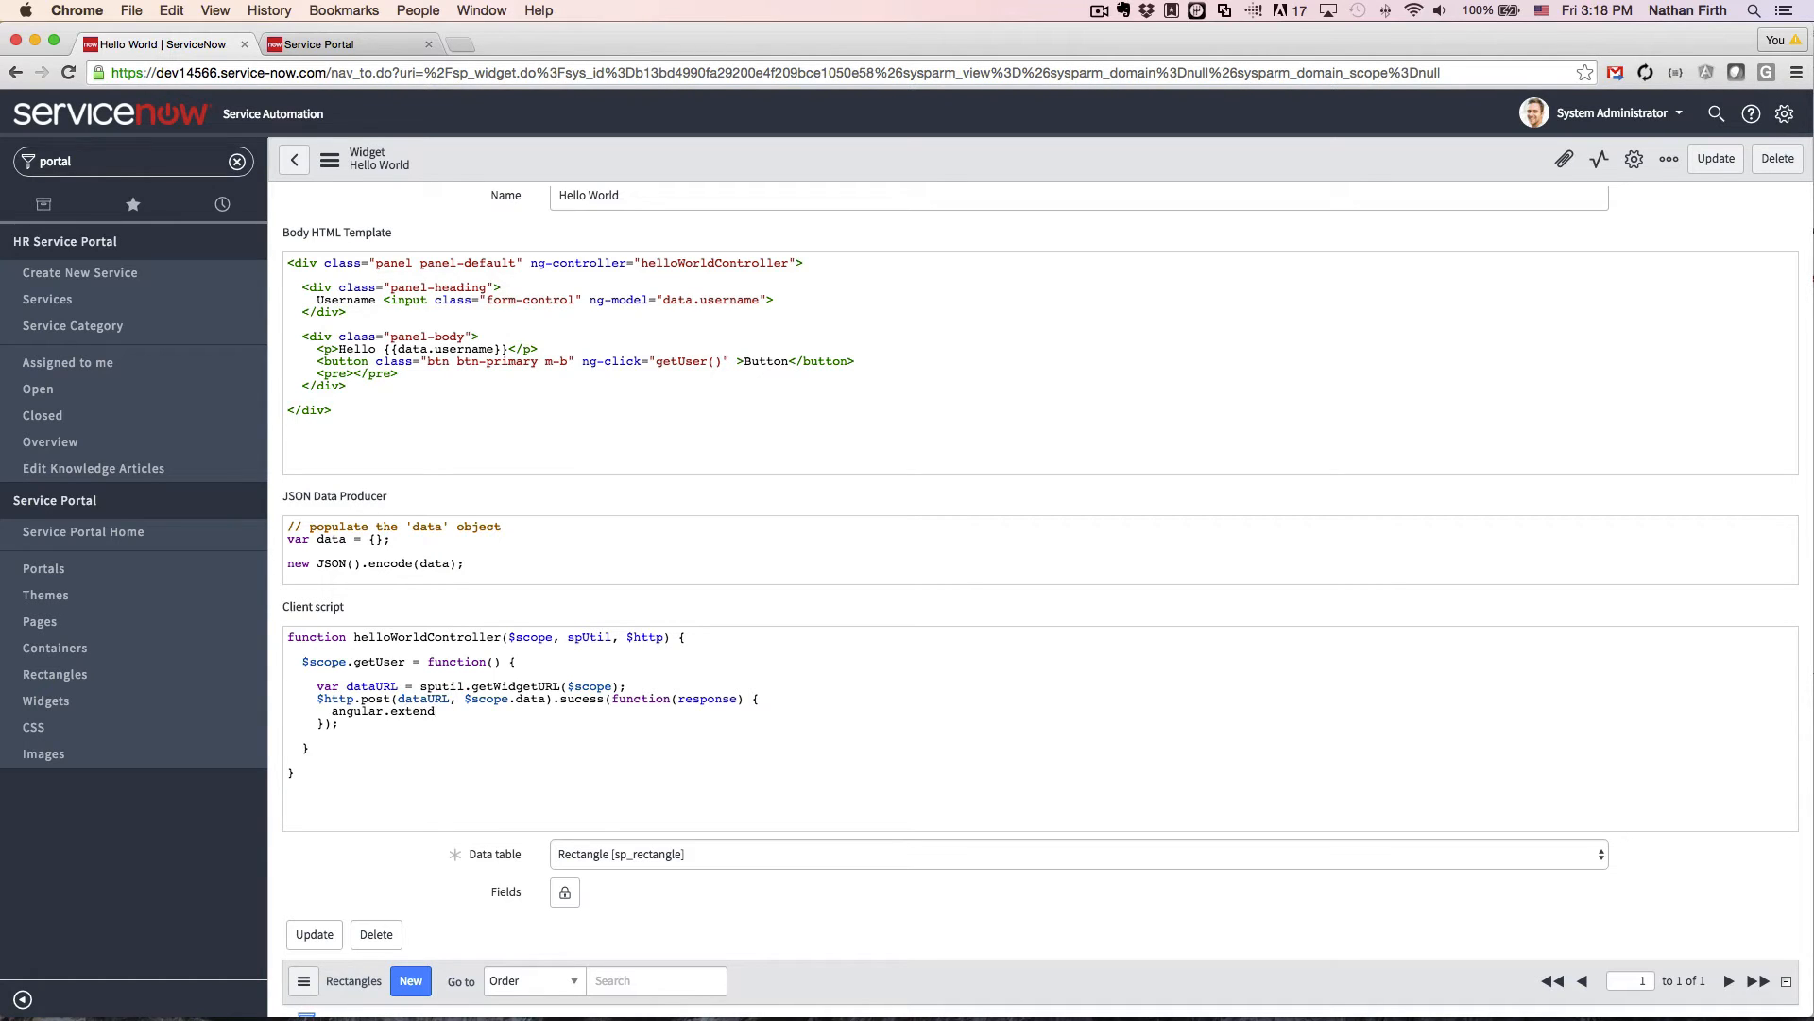
type("($scope.data")
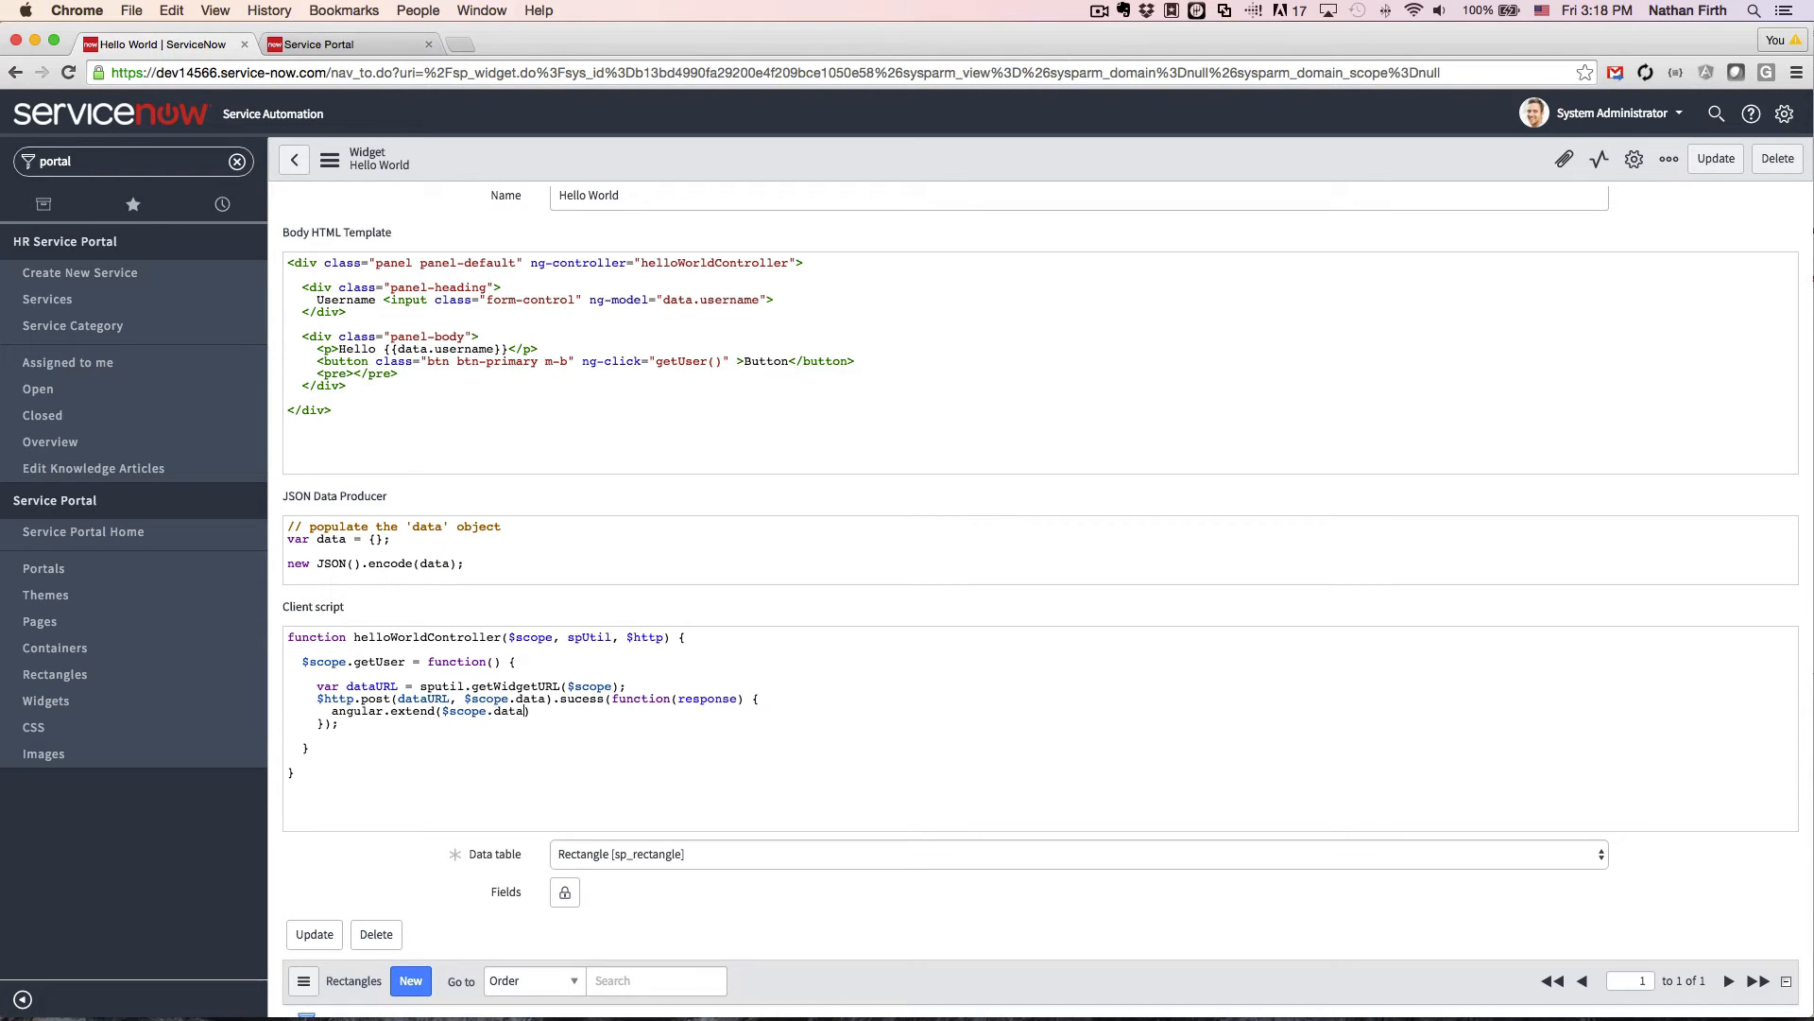
type(",")
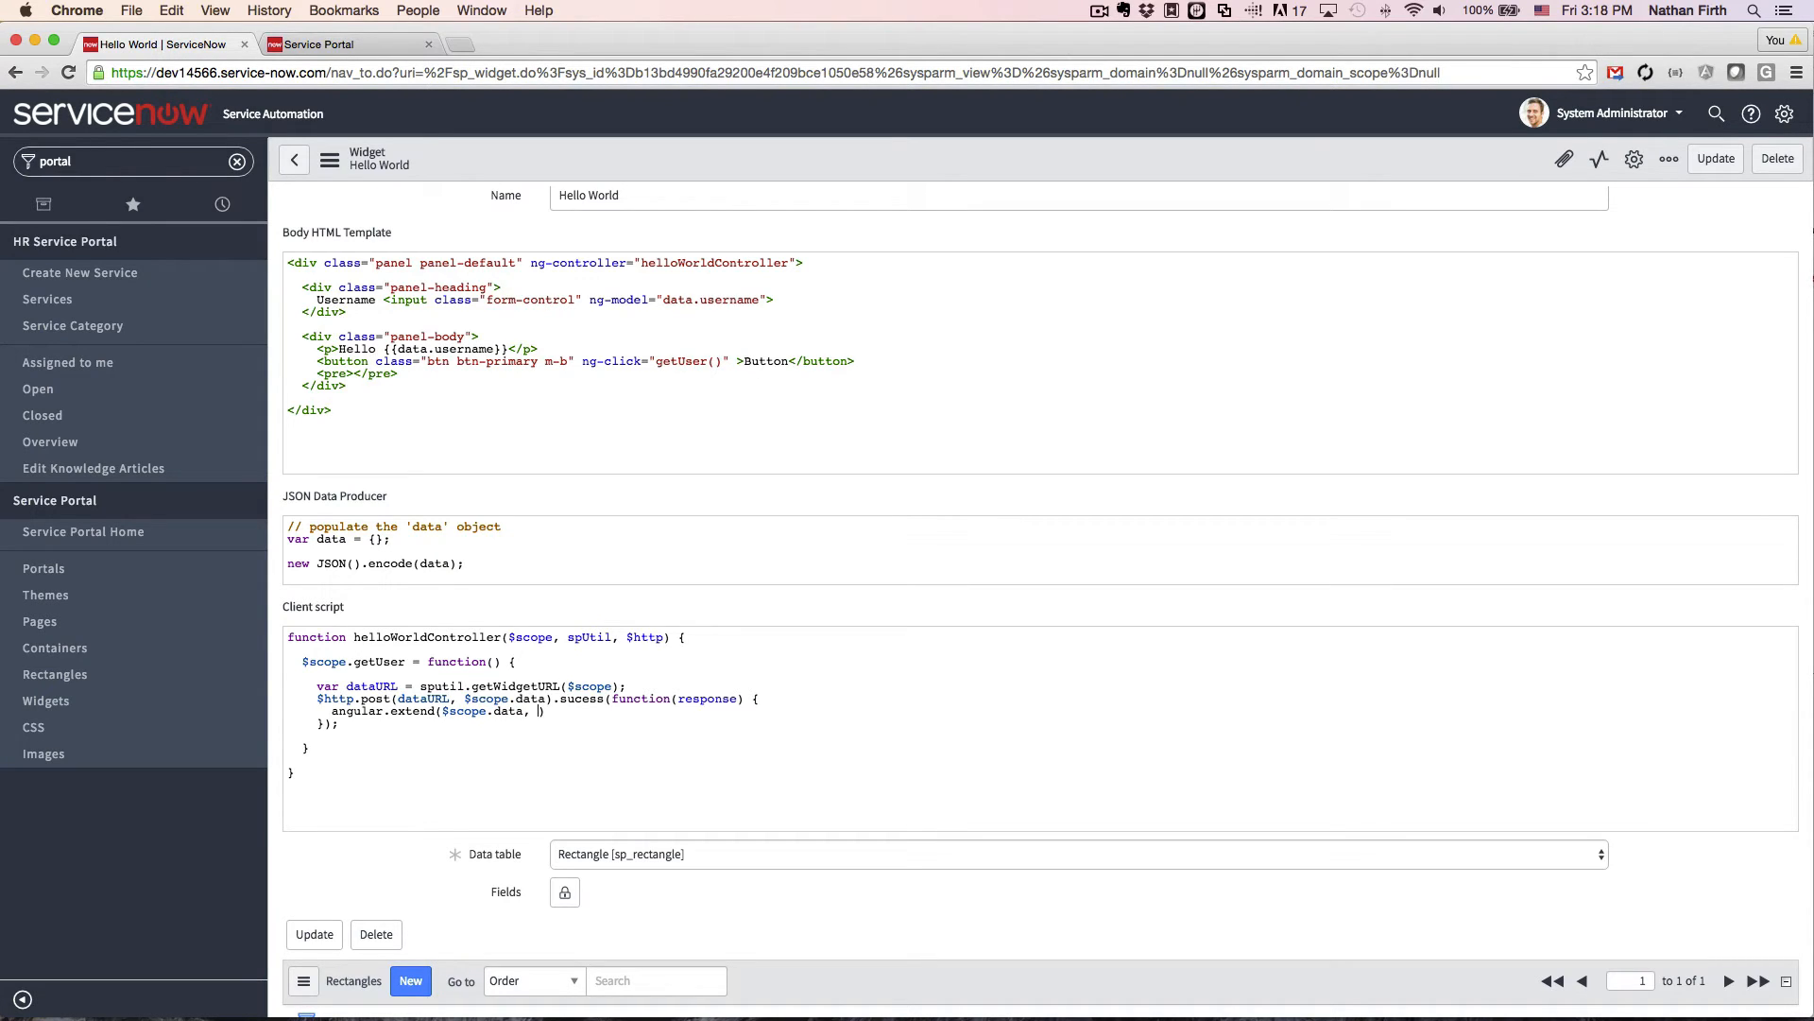
type("response.data")
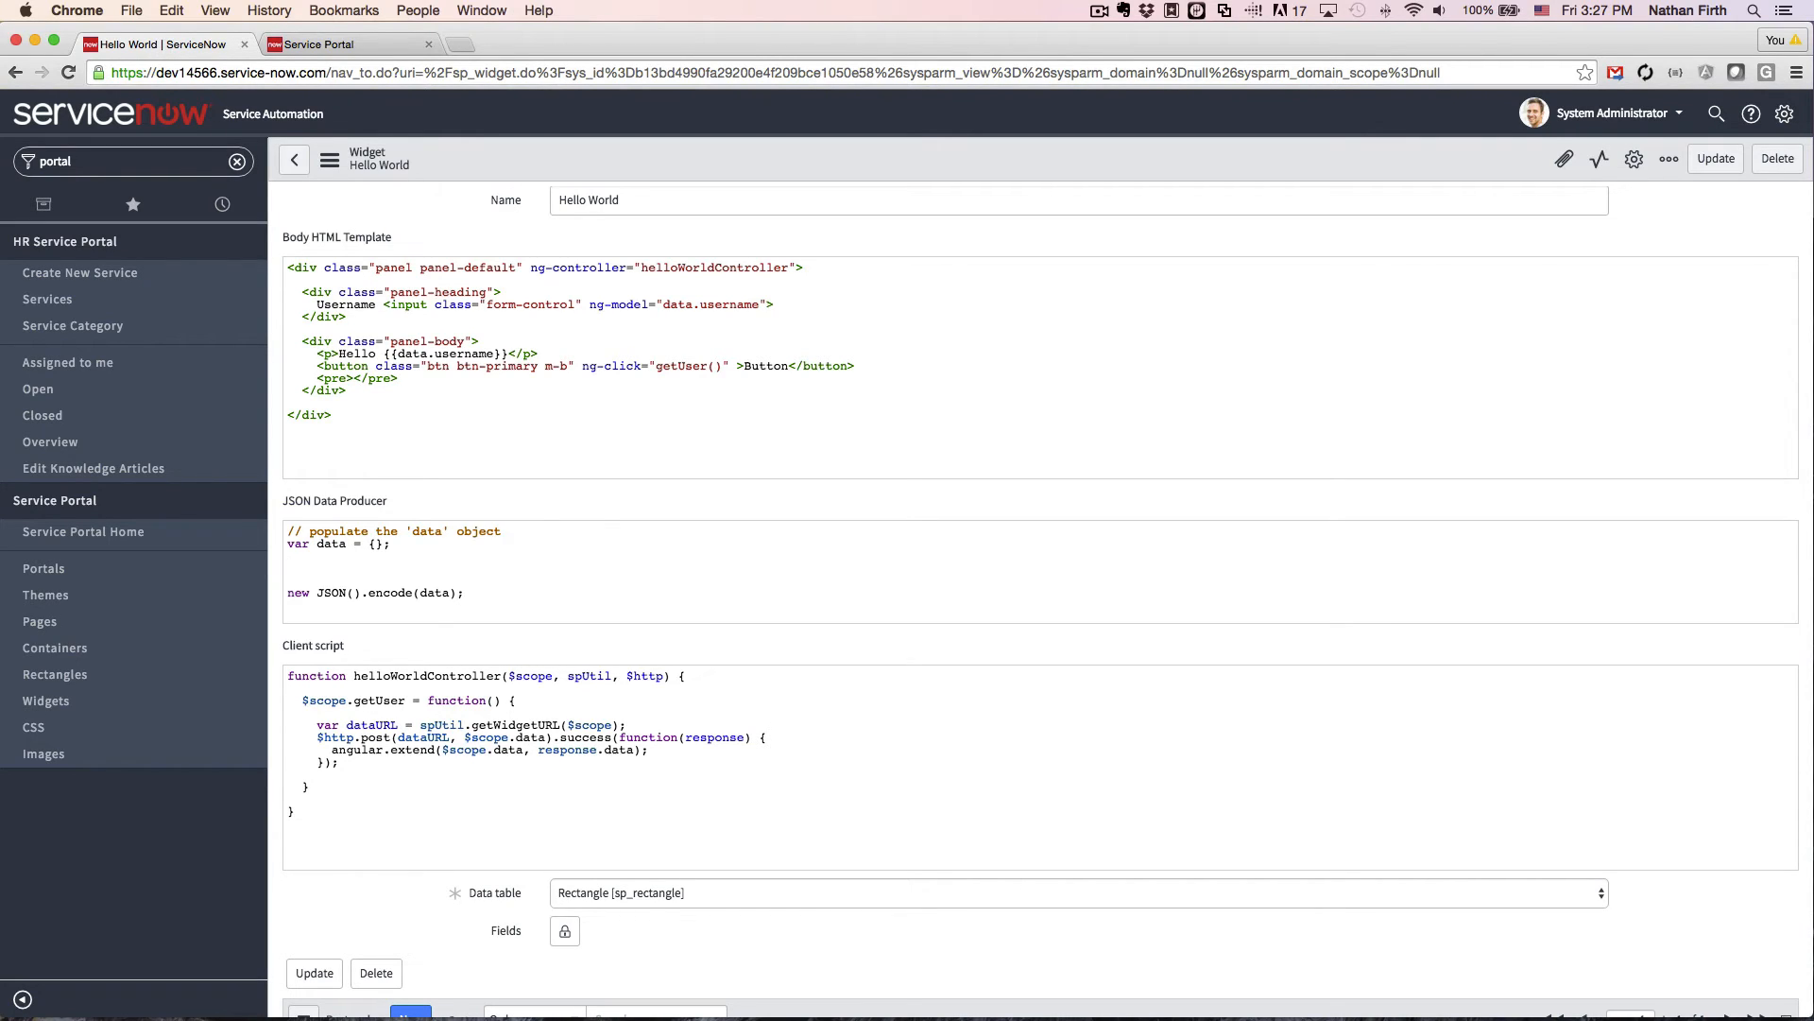
Write an empty if (typeof input != "undefined") { } block in the server script
type("if ()")
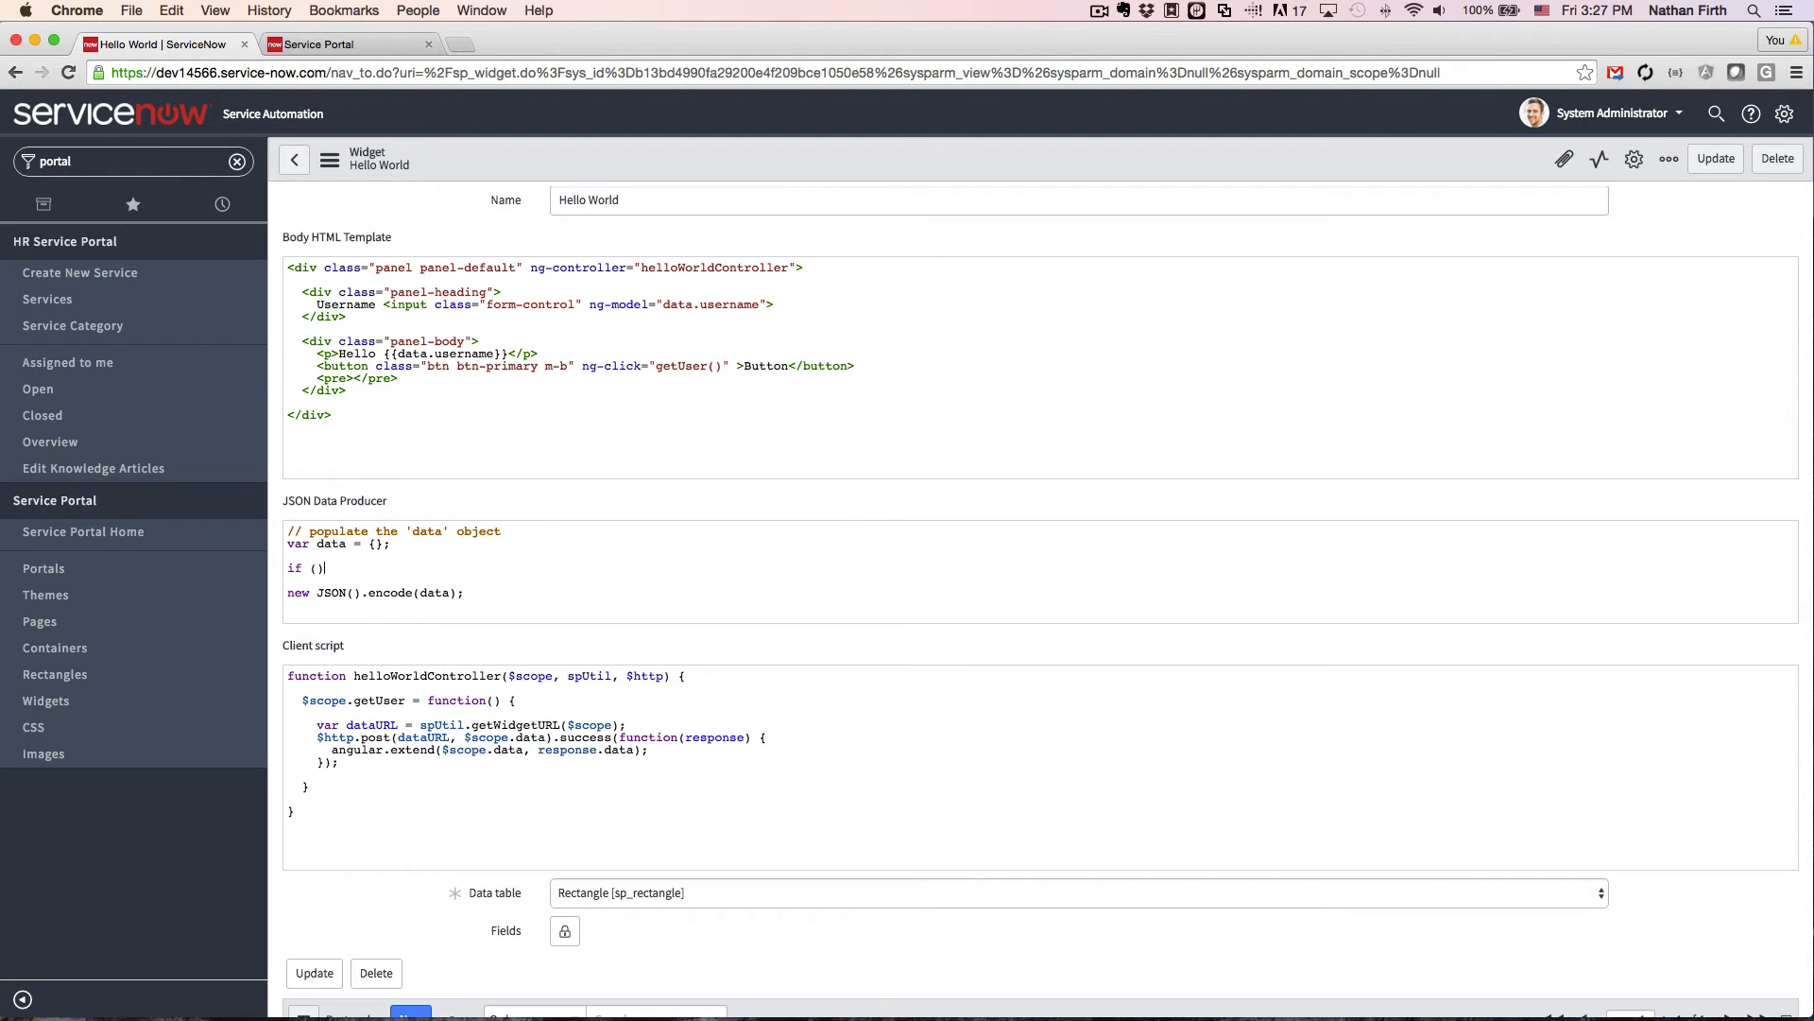
type("typ")
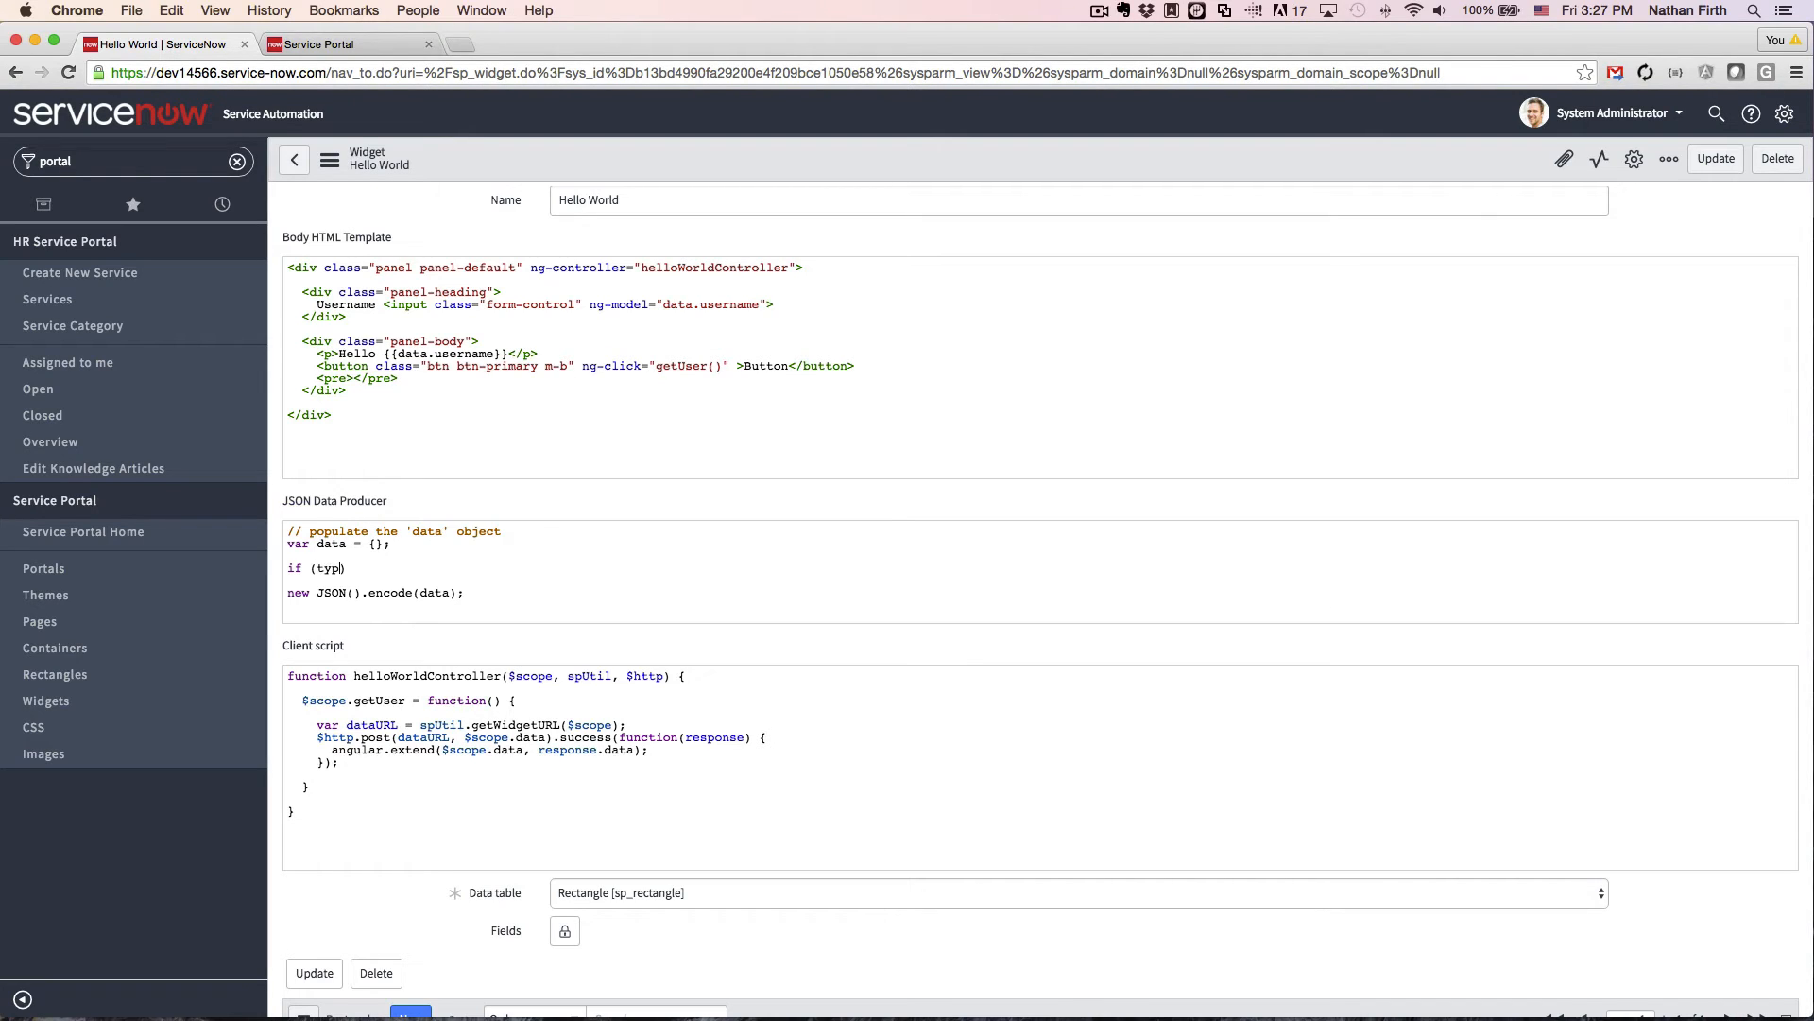
type("eof input")
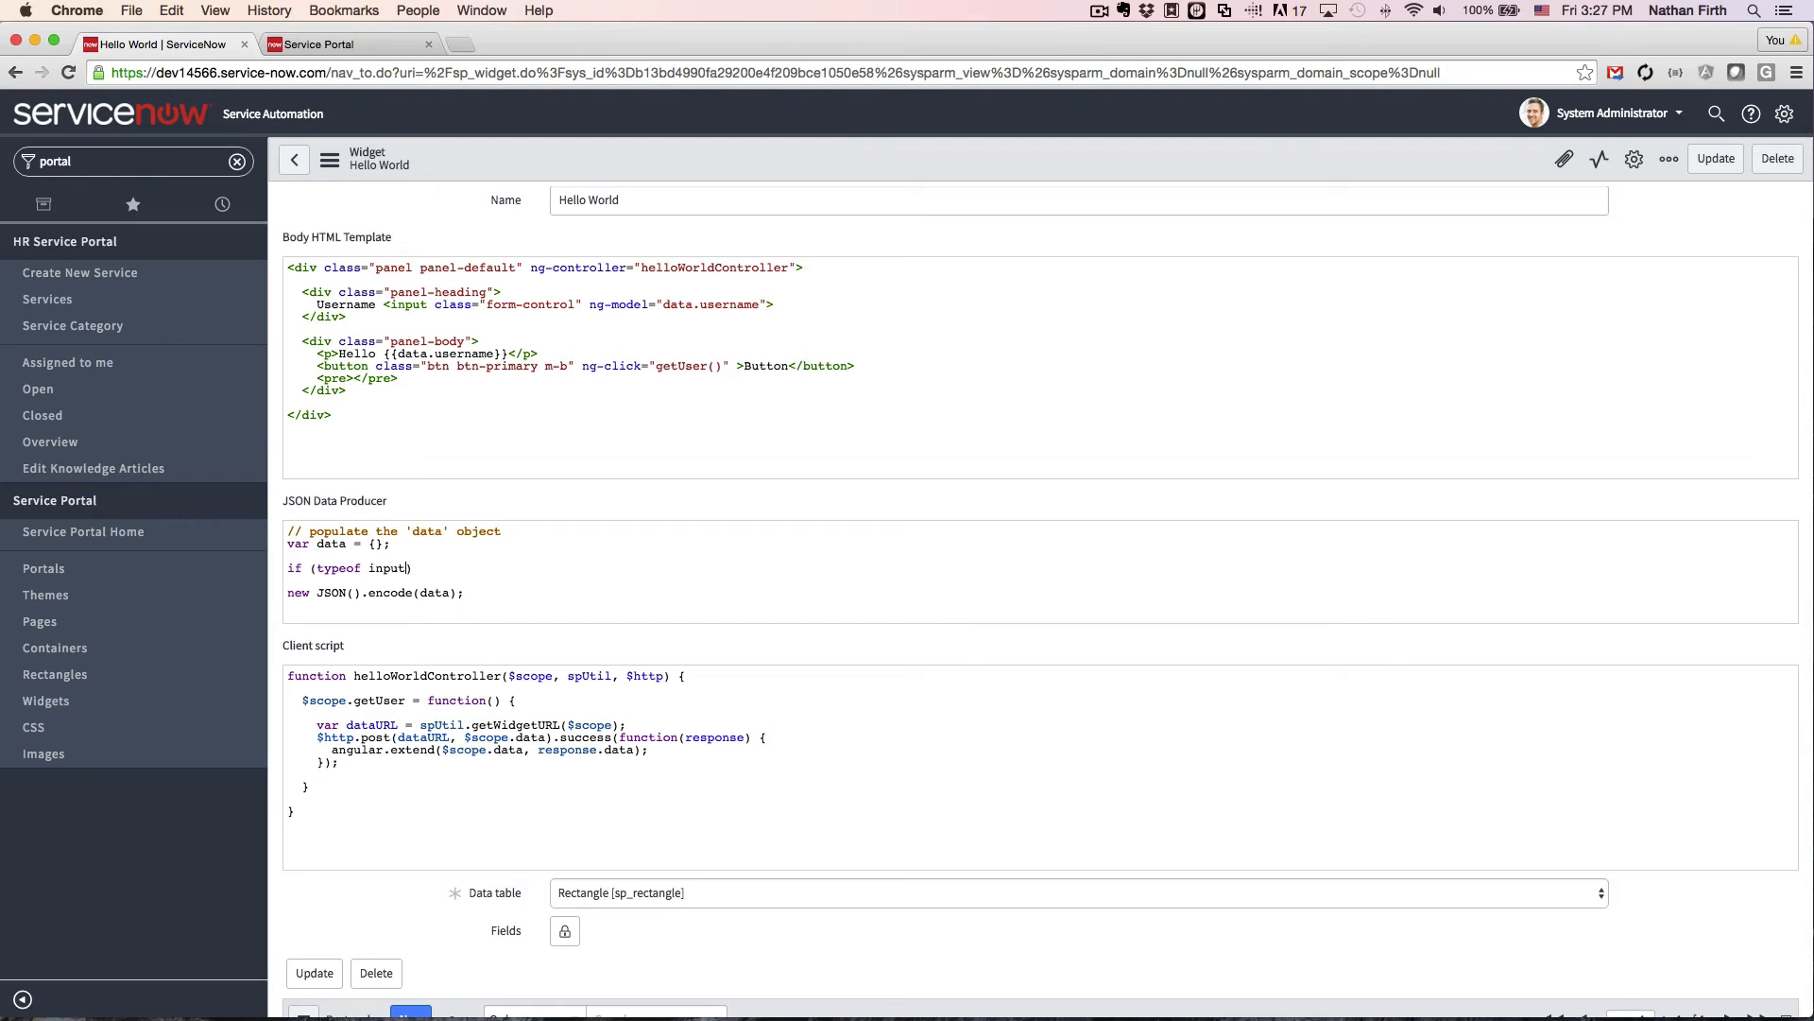
type("!=")
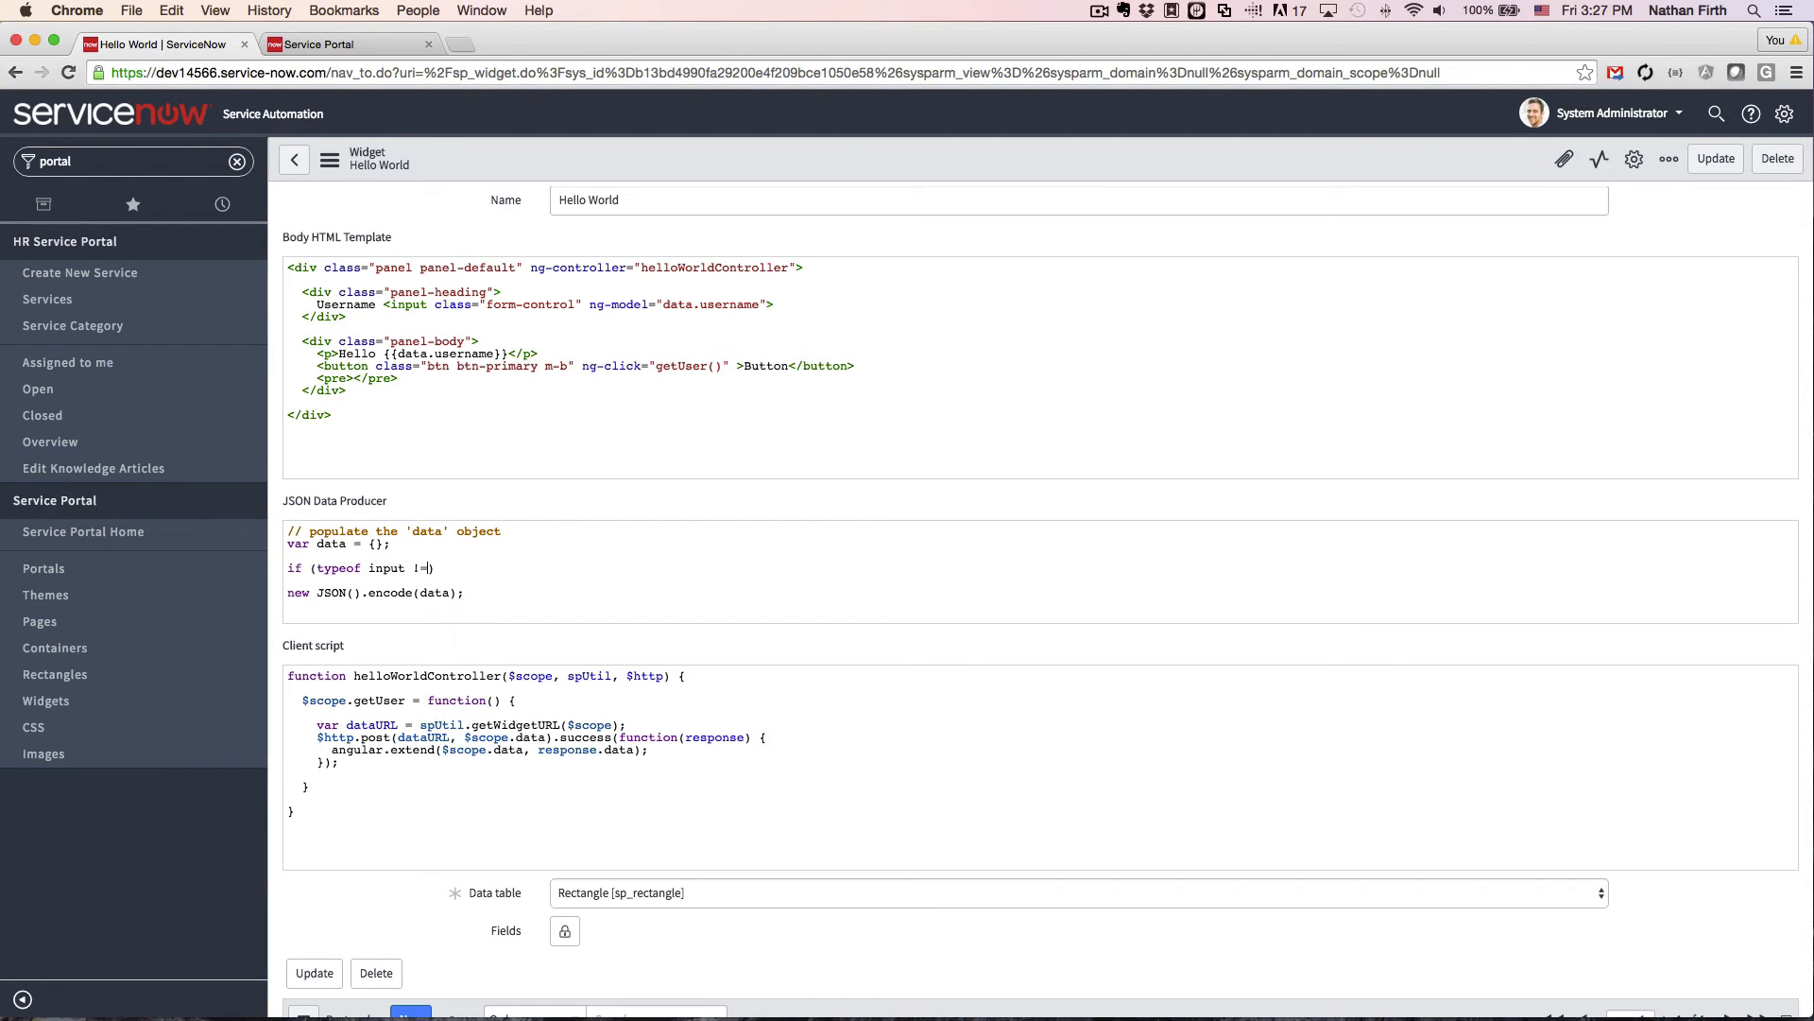
type("\"undefine")
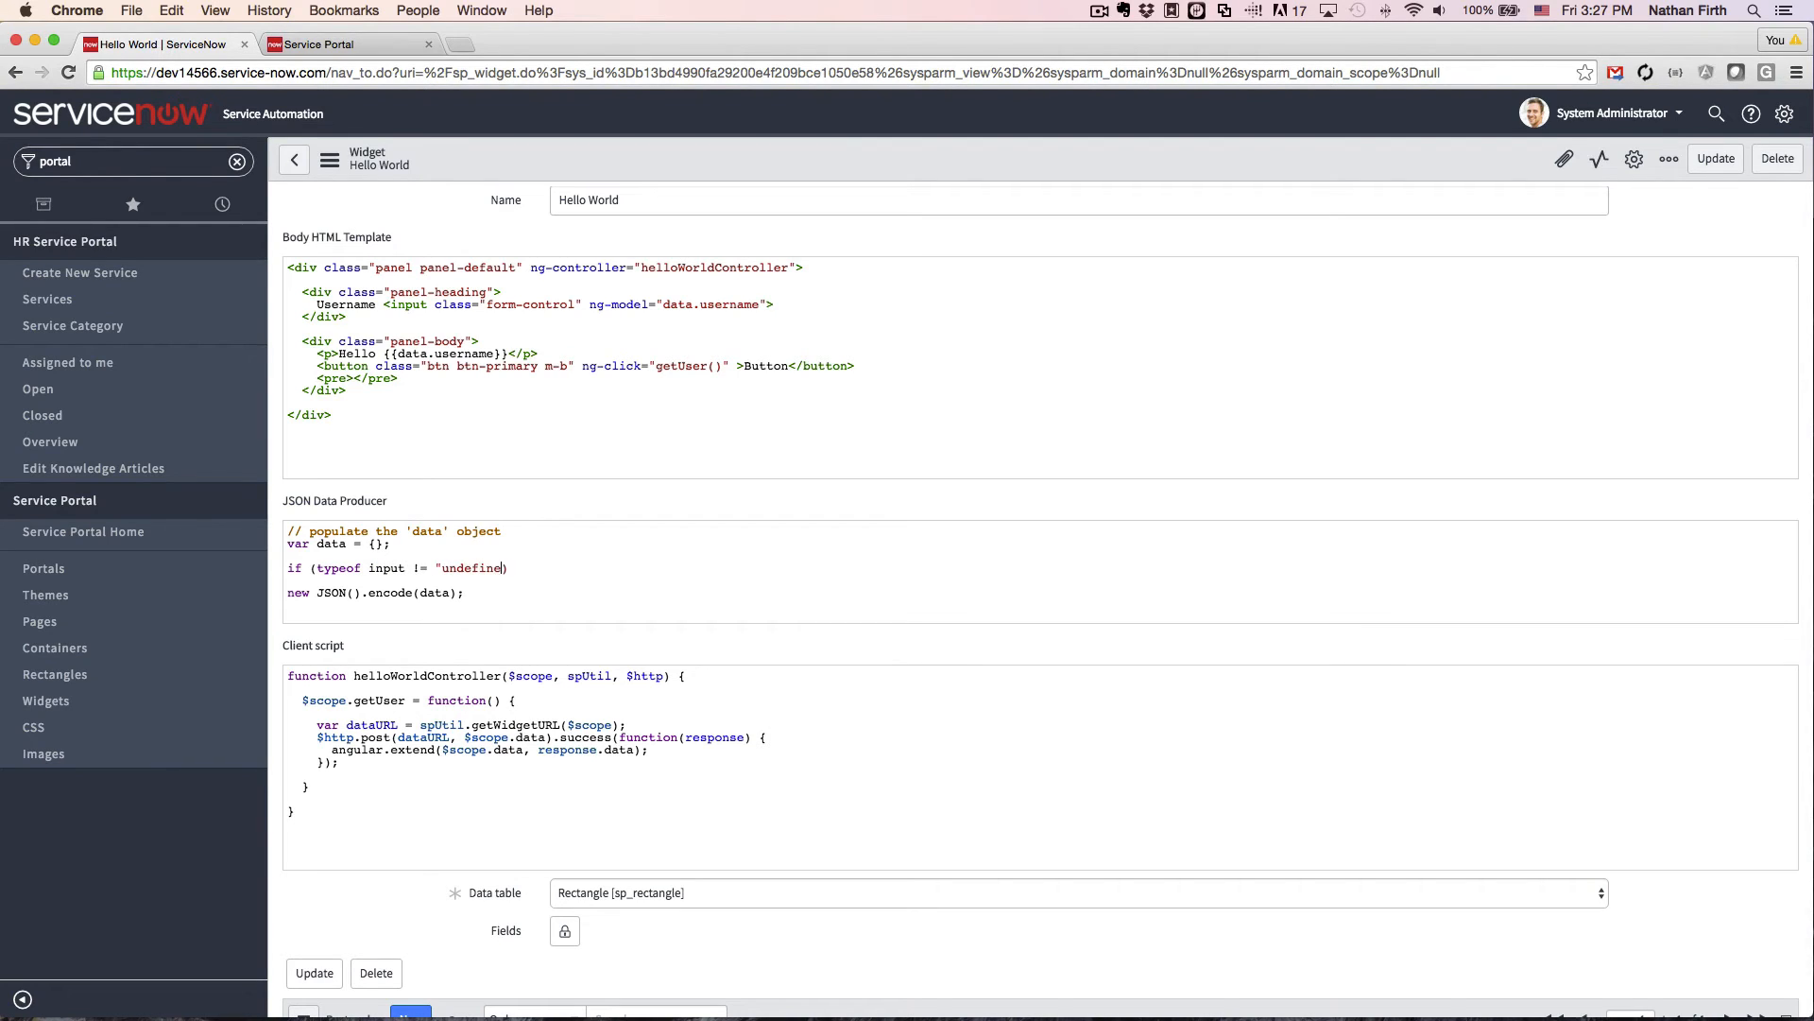
type(")")
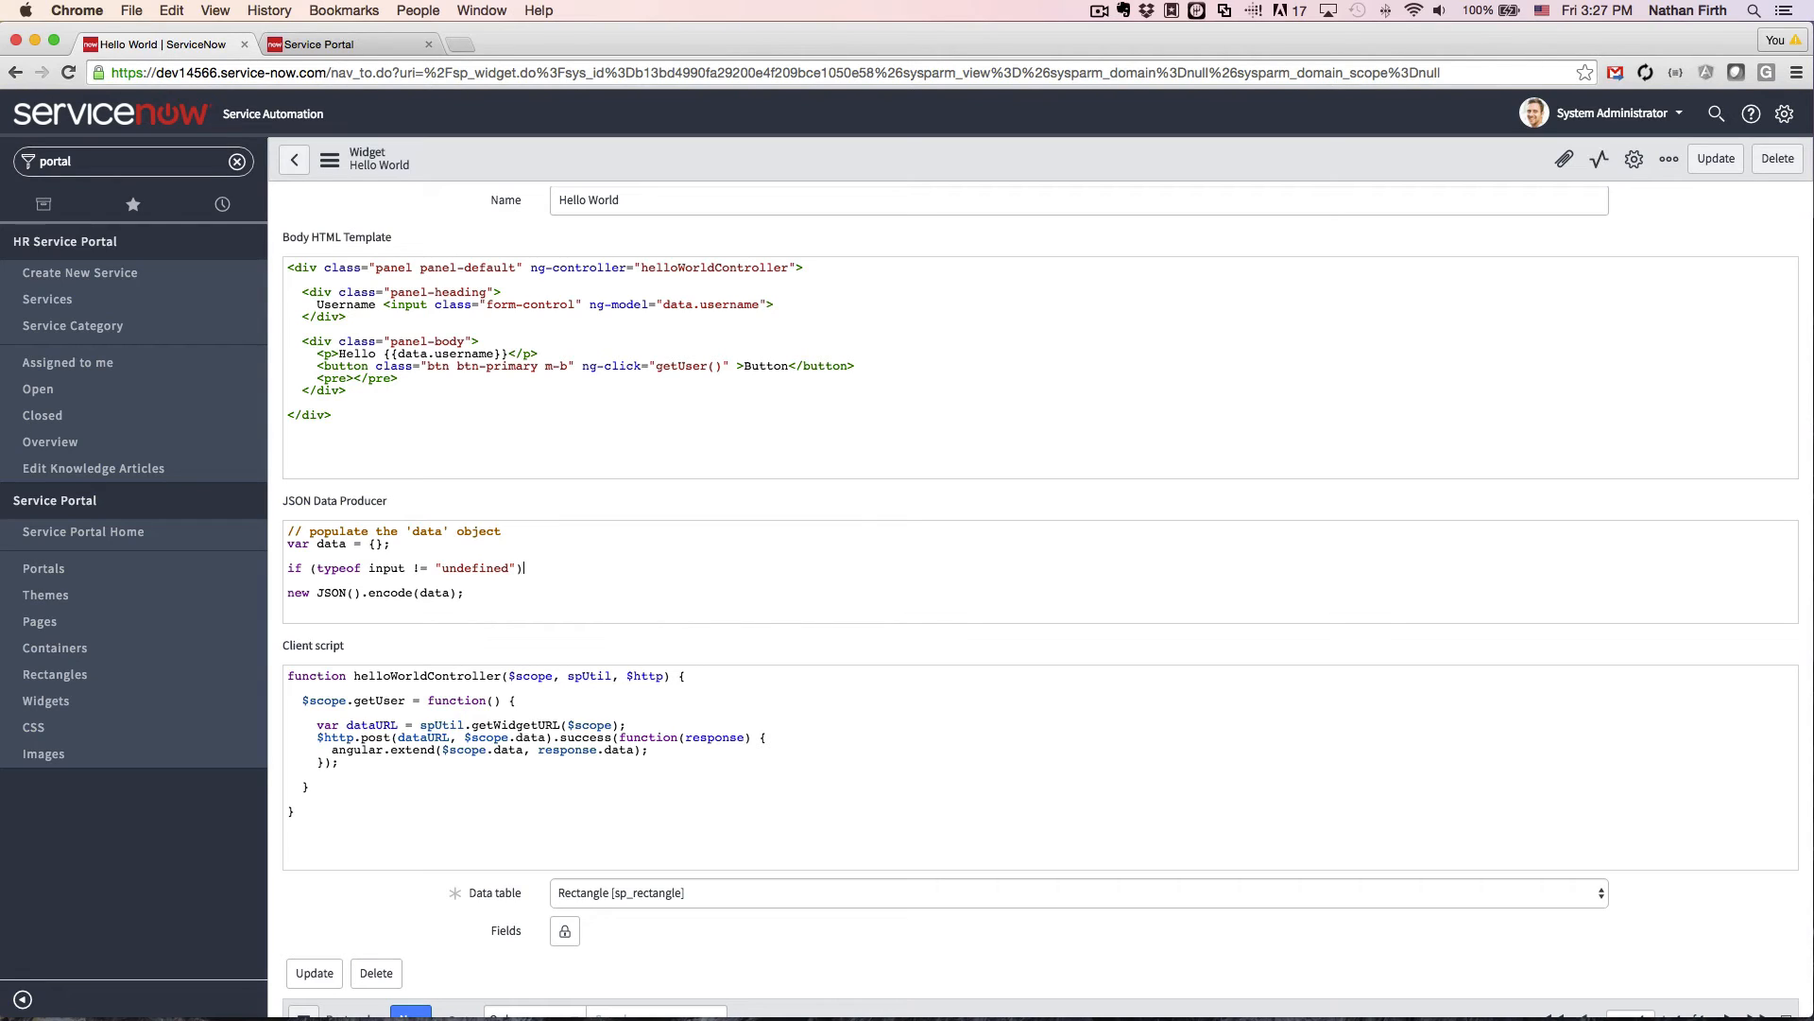
type("{")
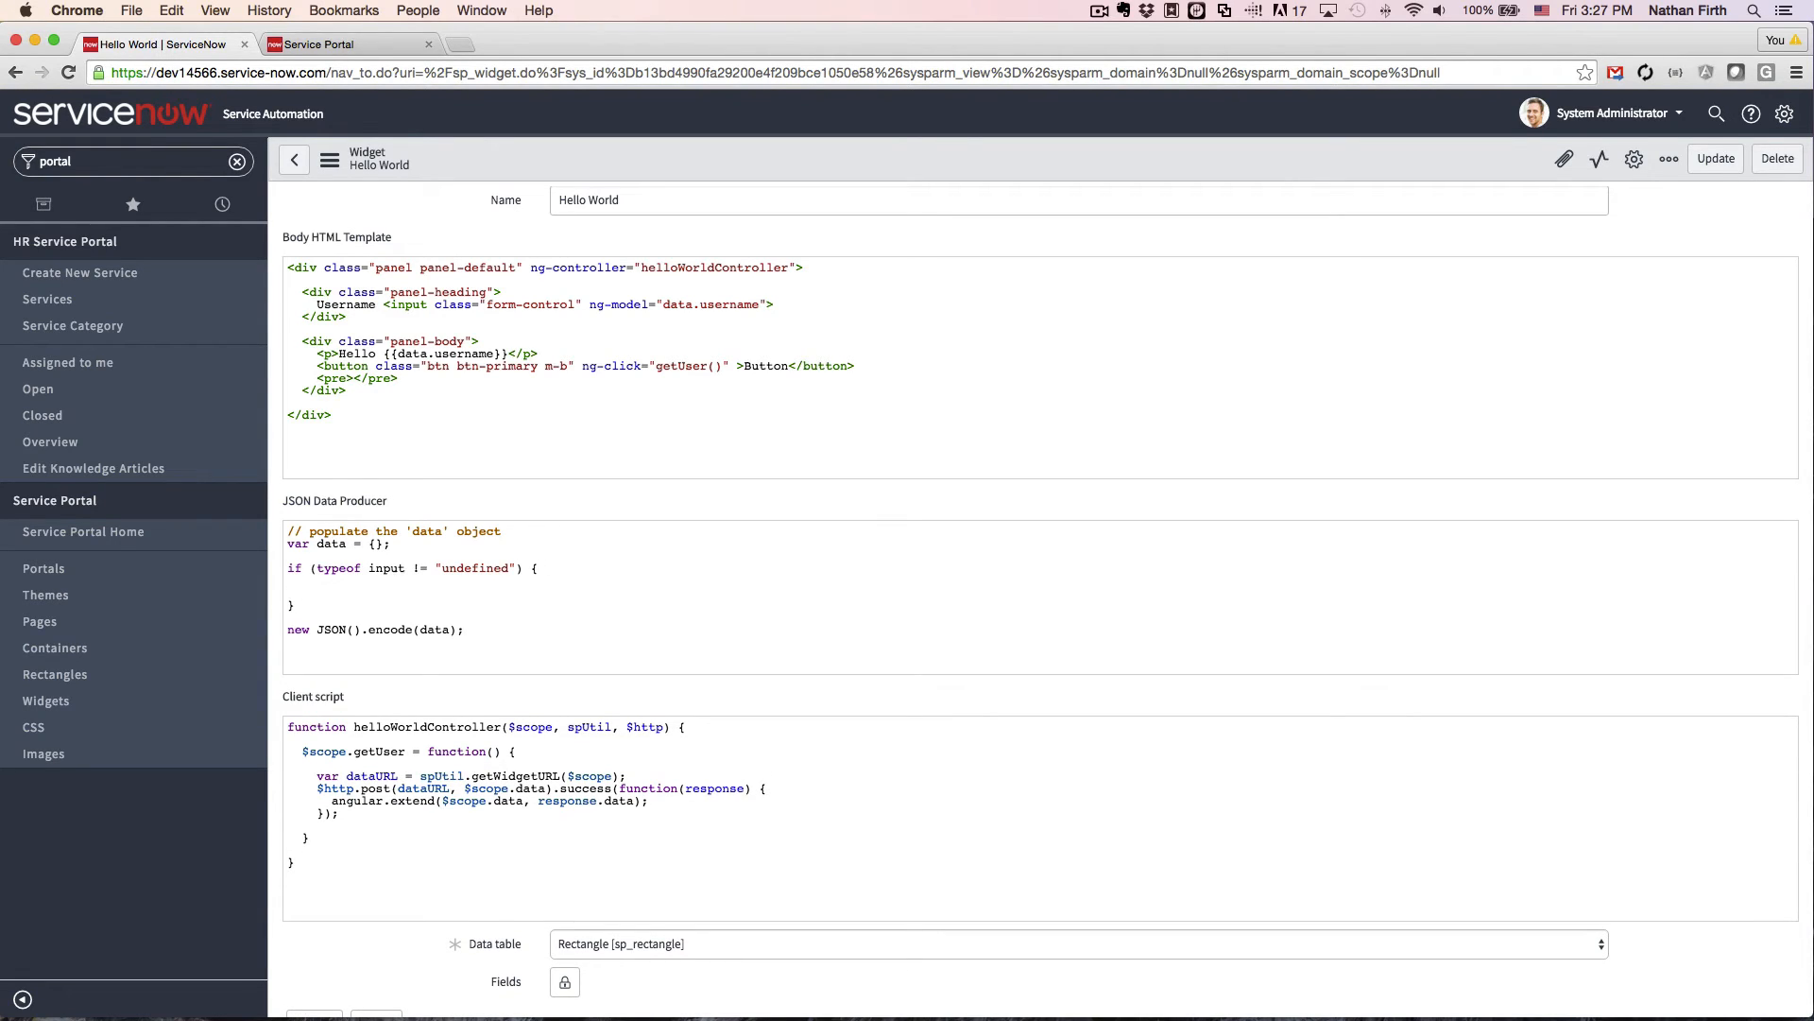
left_click(303, 591)
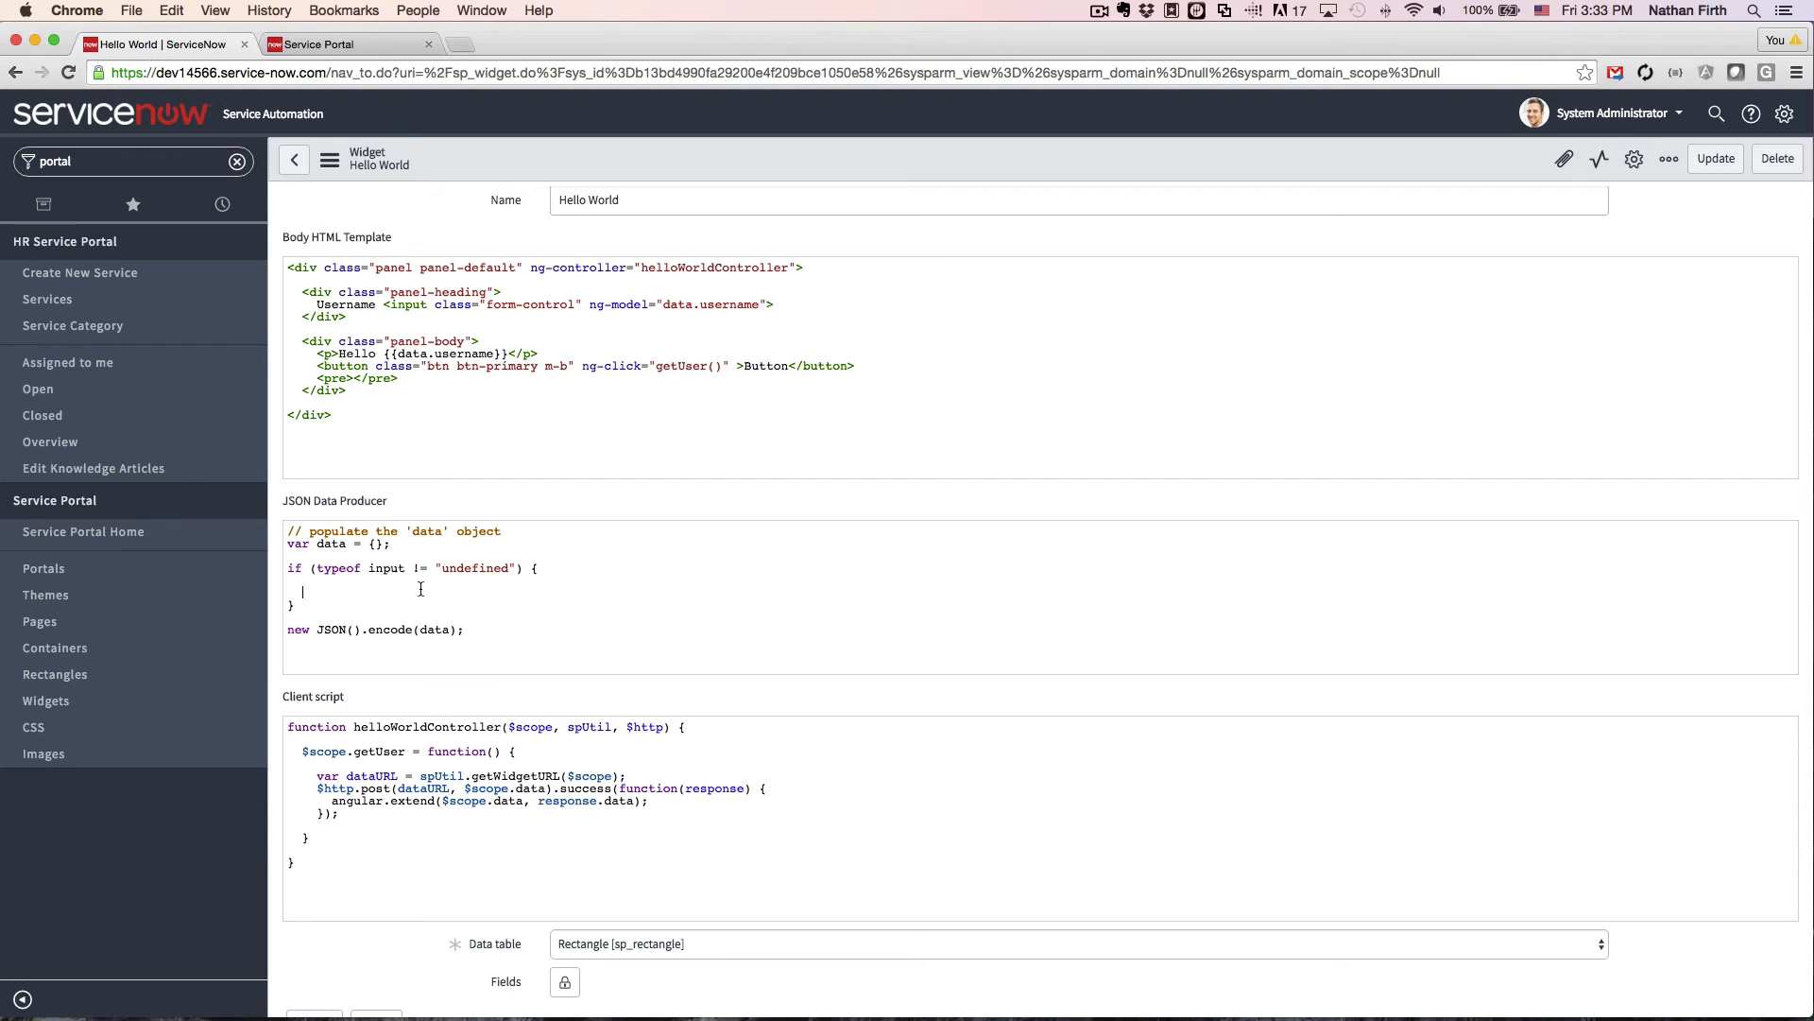
Create a sys_user GlideRecord and get the record where user_name equals input.username
type("var g")
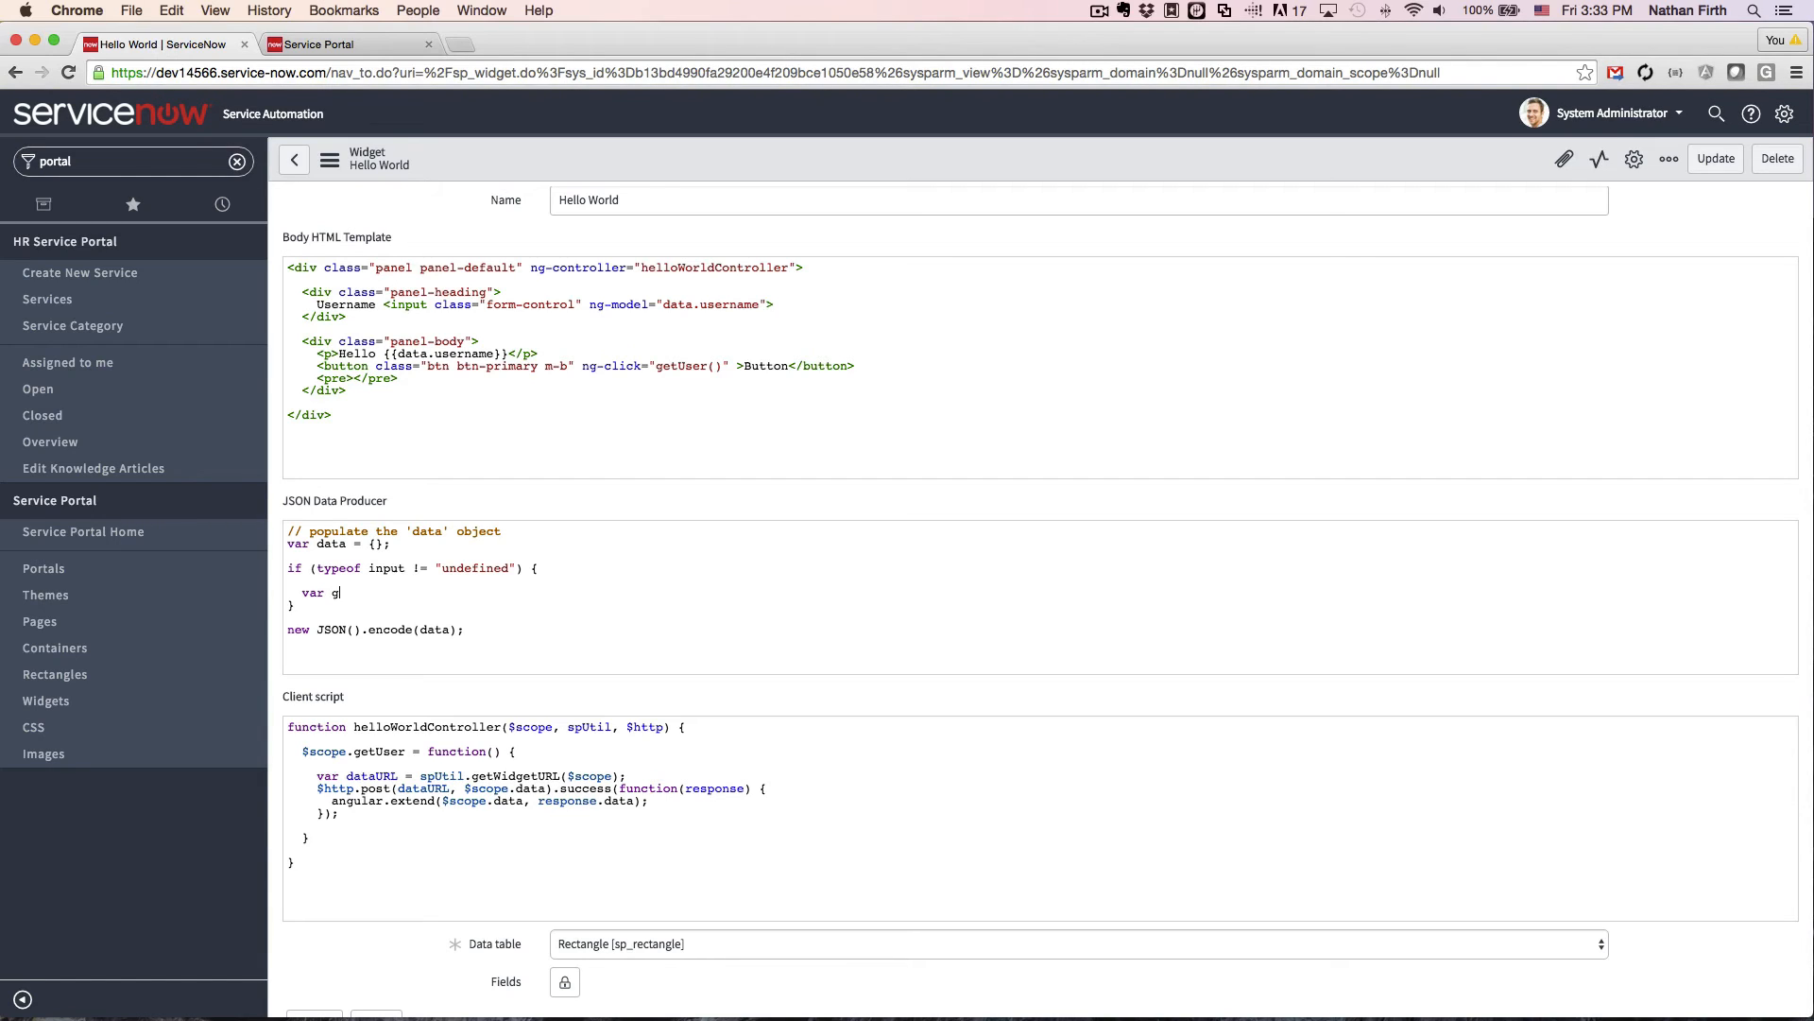
type("r = n")
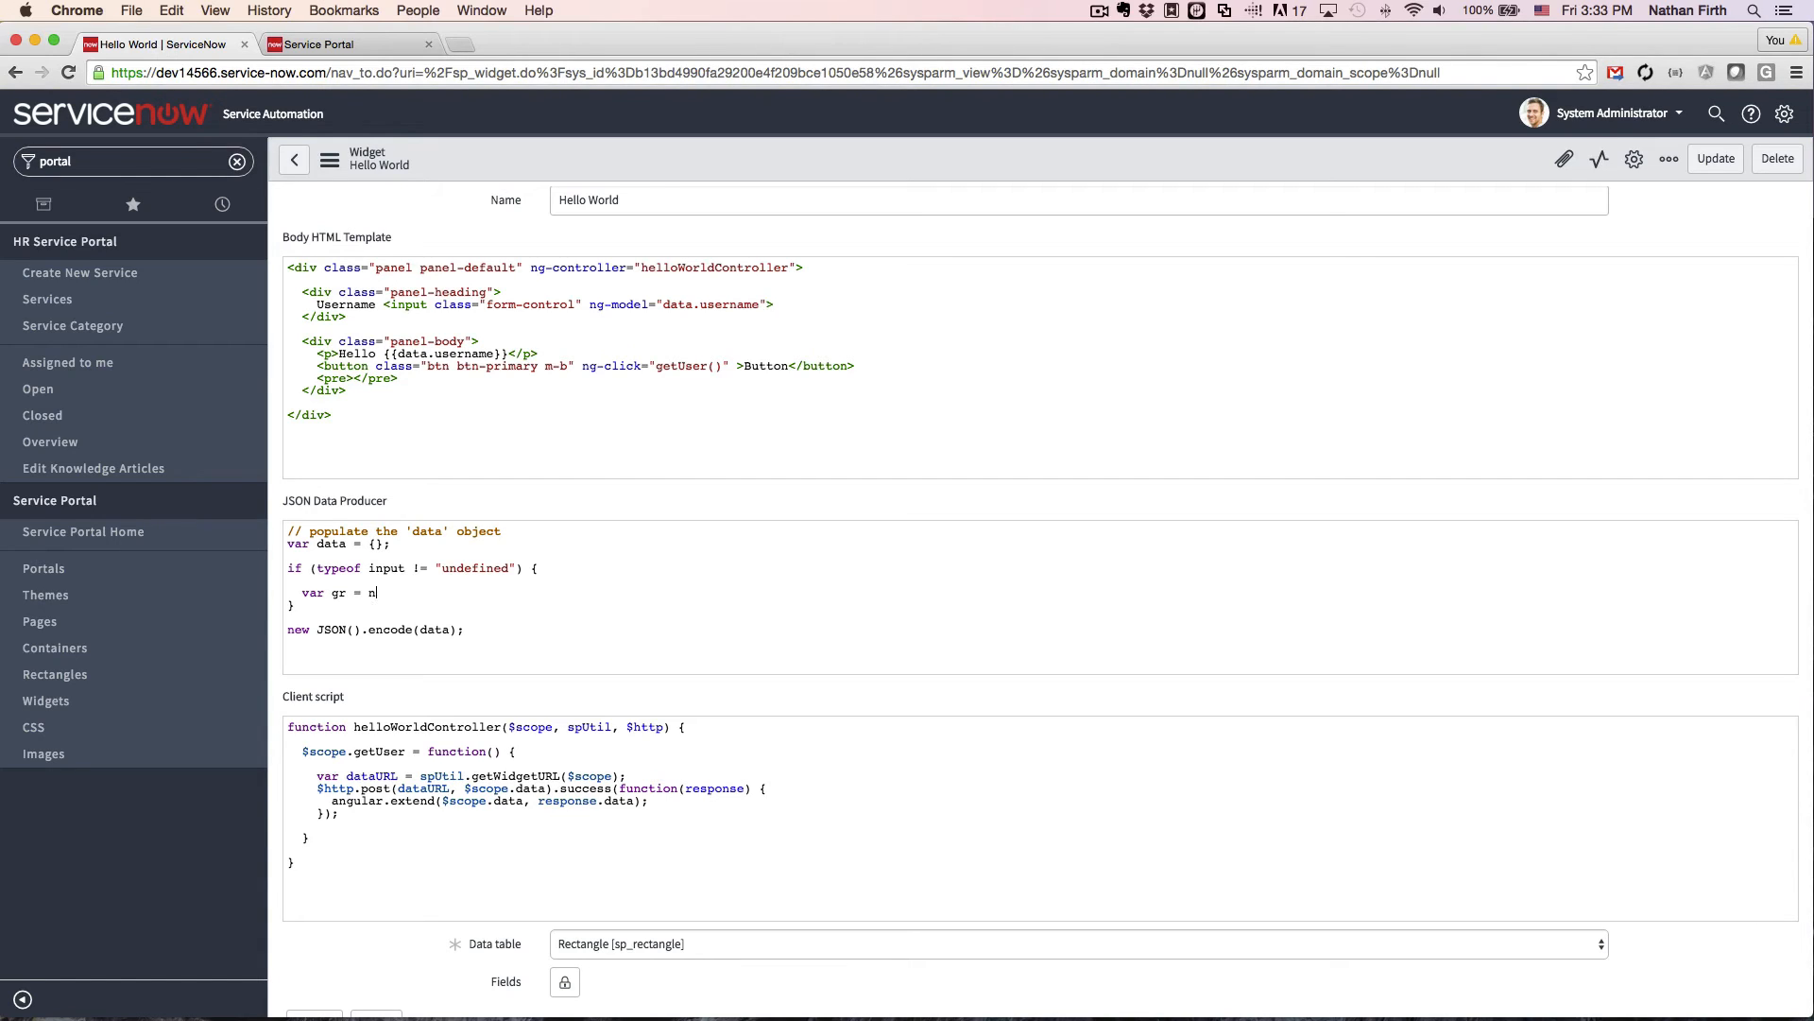
type("ew GlideRe")
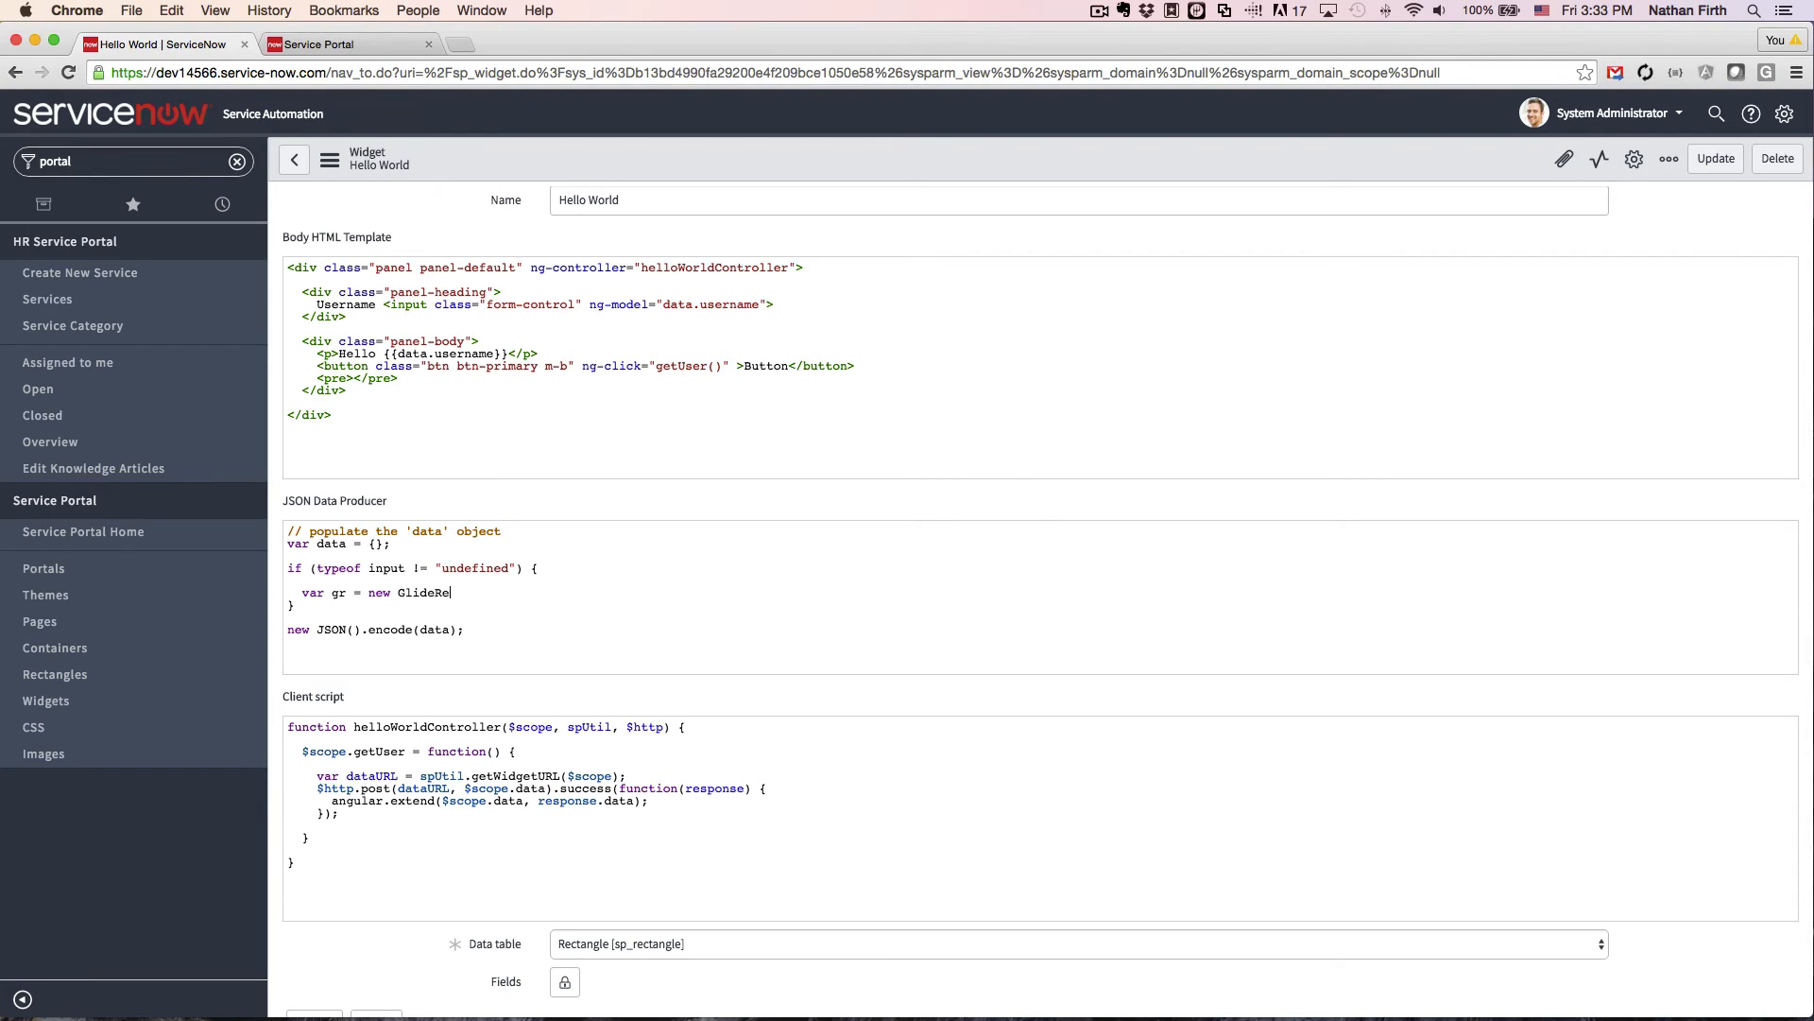
type("cord()")
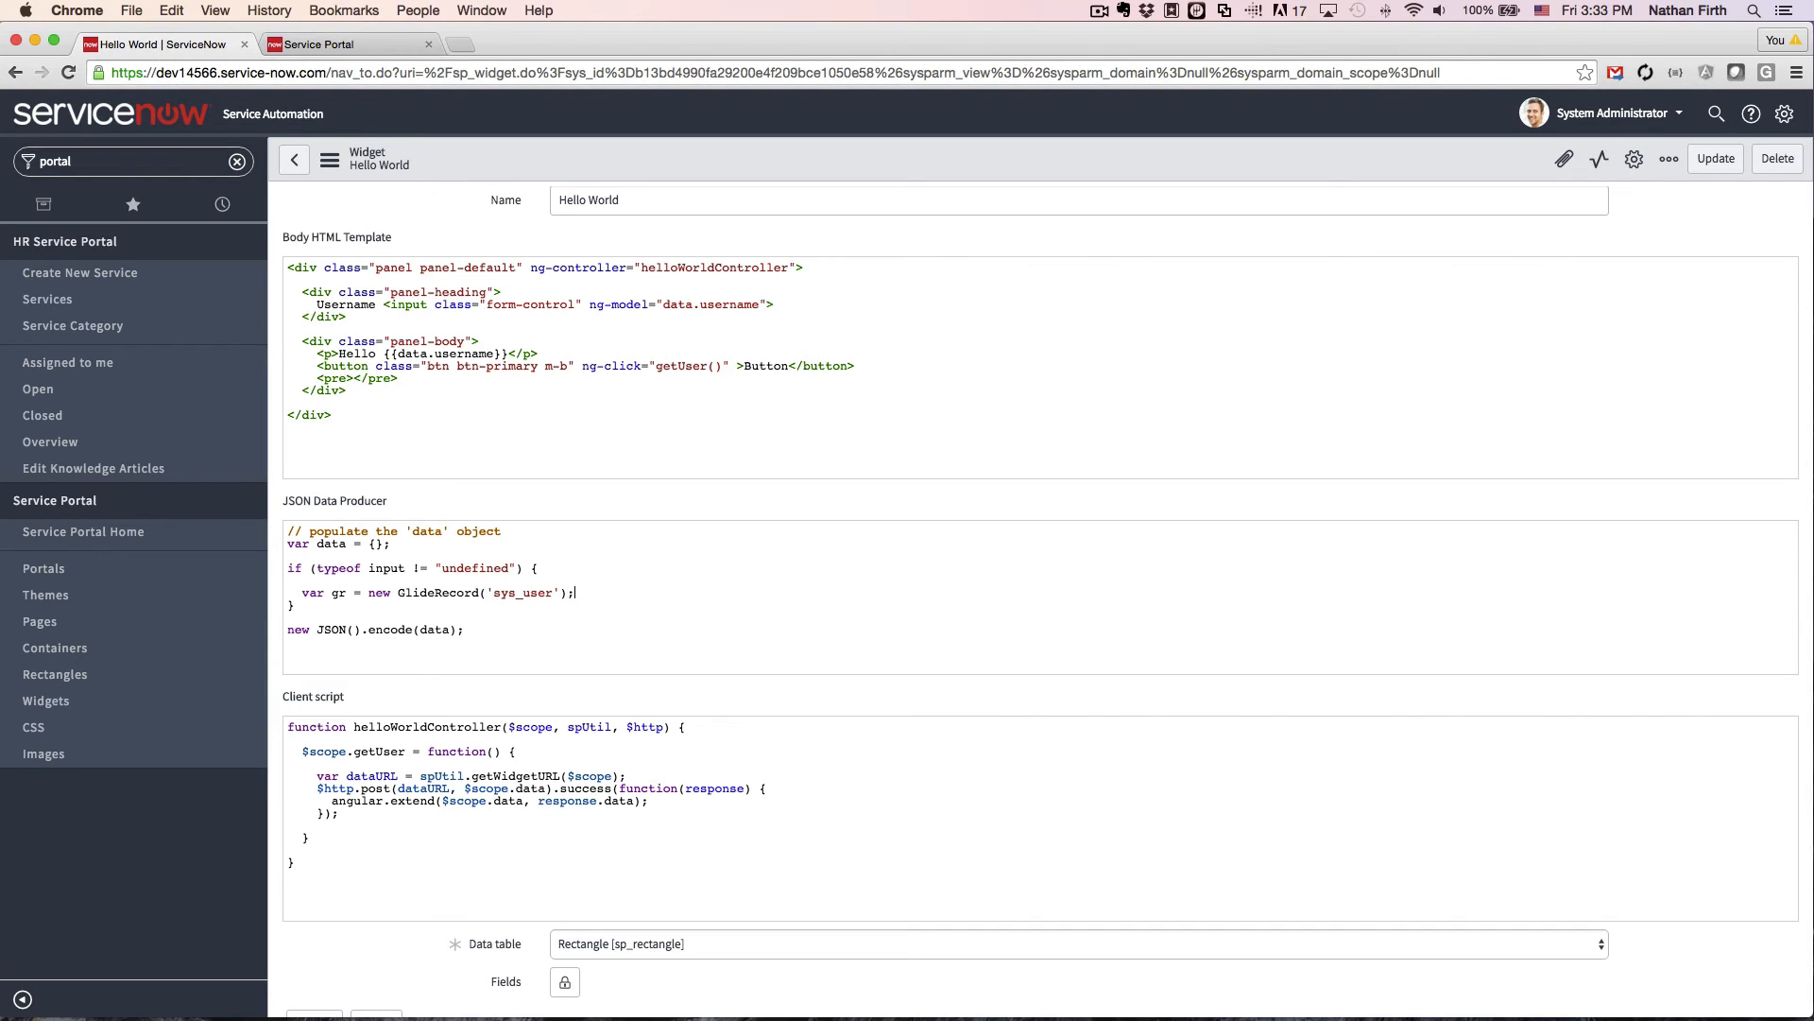
type("gr")
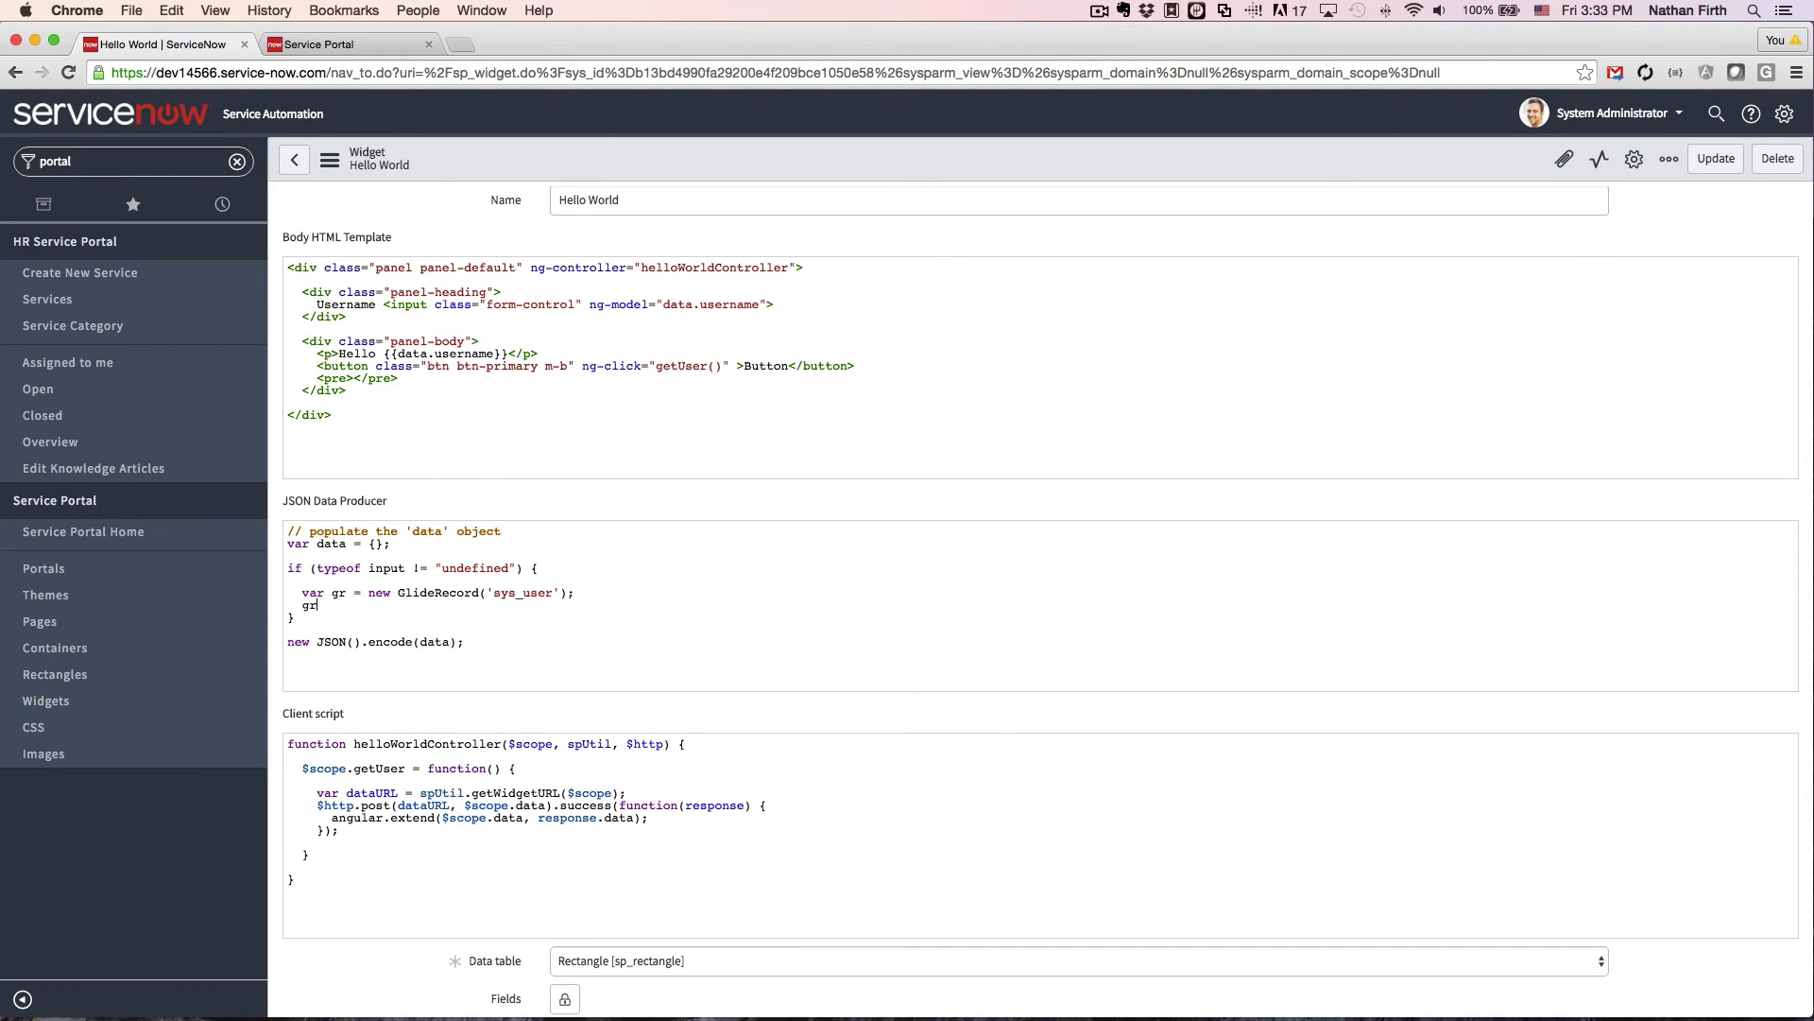
type(".get")
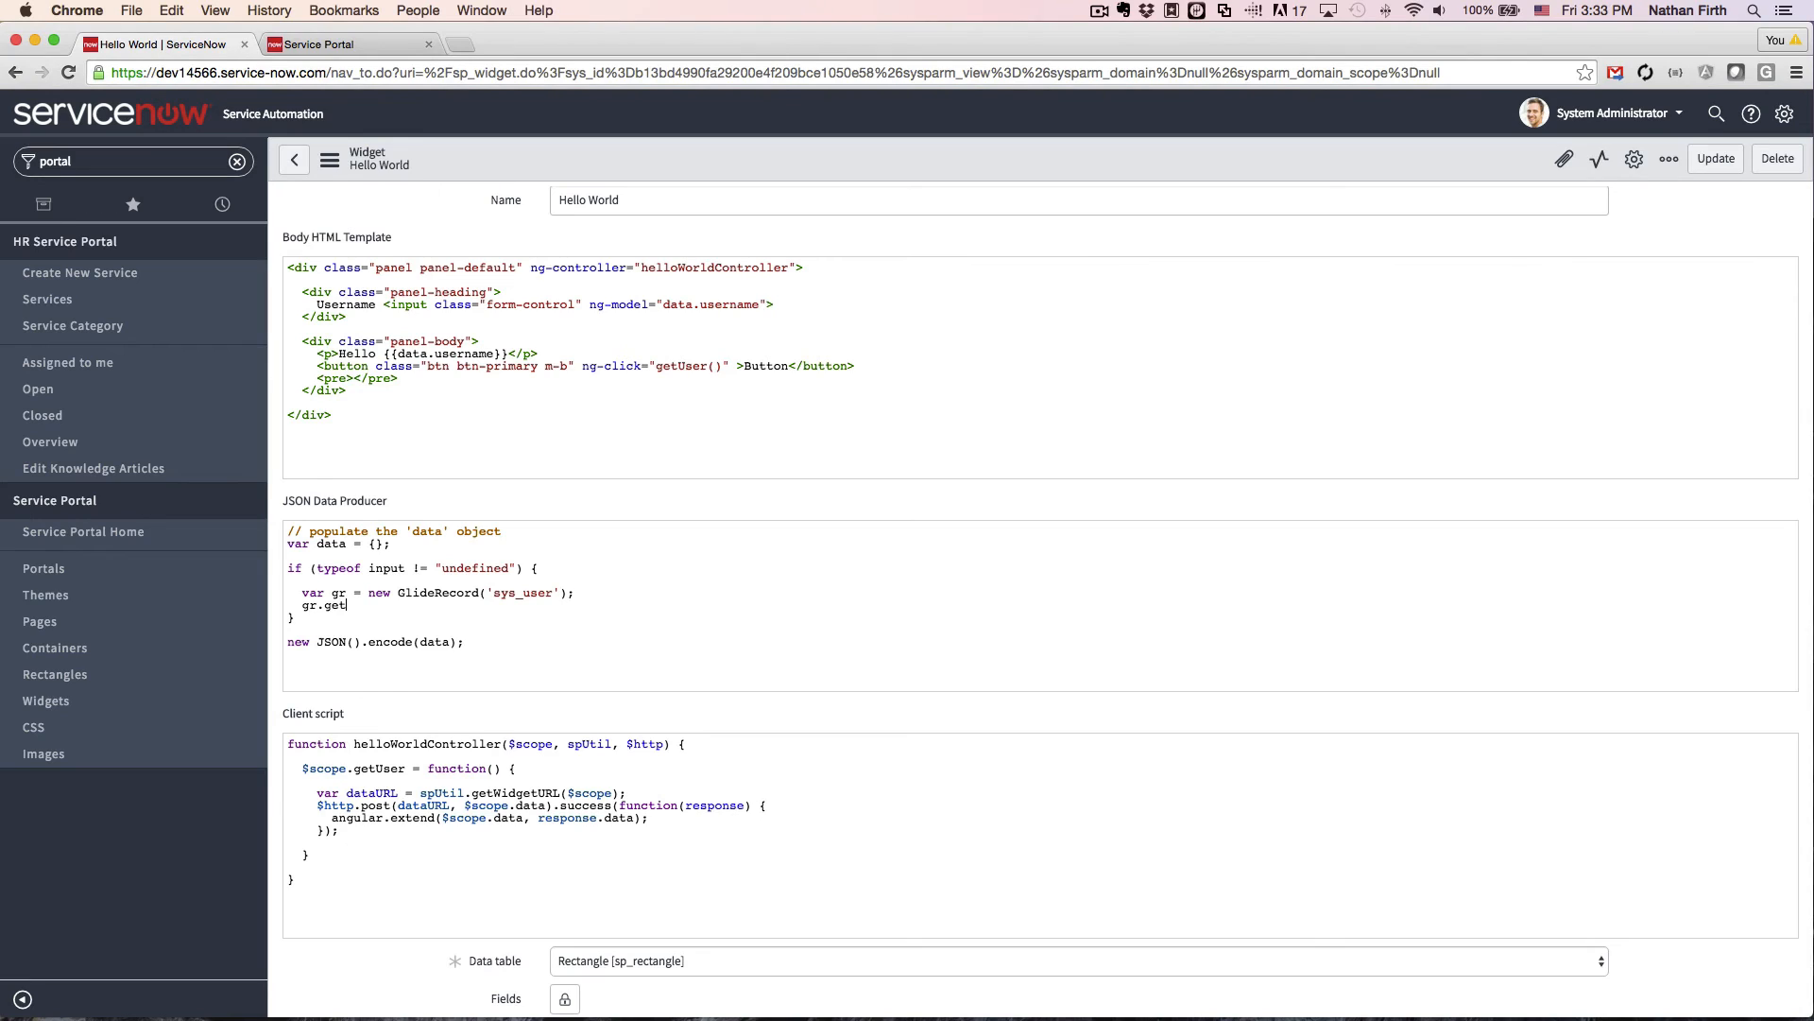
type("()")
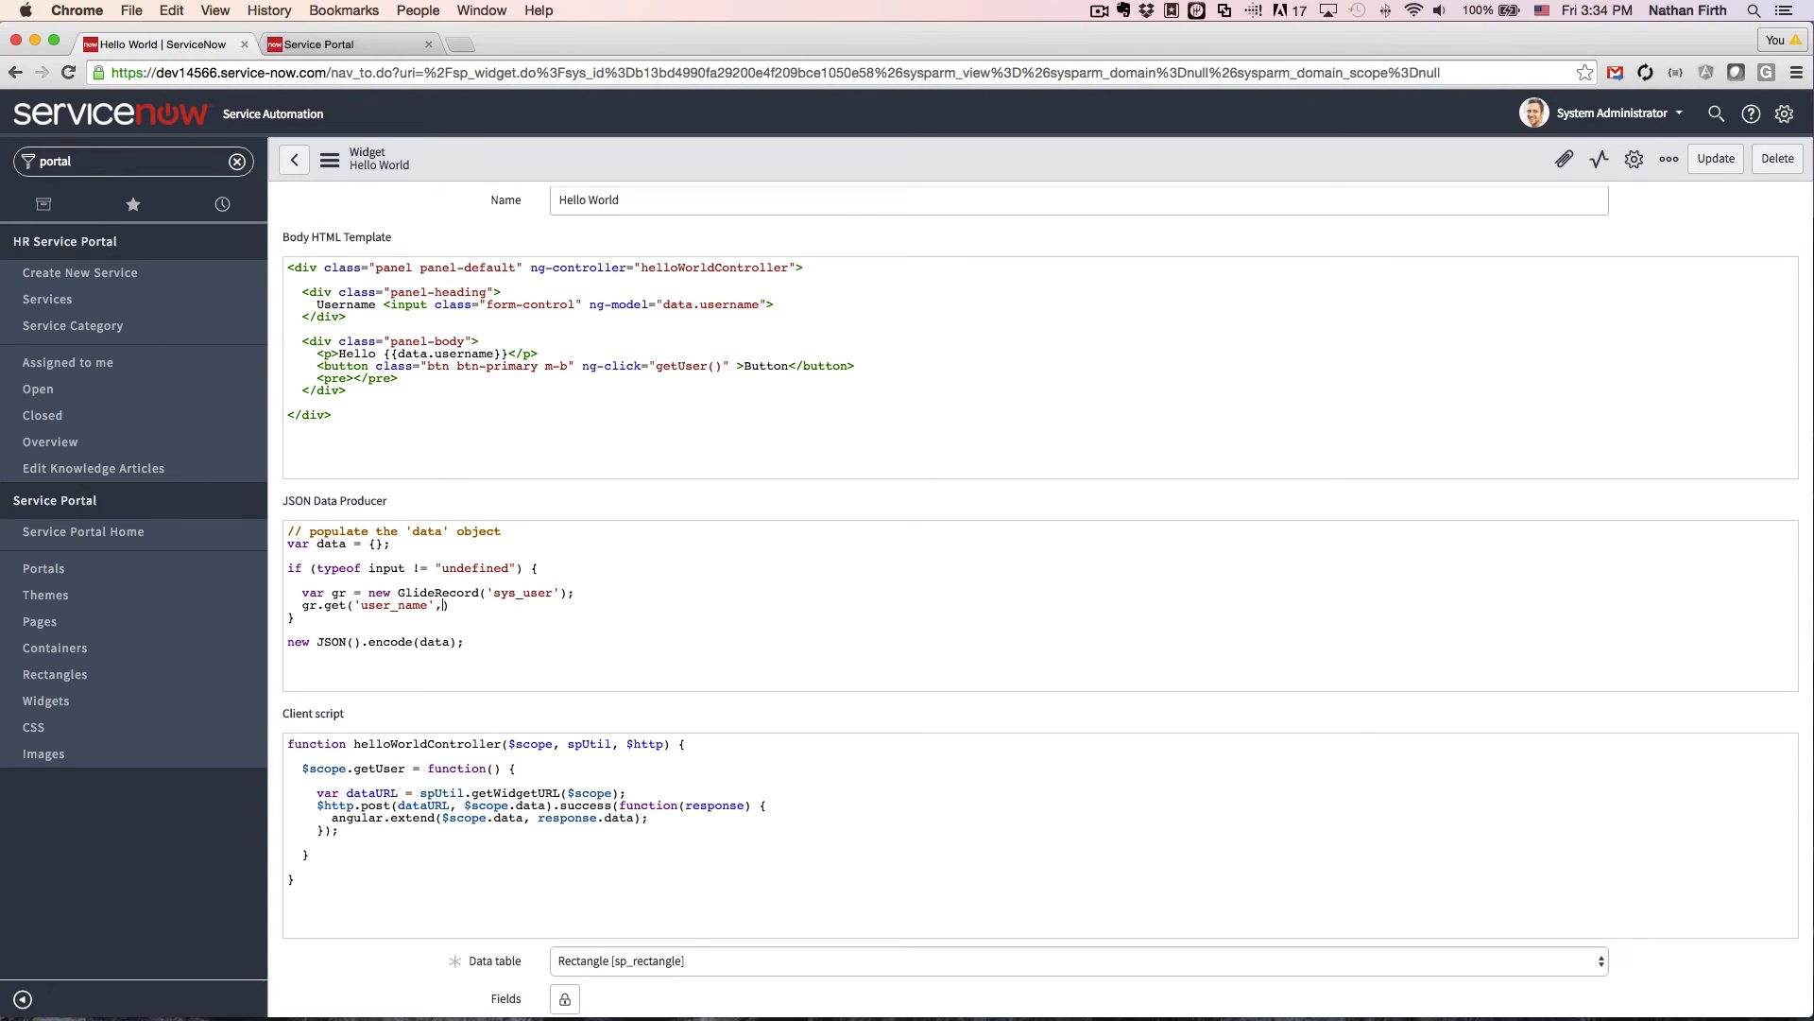
type("input.")
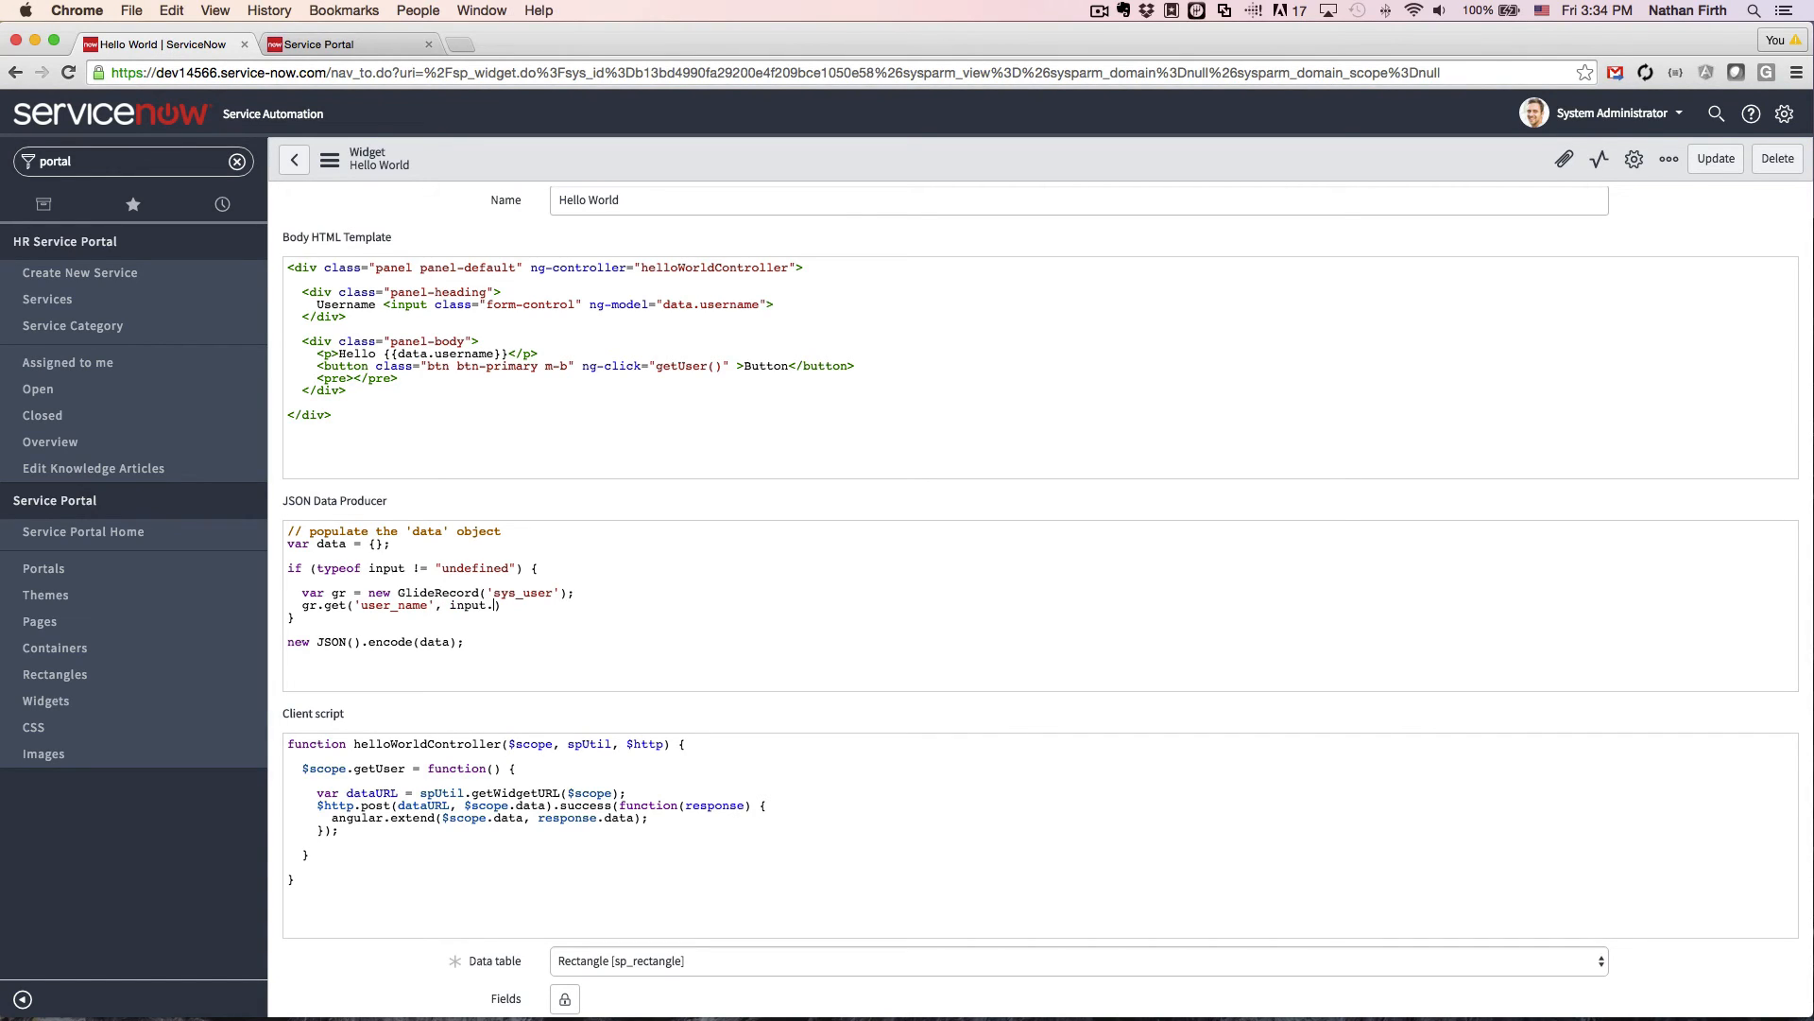
type("username)")
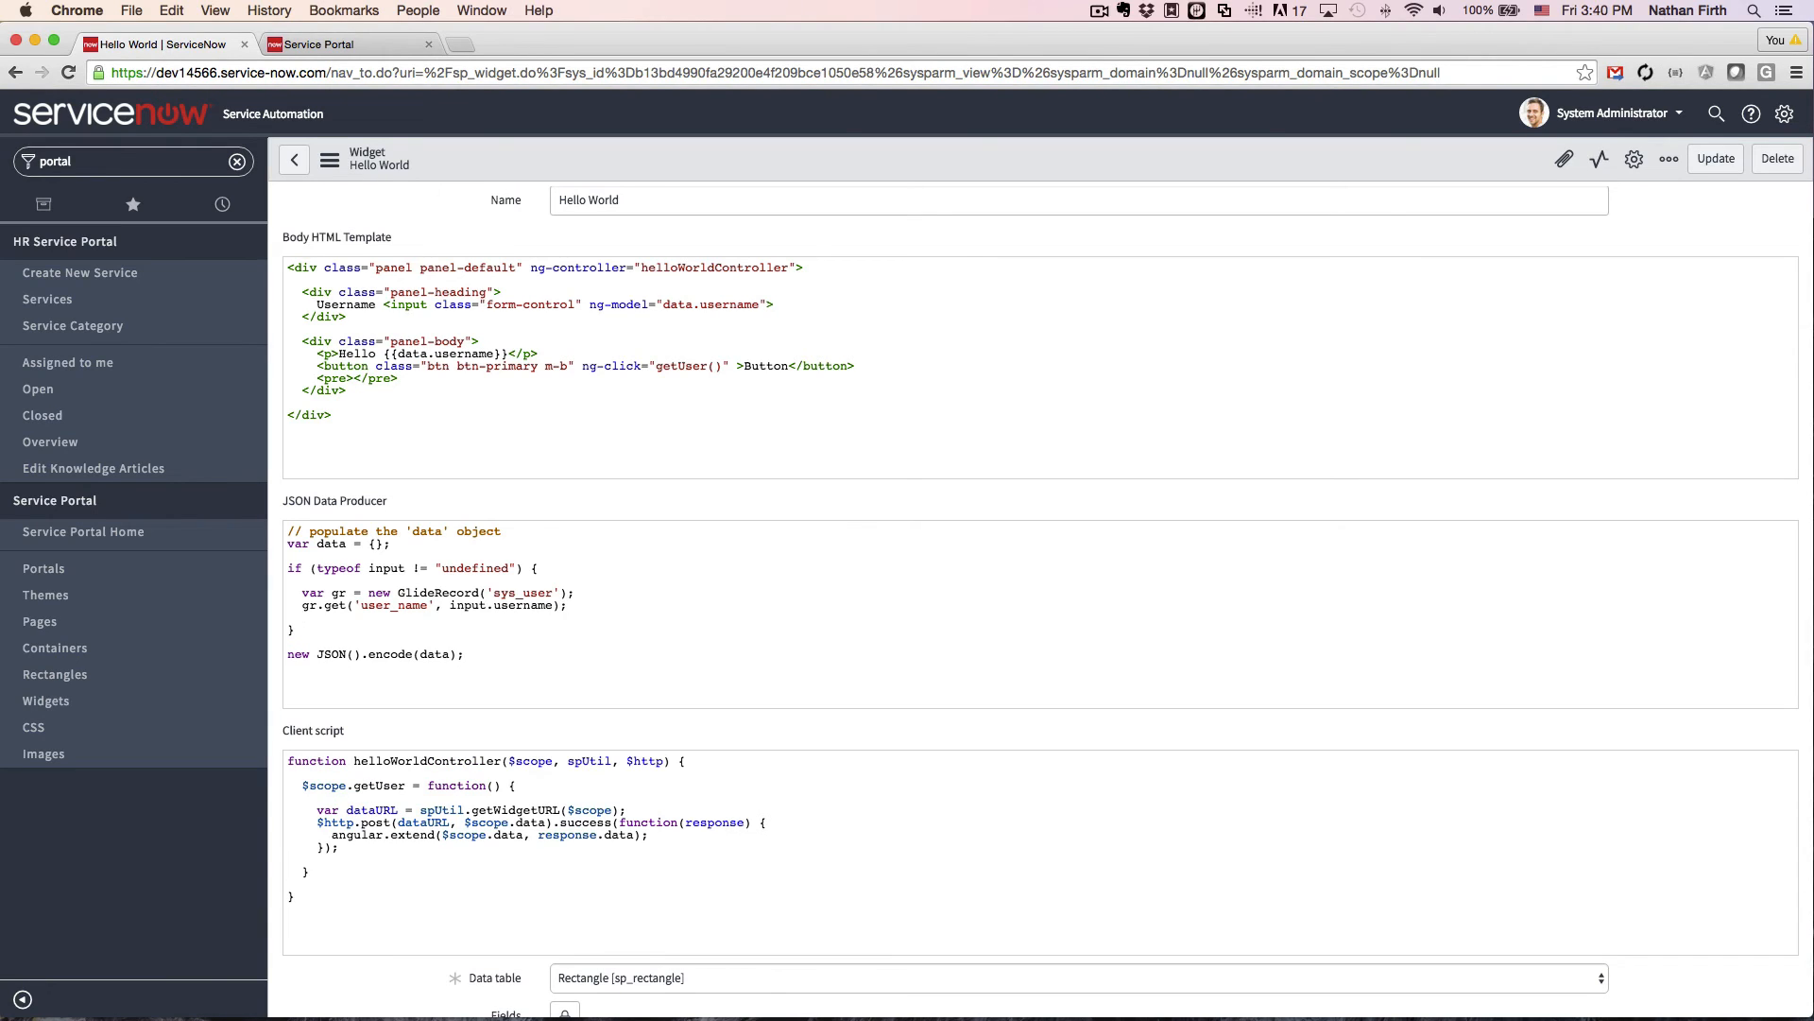
Set data.user to the record's 'name' display value
type("data.user  =  g")
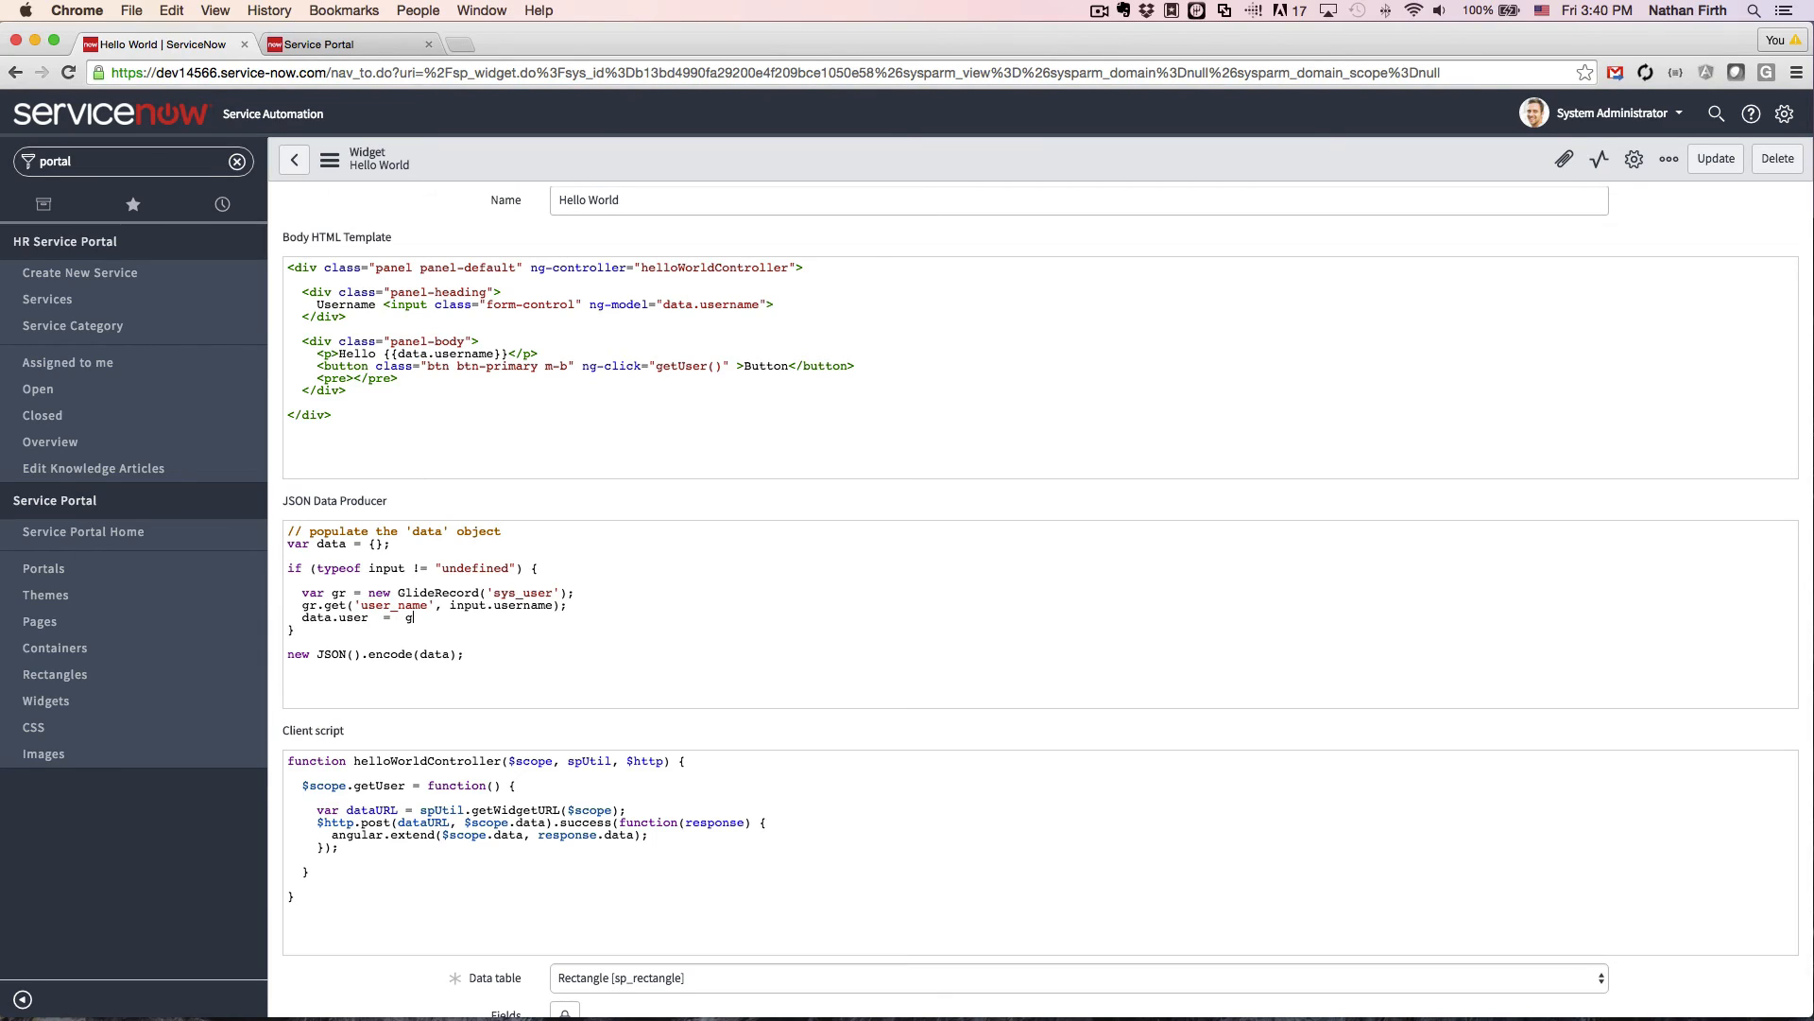
type("r.getDisplay")
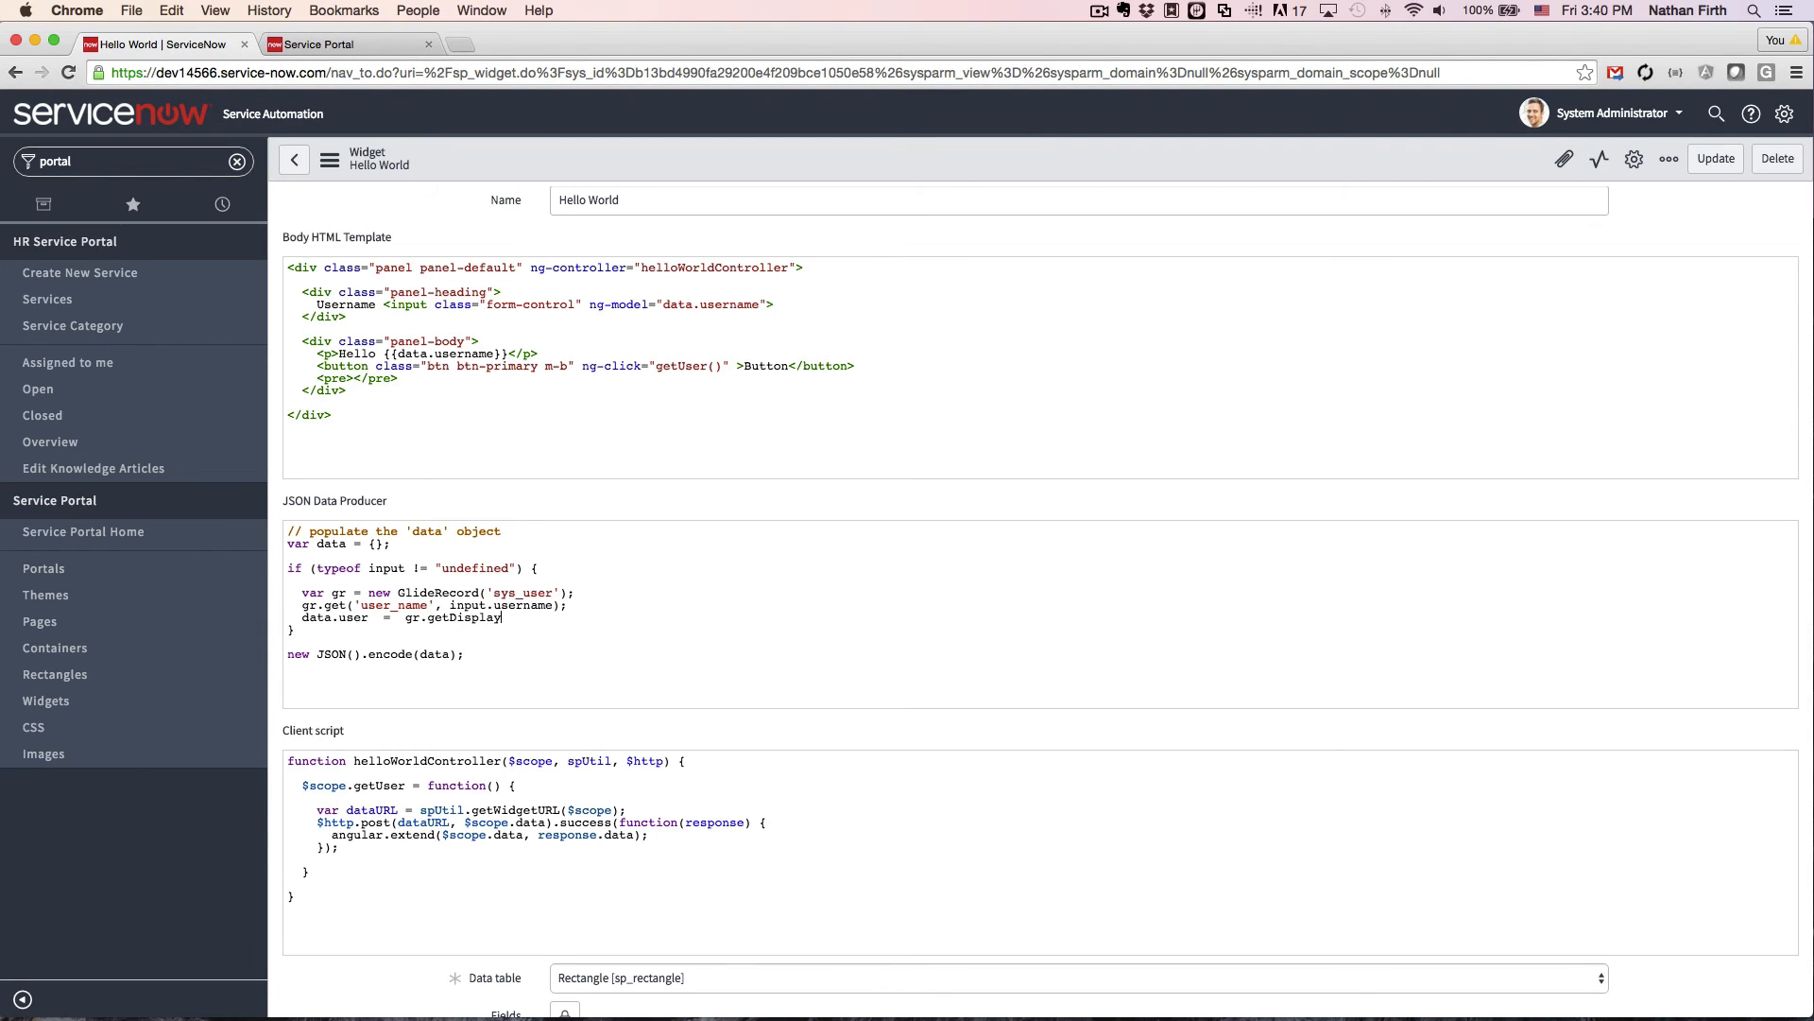
type("Value()")
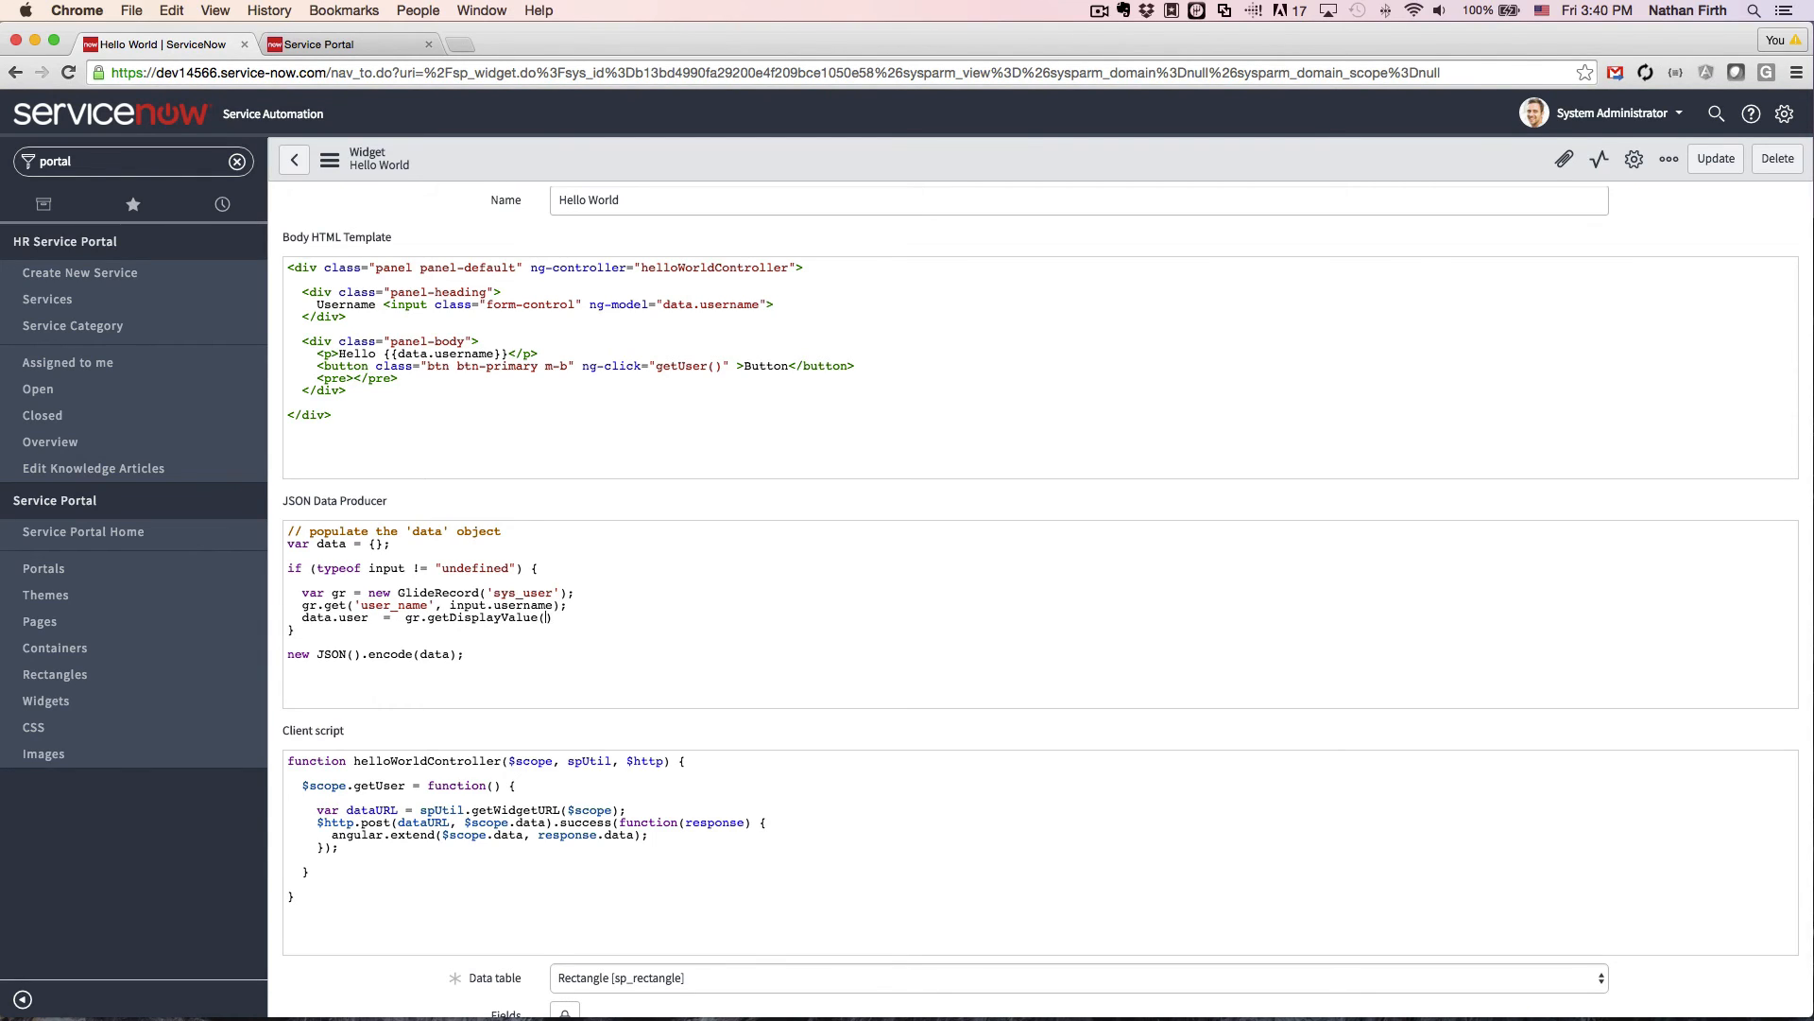
type("'name'")
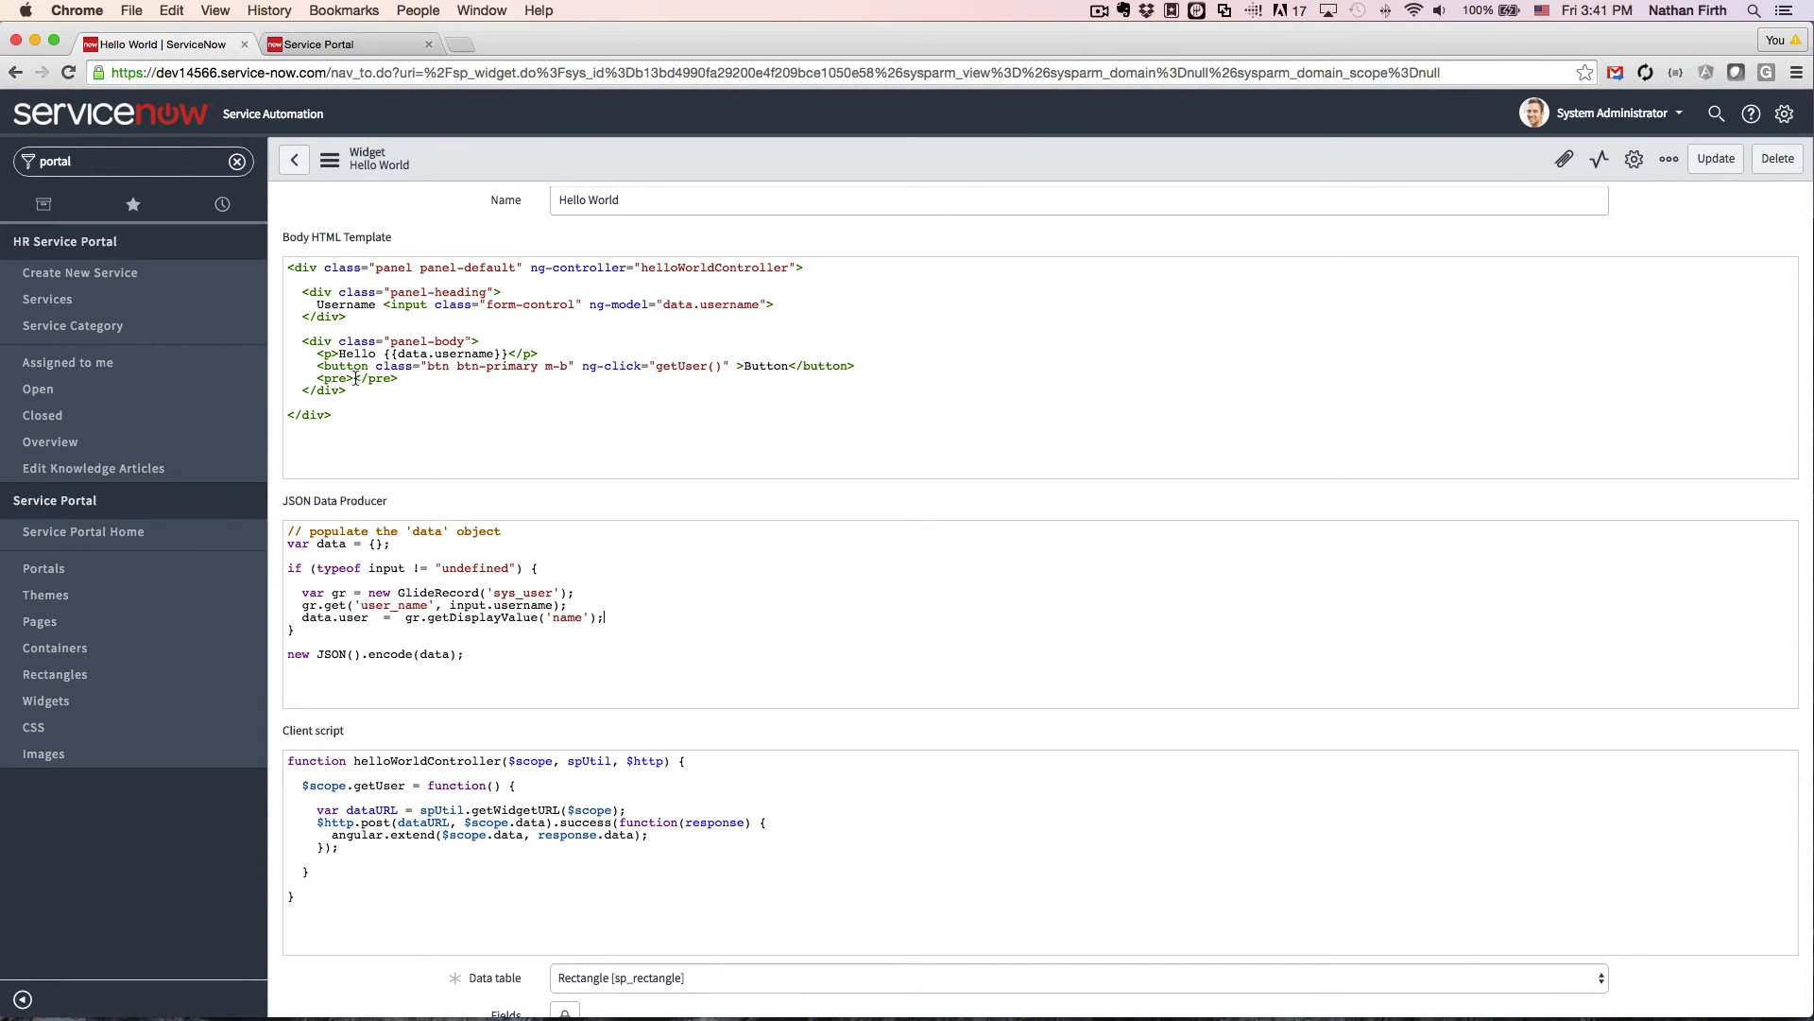
Type {{data.user}} inside the template's pre element
type("{{}}")
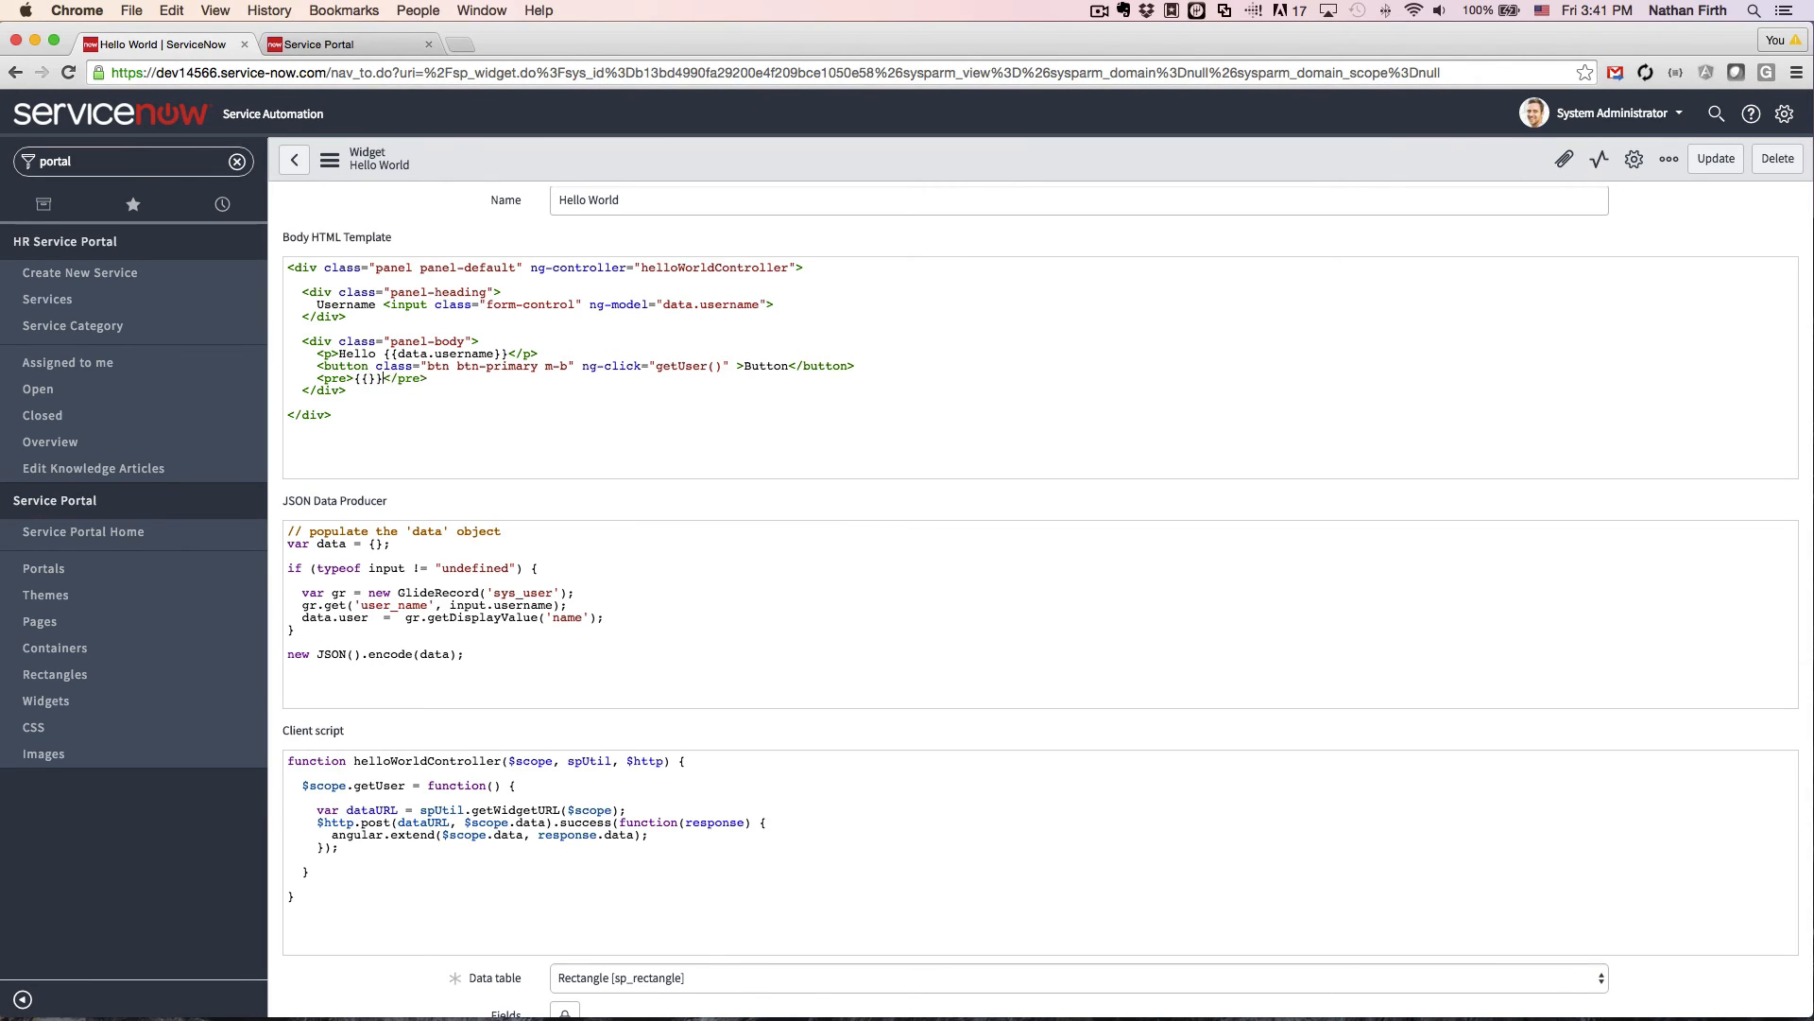
type("data.us")
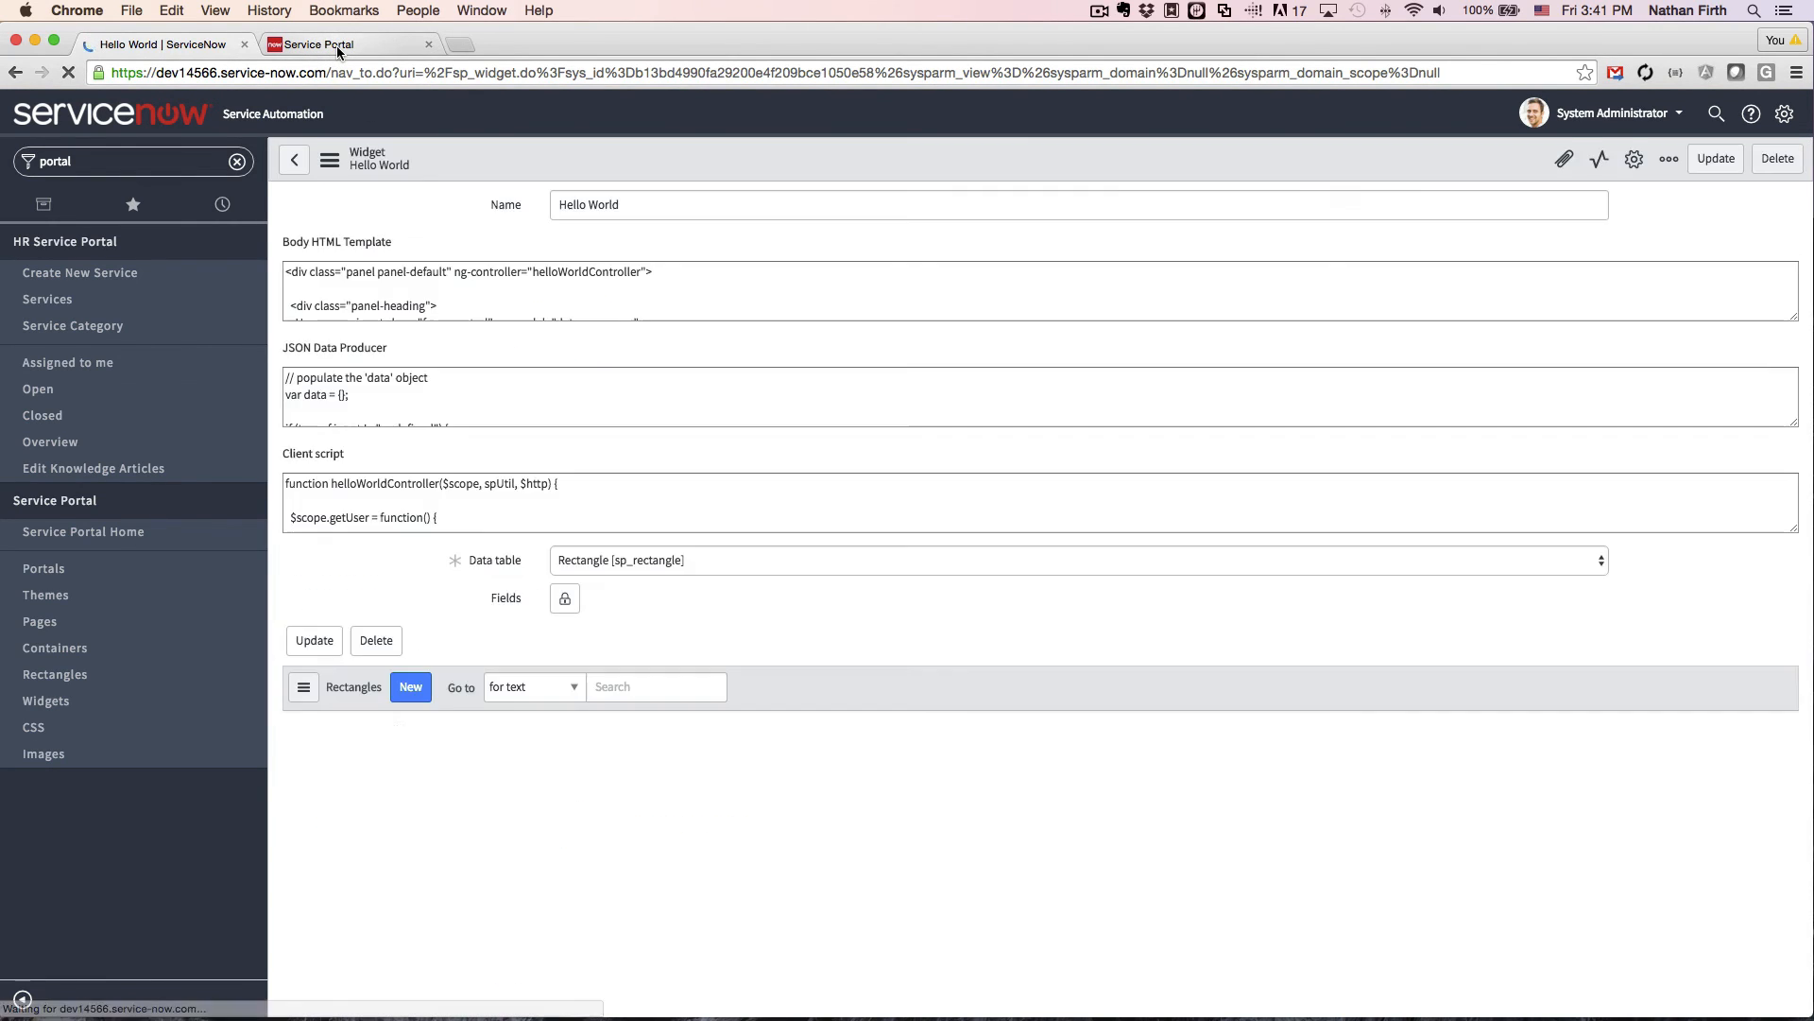
On the test page, enter 'admin' and click the button to show System Administrator
left_click(335, 44)
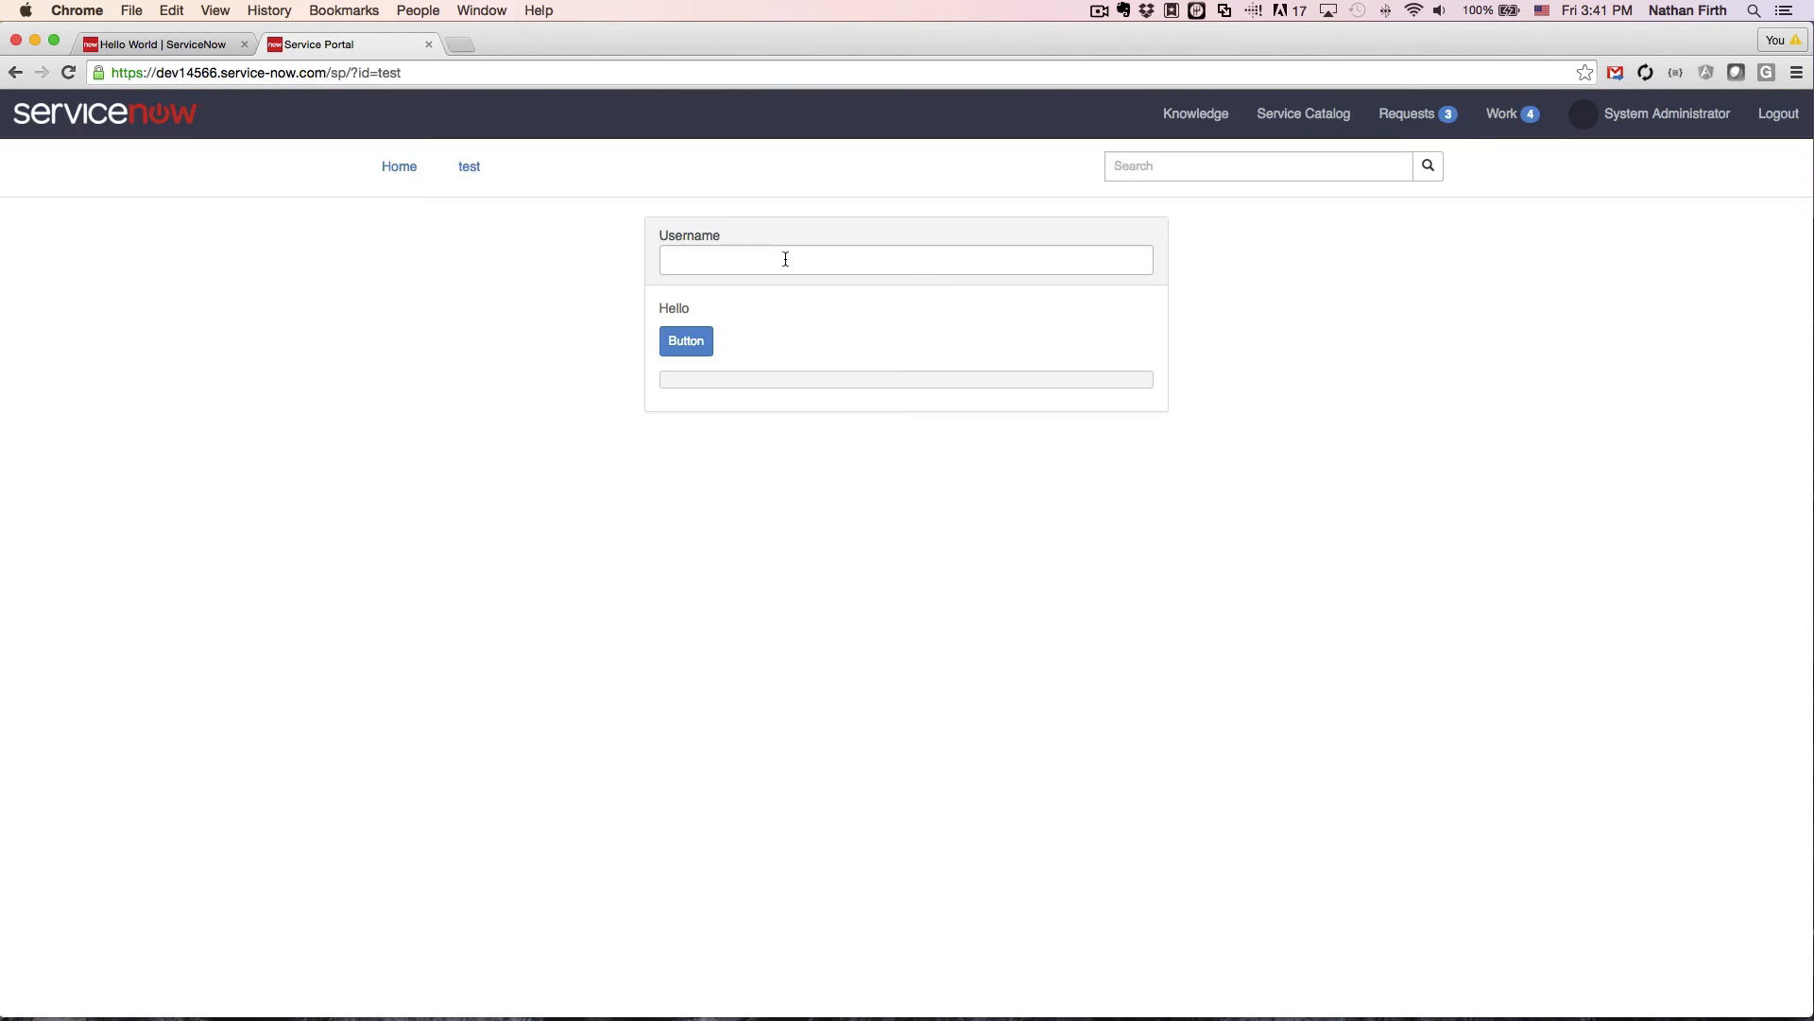
type("admin")
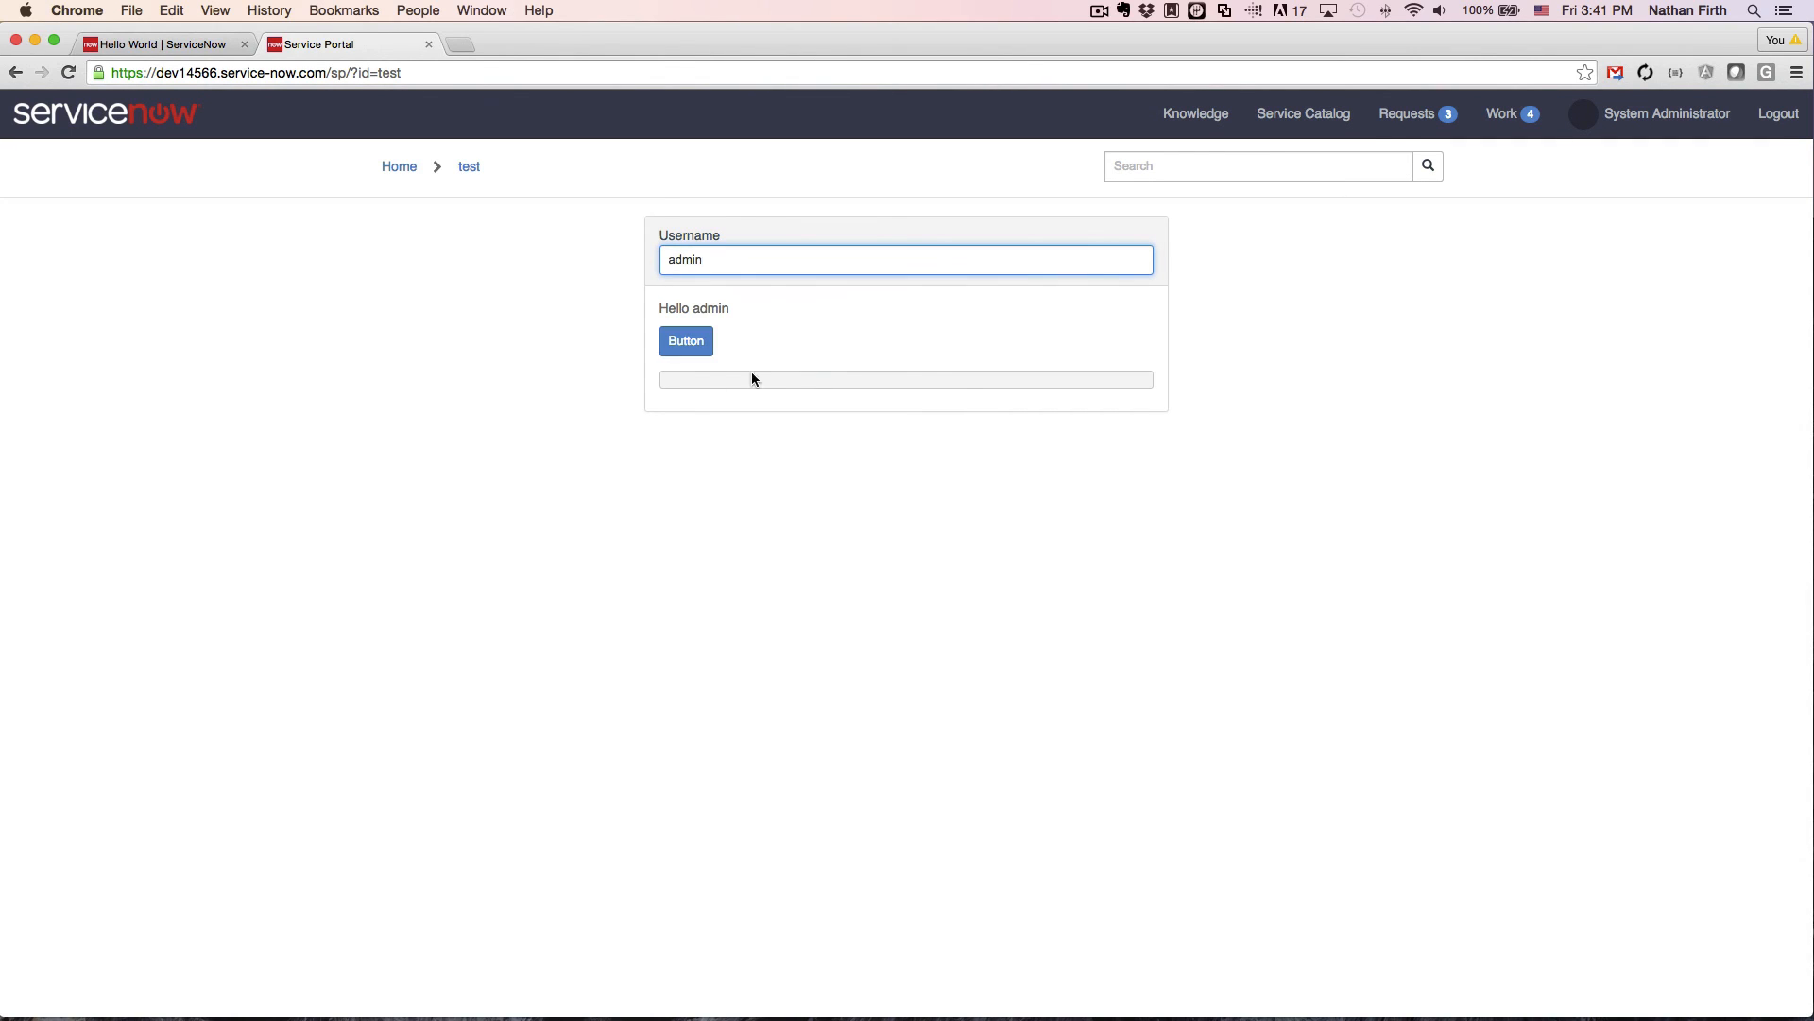
left_click(685, 340)
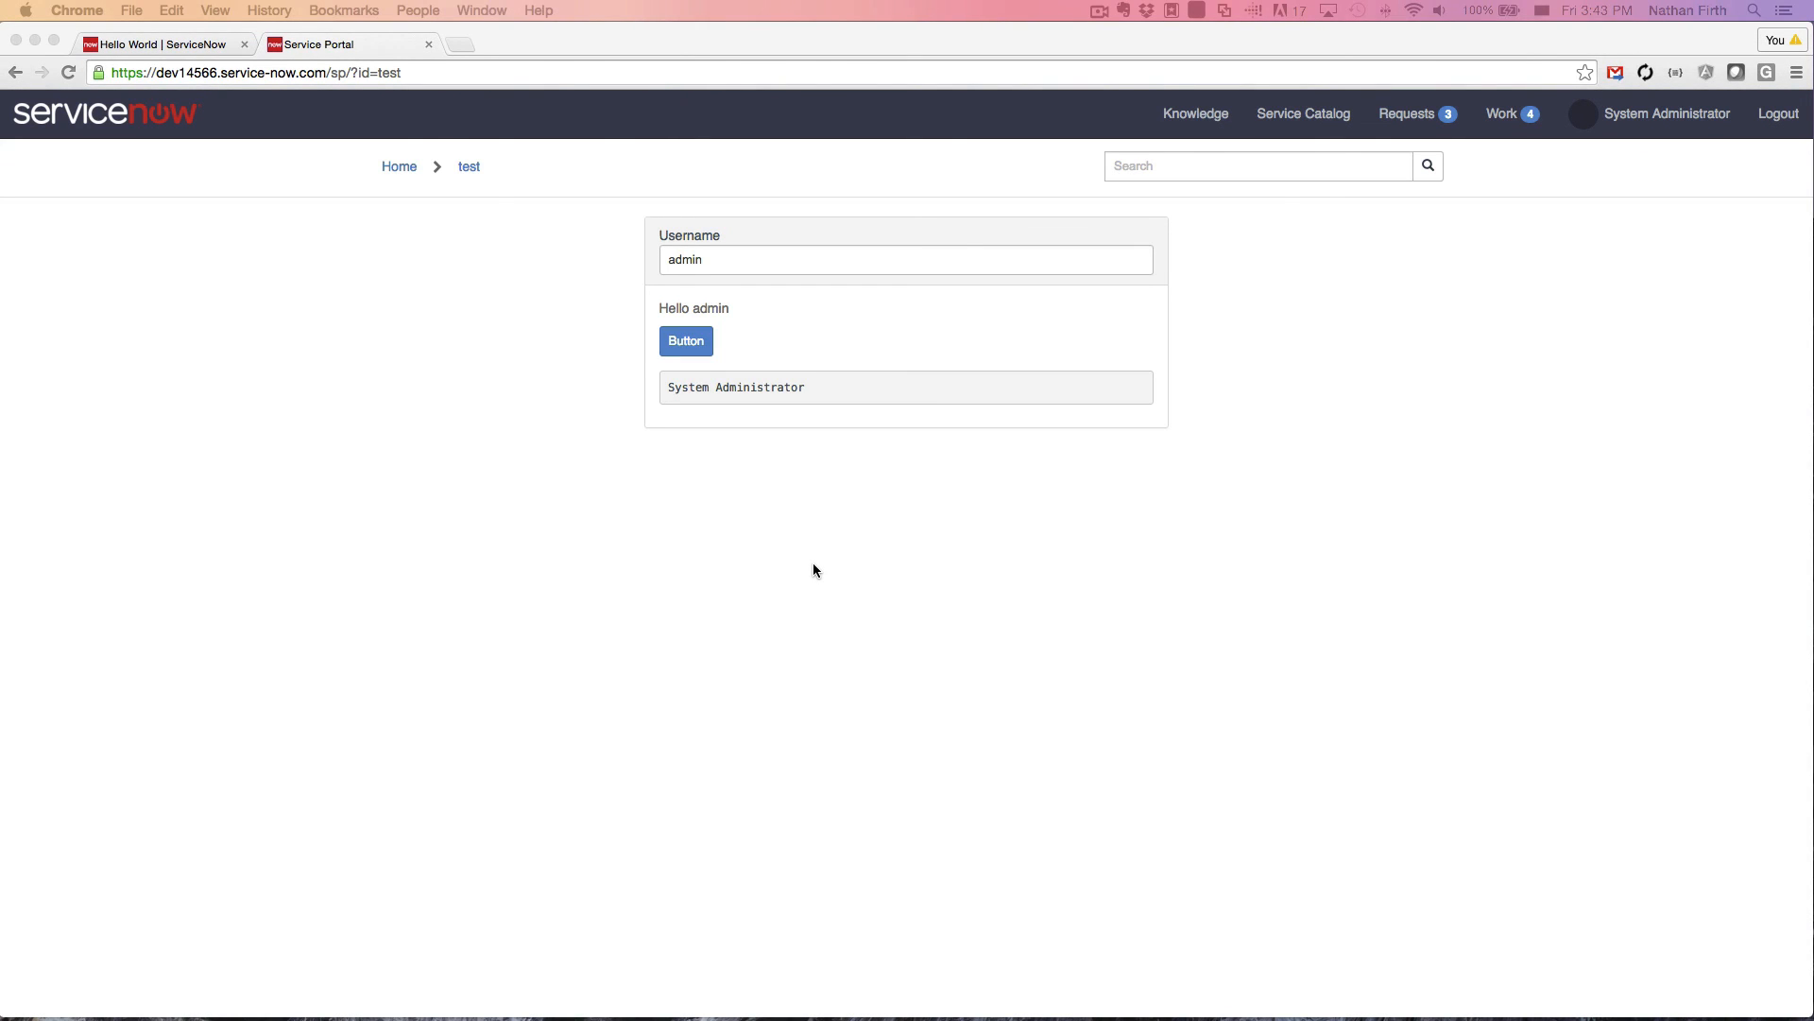
mouse_move(742, 259)
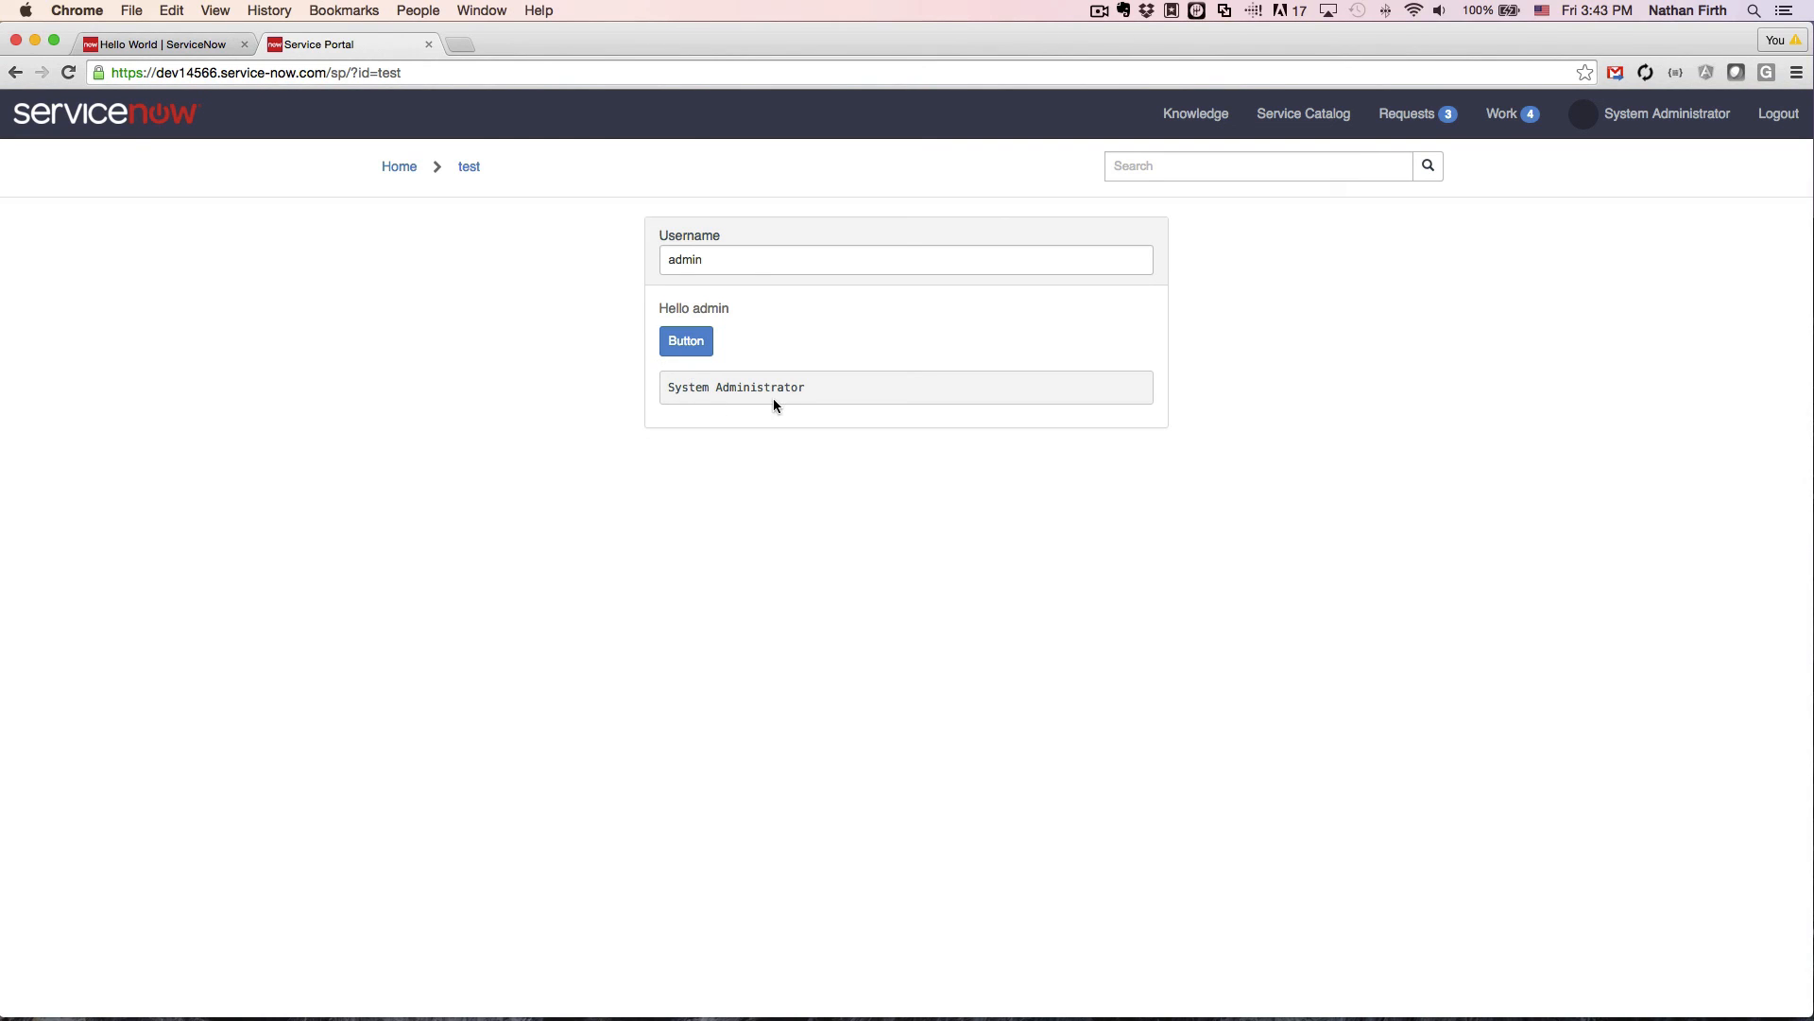
mouse_move(830, 398)
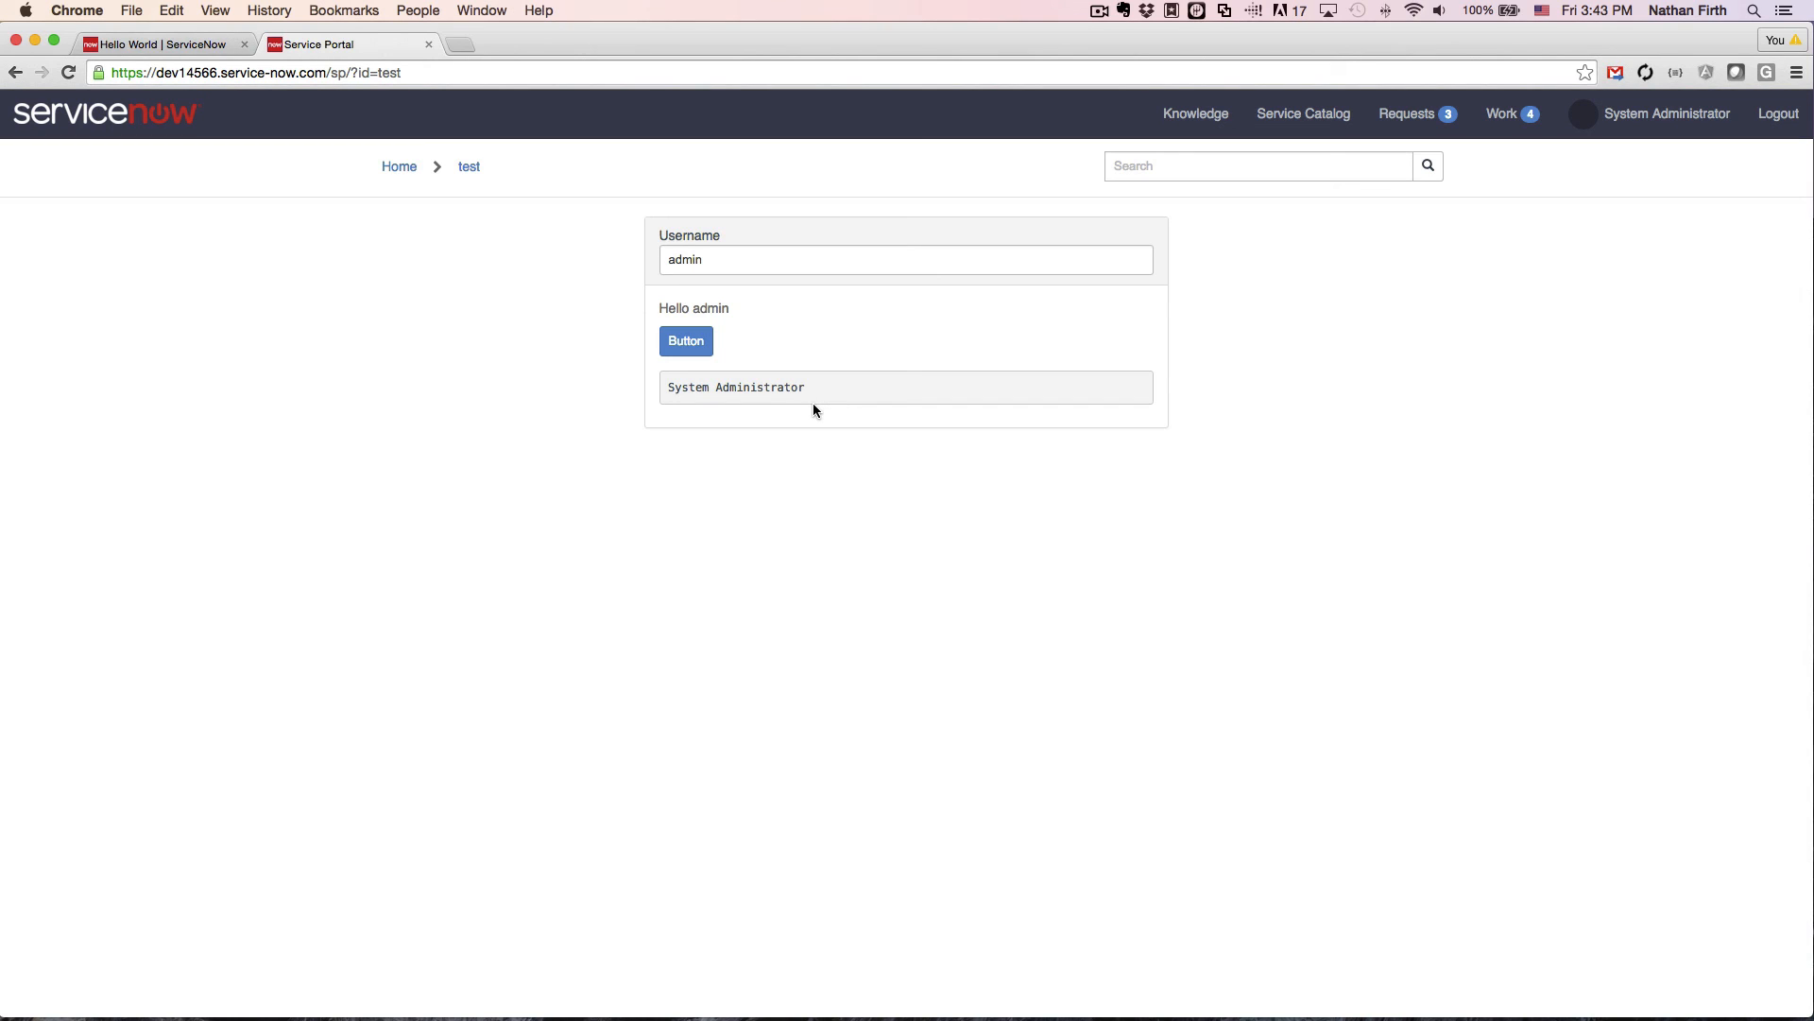
mouse_move(855, 430)
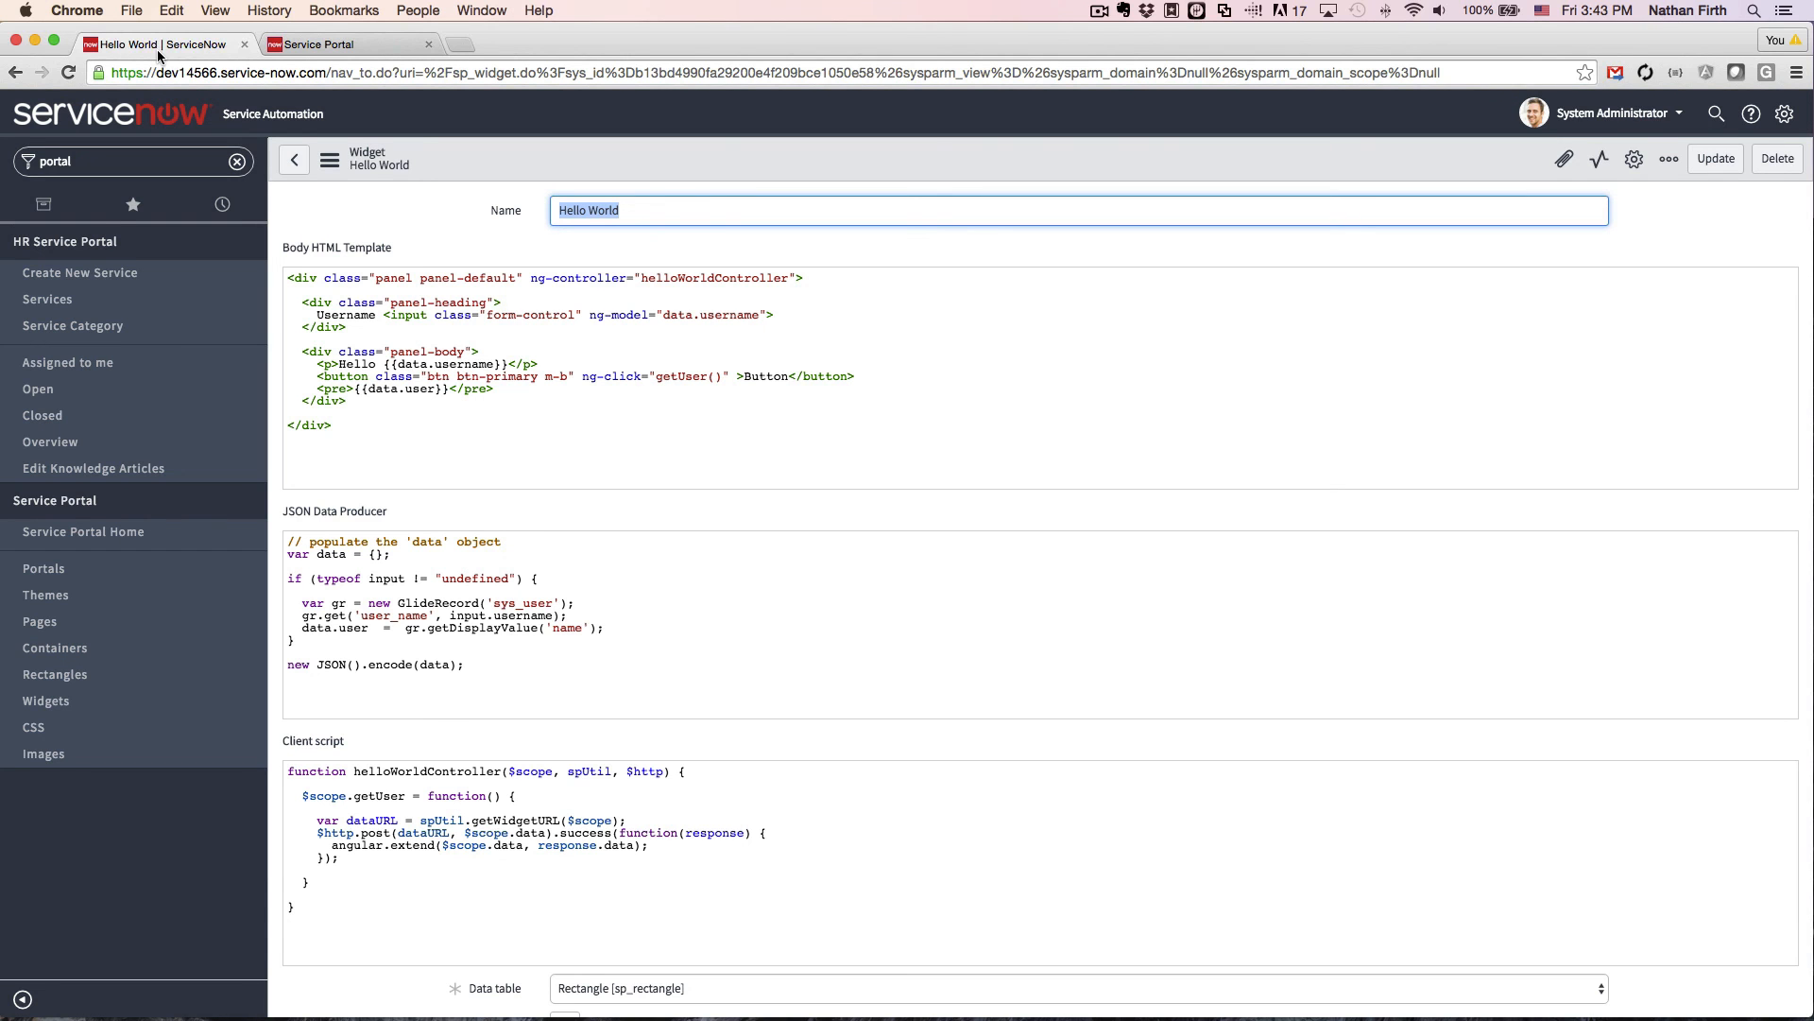
mouse_move(220, 204)
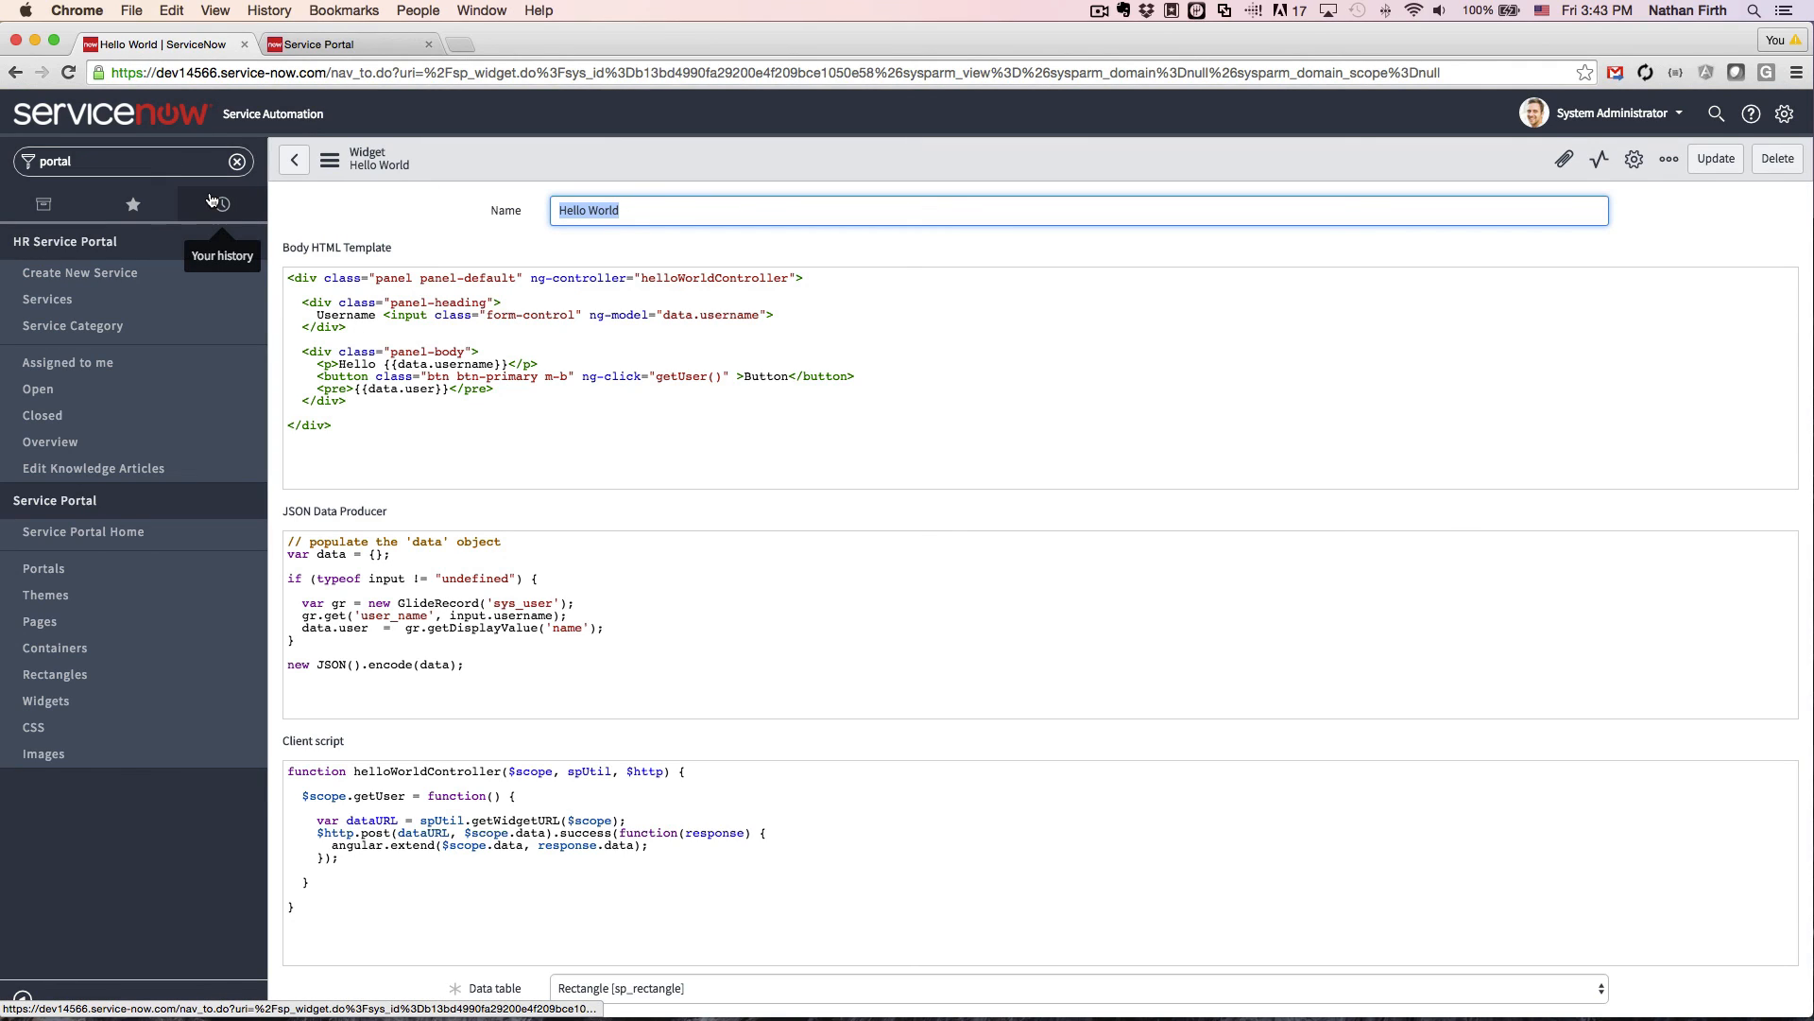